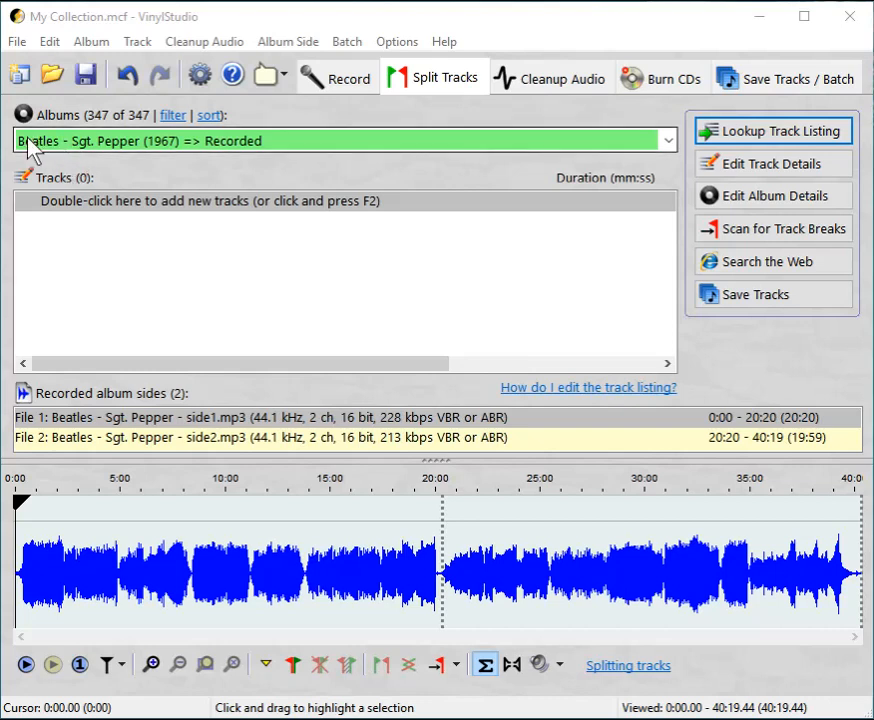
mouse_move(63, 155)
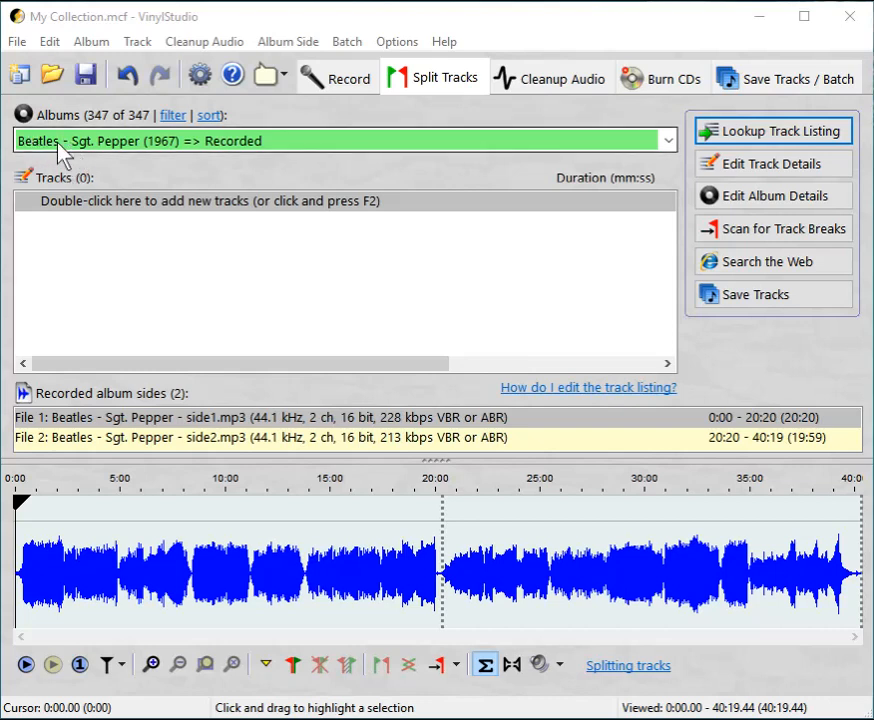
mouse_move(108, 152)
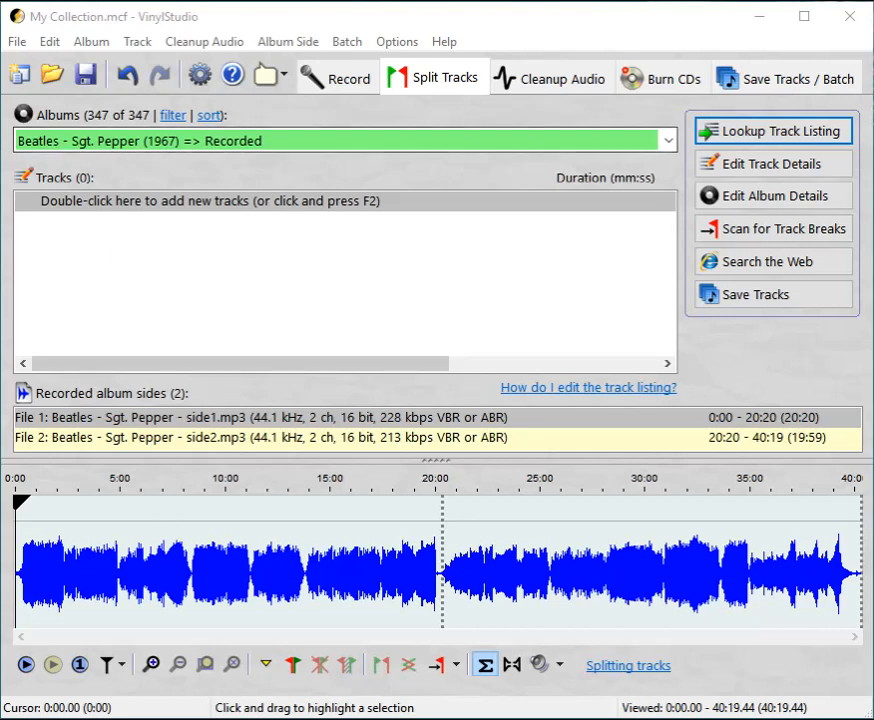
mouse_move(215, 690)
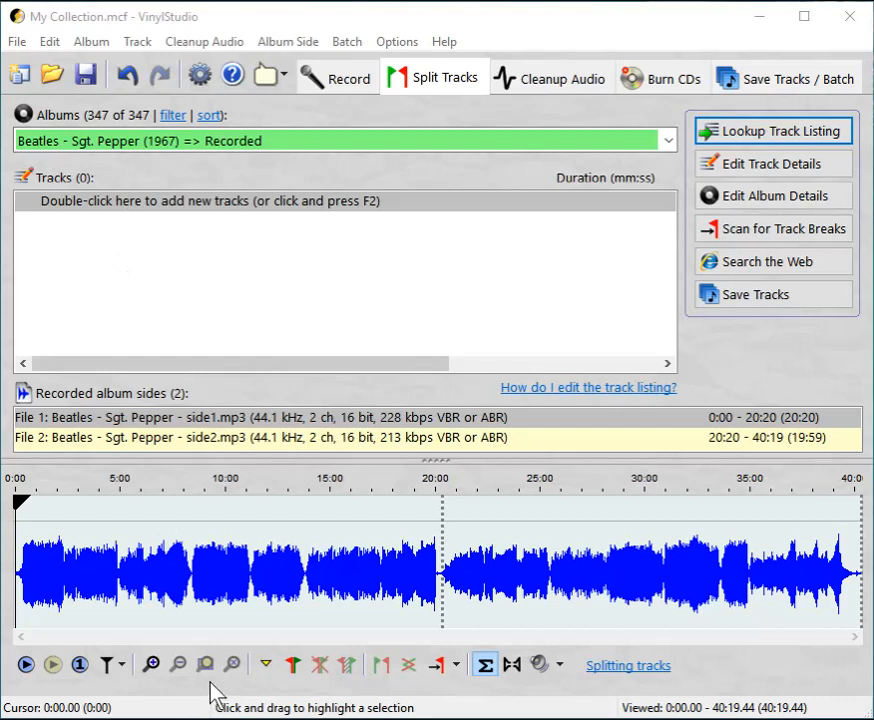
mouse_move(432, 95)
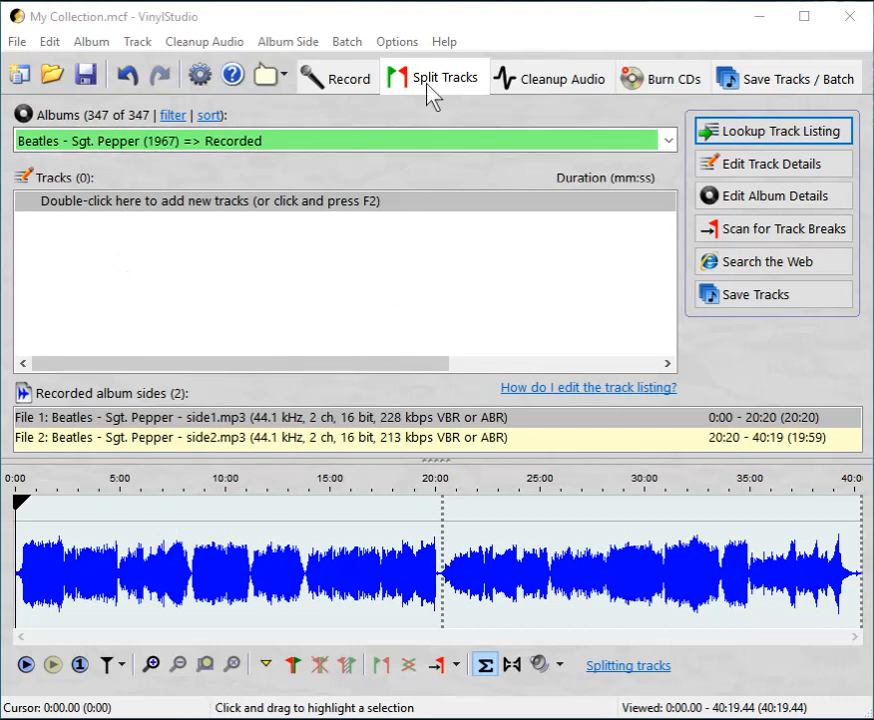
mouse_move(152, 608)
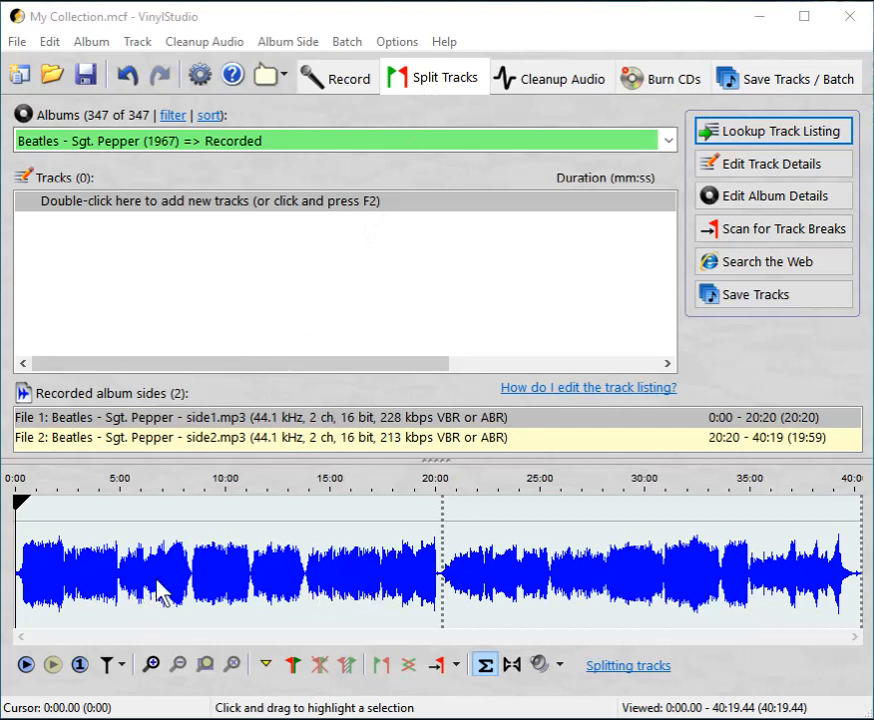
mouse_move(83, 580)
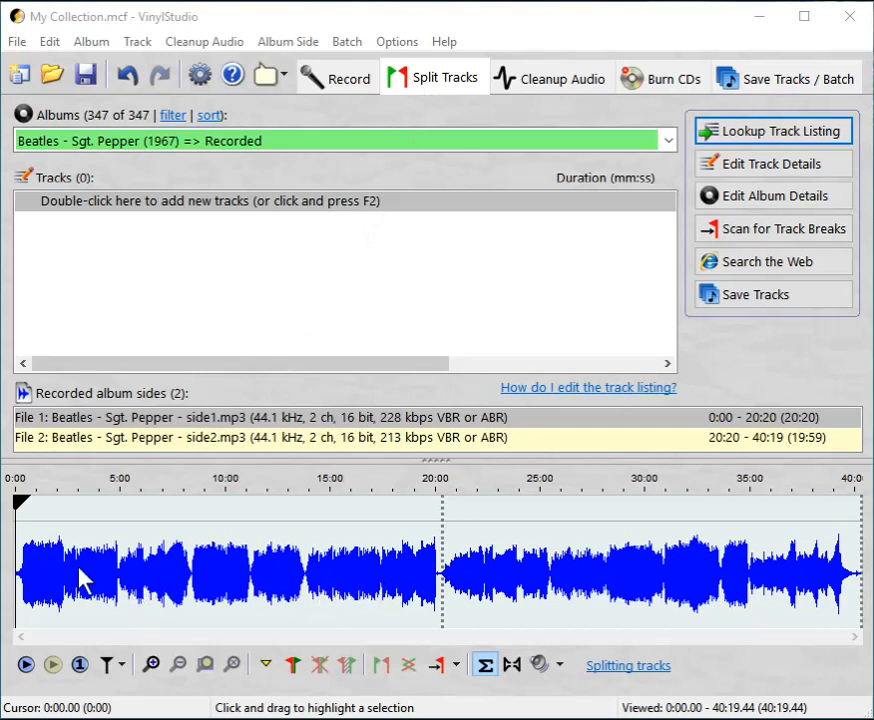
mouse_move(340, 583)
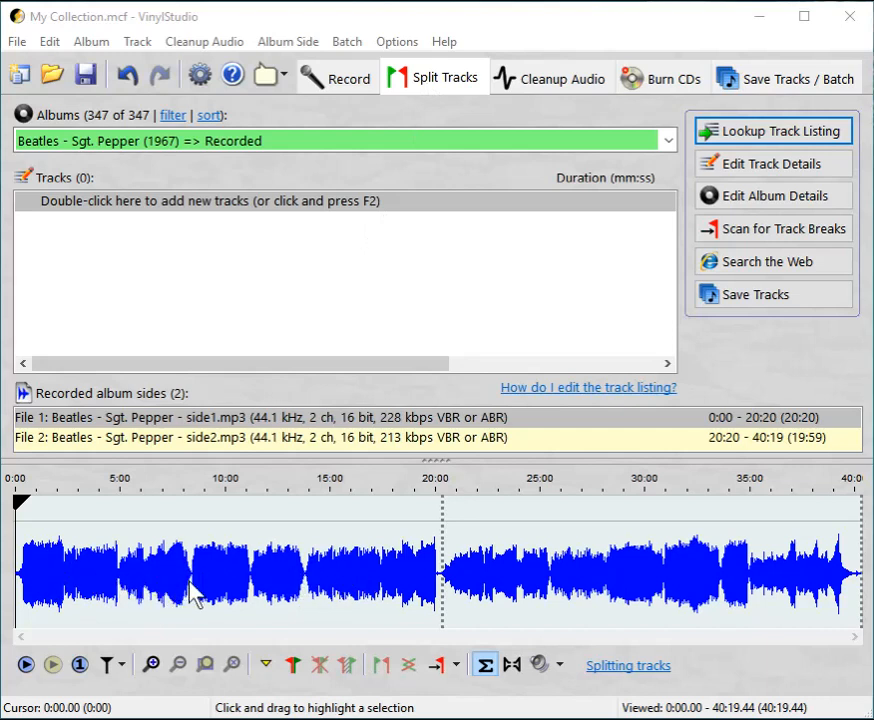
mouse_move(278, 595)
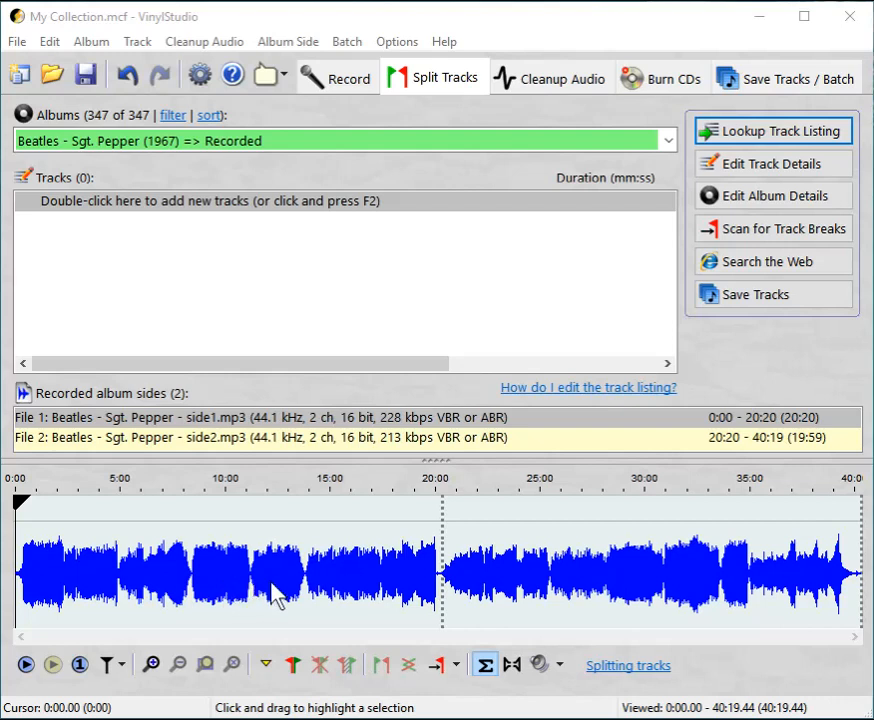
mouse_move(335, 595)
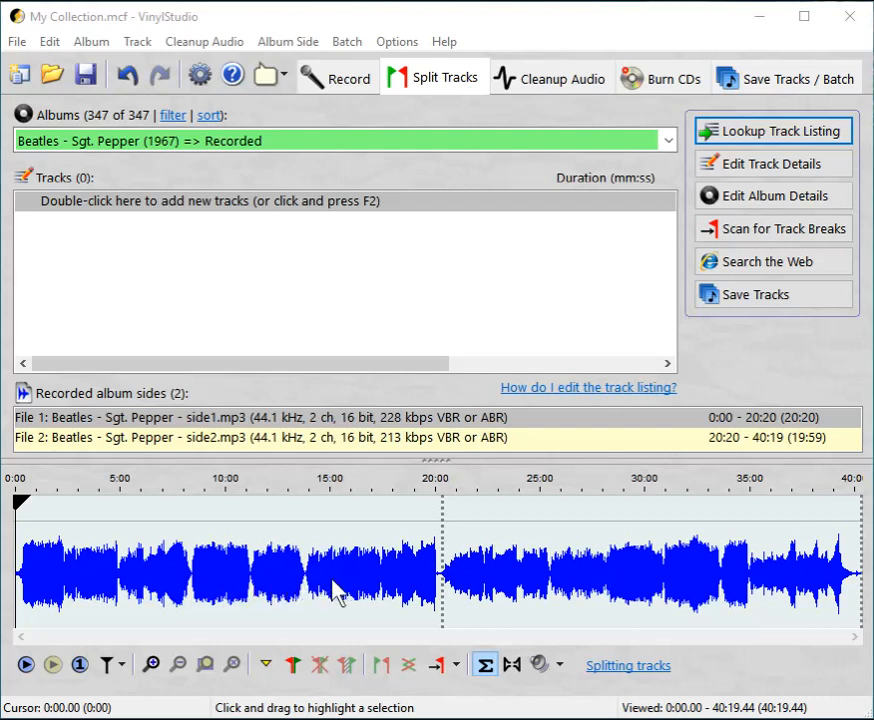
mouse_move(400, 588)
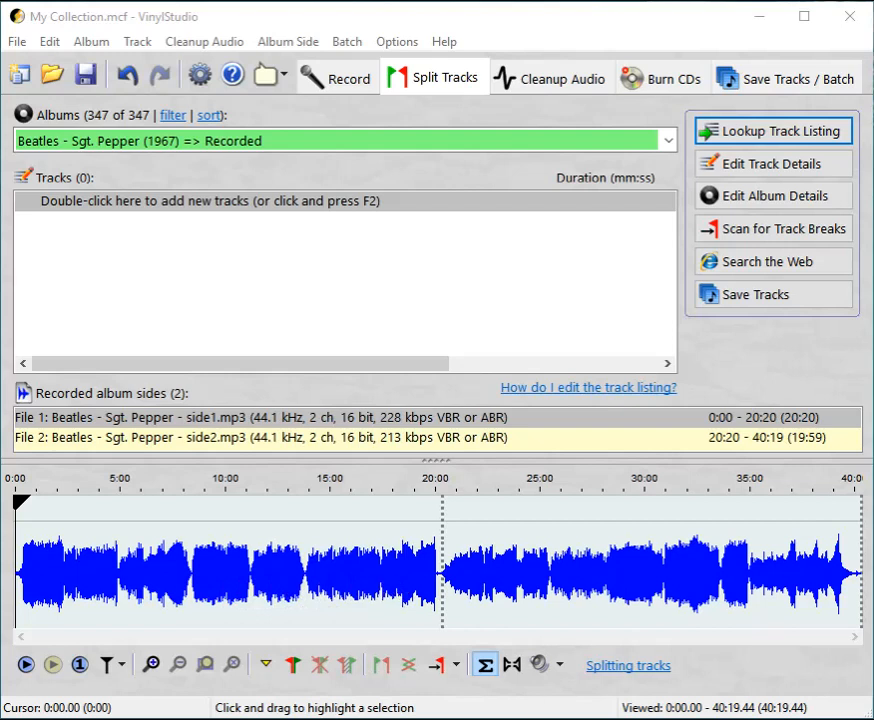
mouse_move(70, 570)
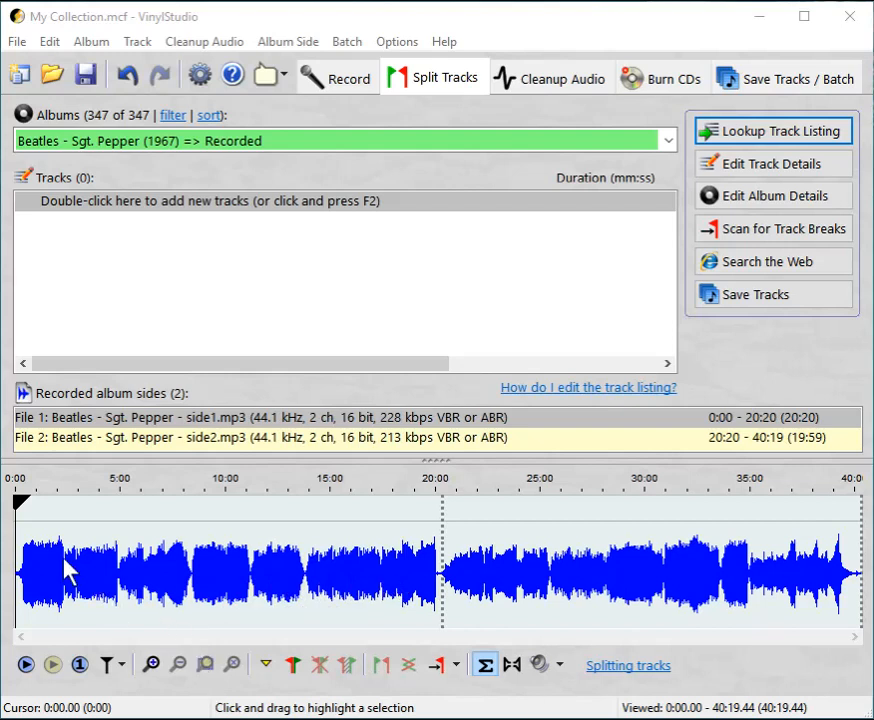
Zoom in on the end of the first song near 2:20 and play its fade-out before the gap
left_click(63, 565)
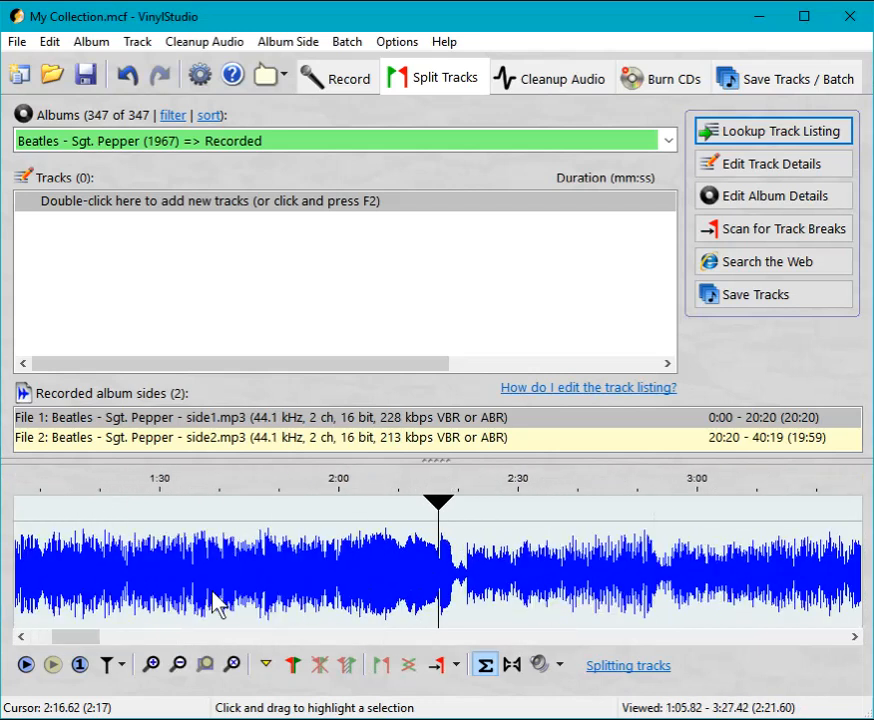
mouse_move(470, 590)
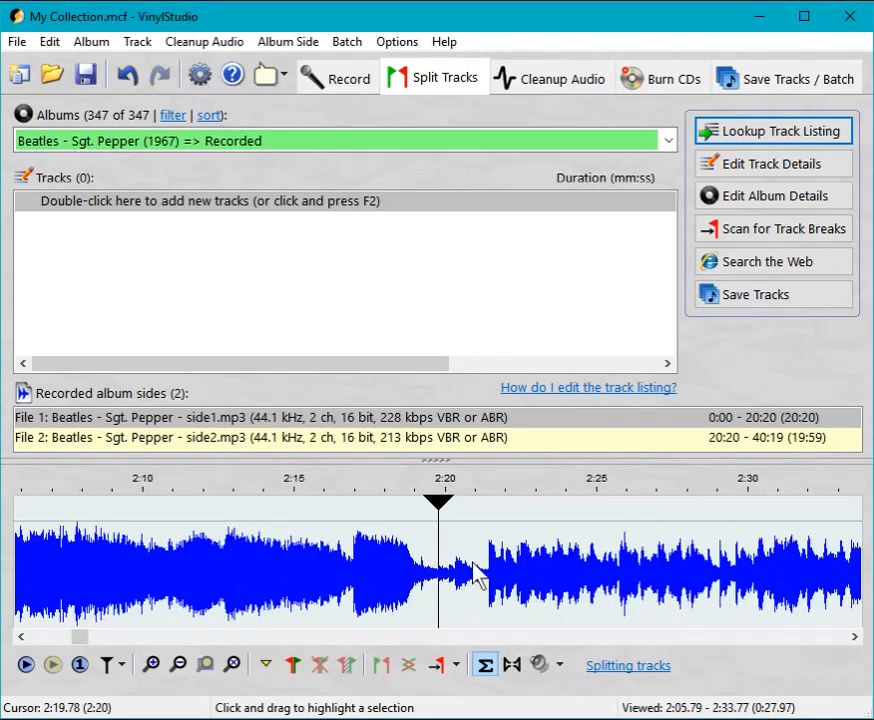
mouse_move(365, 563)
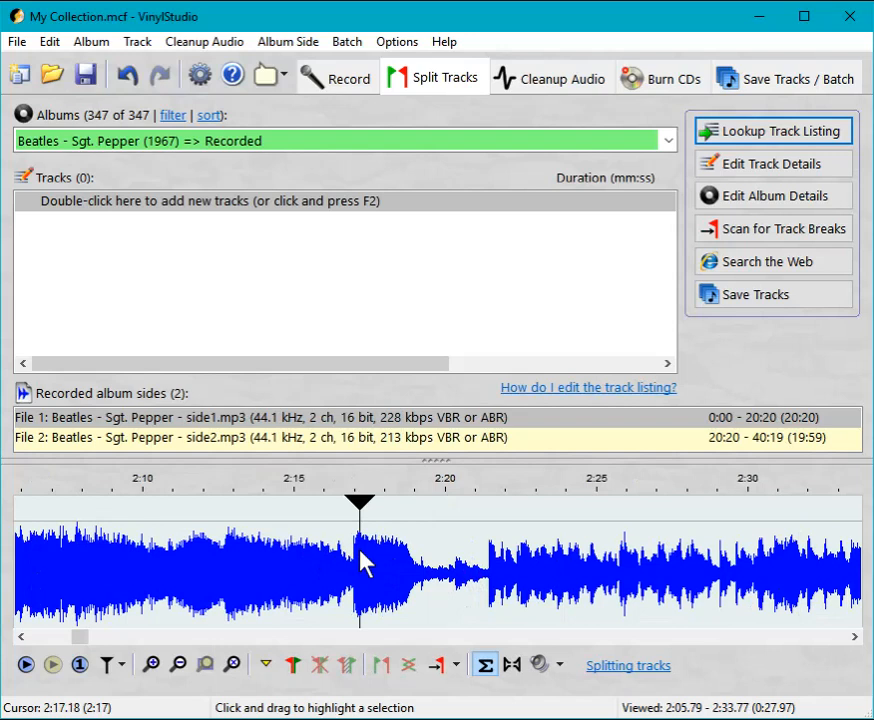
mouse_move(387, 560)
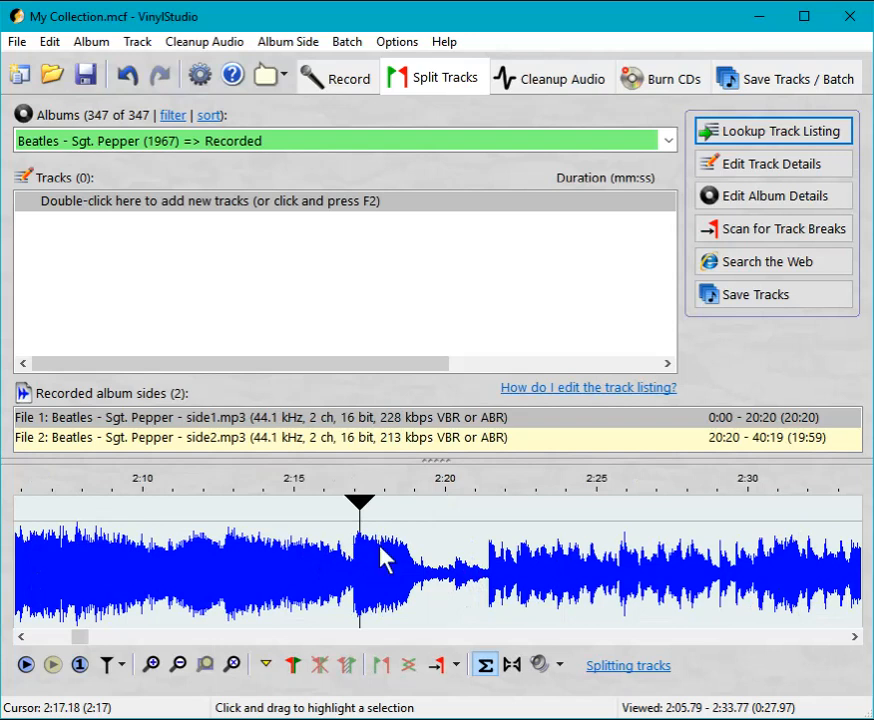
left_click(25, 664)
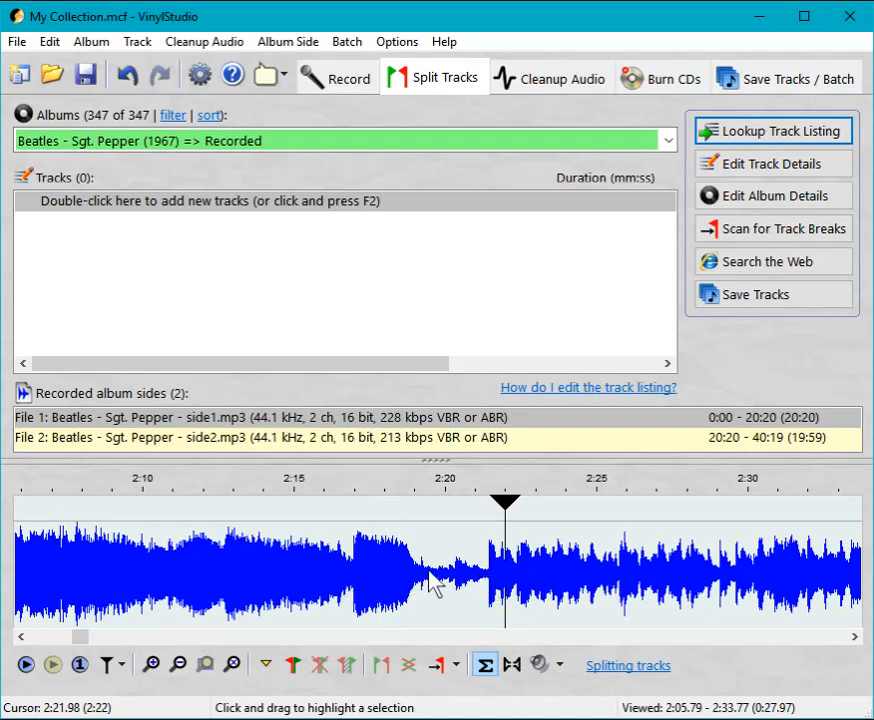
mouse_move(507, 588)
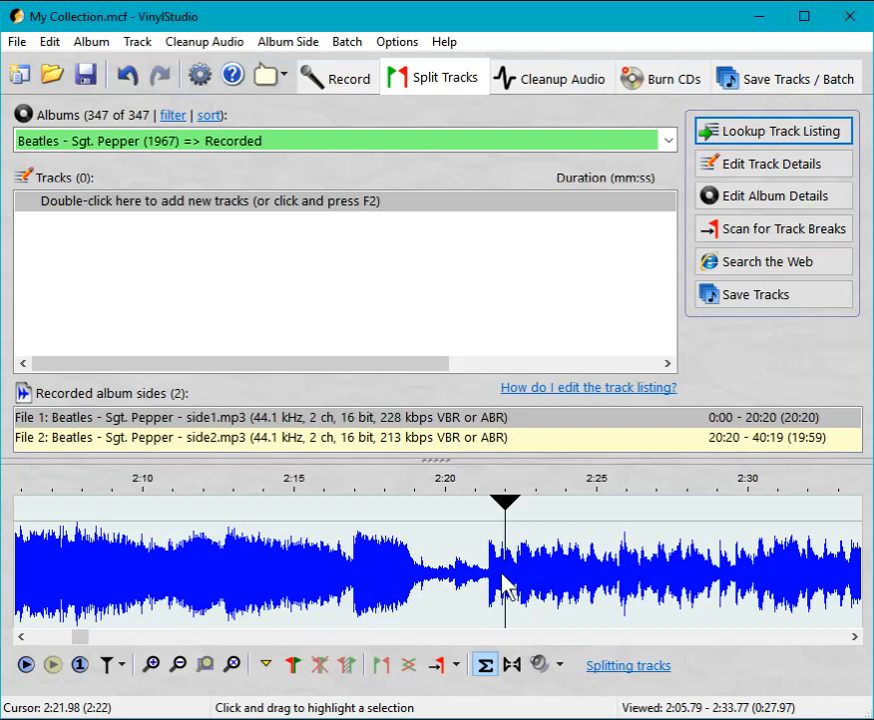
mouse_move(470, 590)
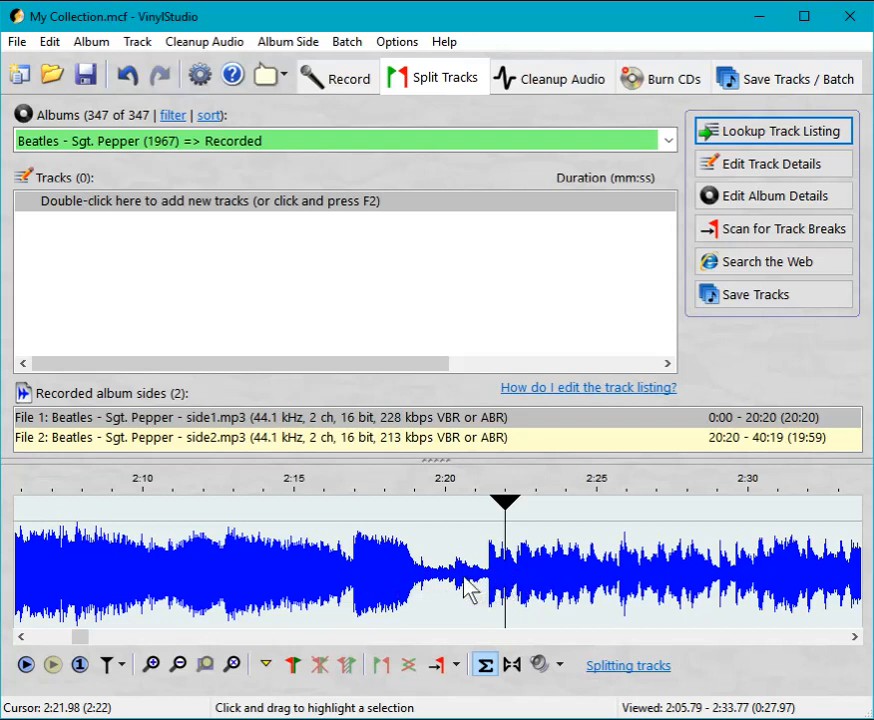
mouse_move(462, 587)
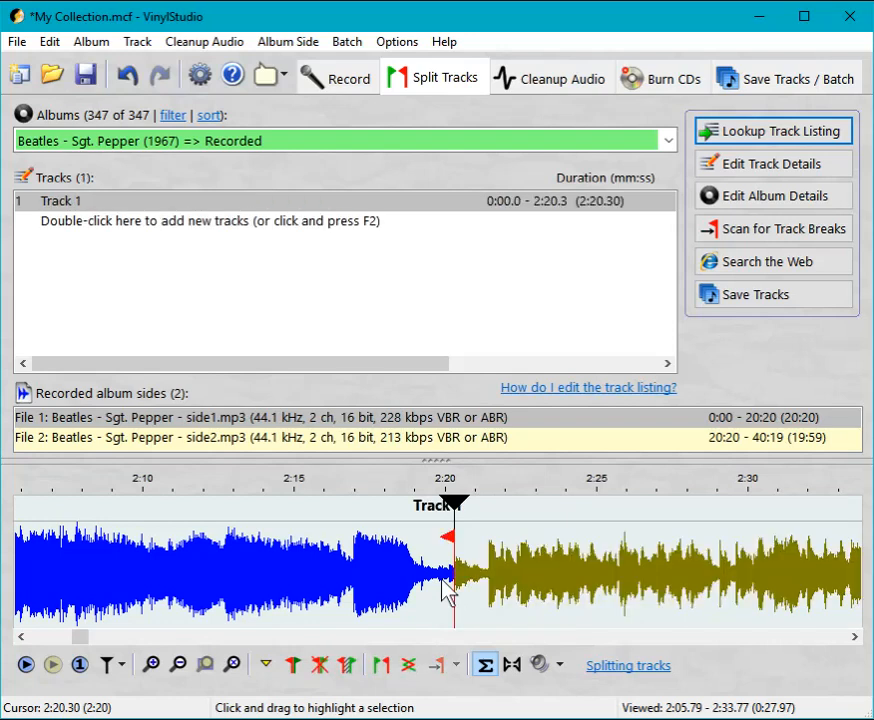
mouse_move(420, 592)
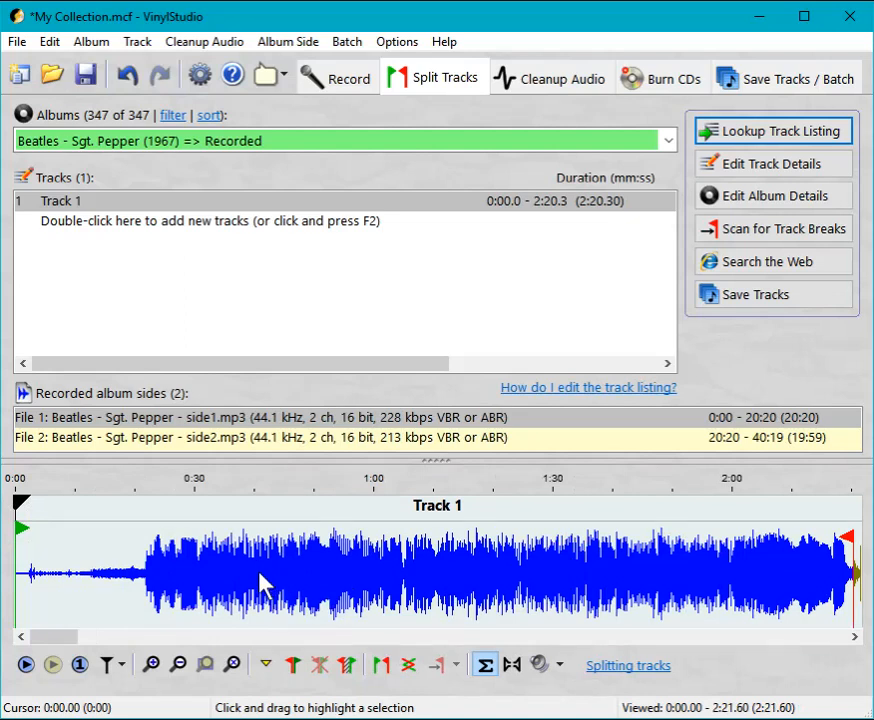
Drag Track 1's start marker to 0:09.7 past the silent lead-in and play from the new start
left_click(25, 664)
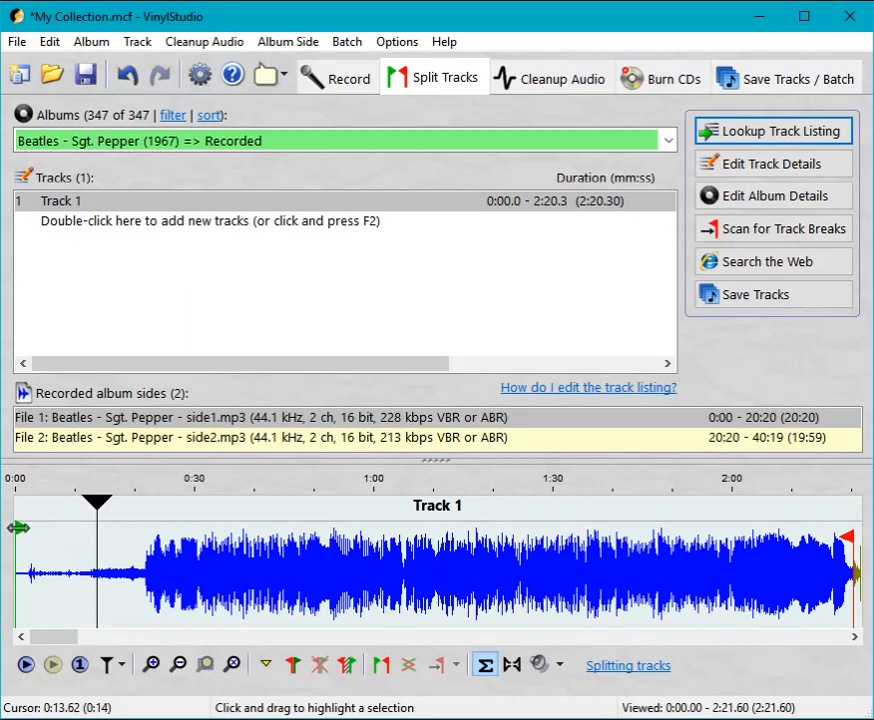
left_click_drag(18, 528, 75, 528)
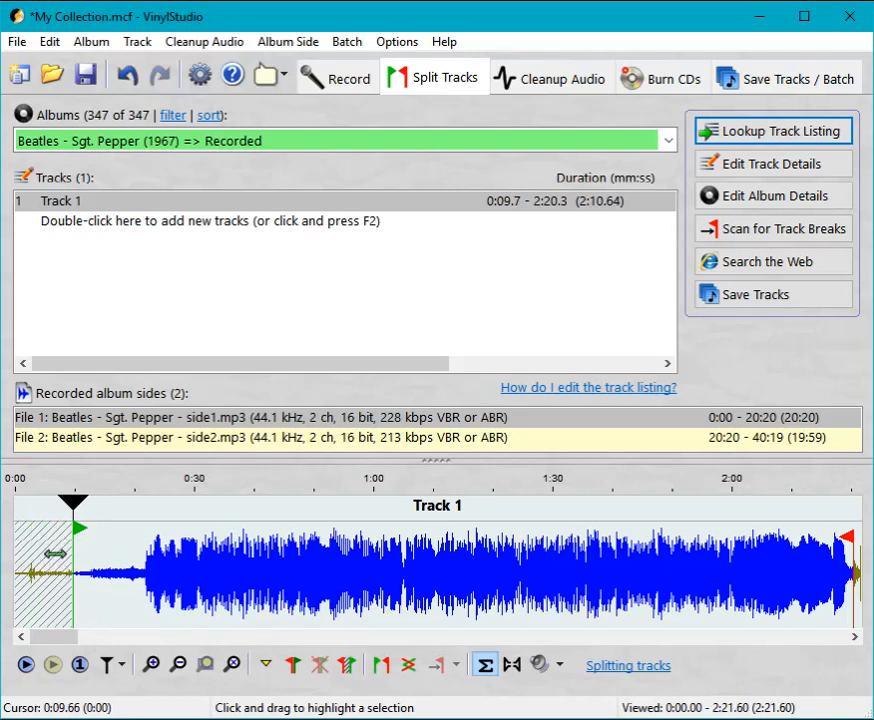
mouse_move(57, 583)
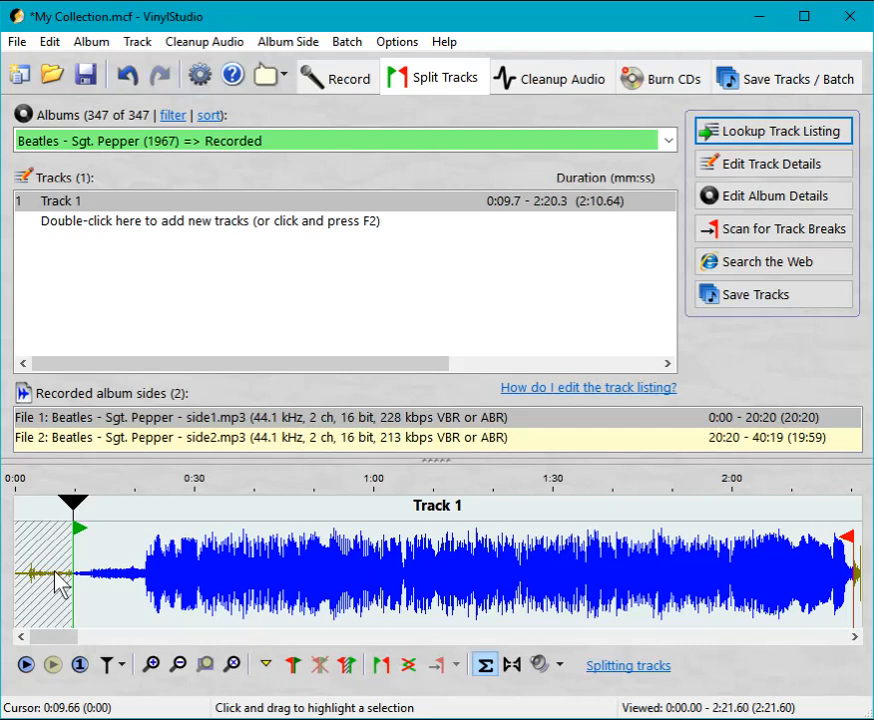
left_click(26, 664)
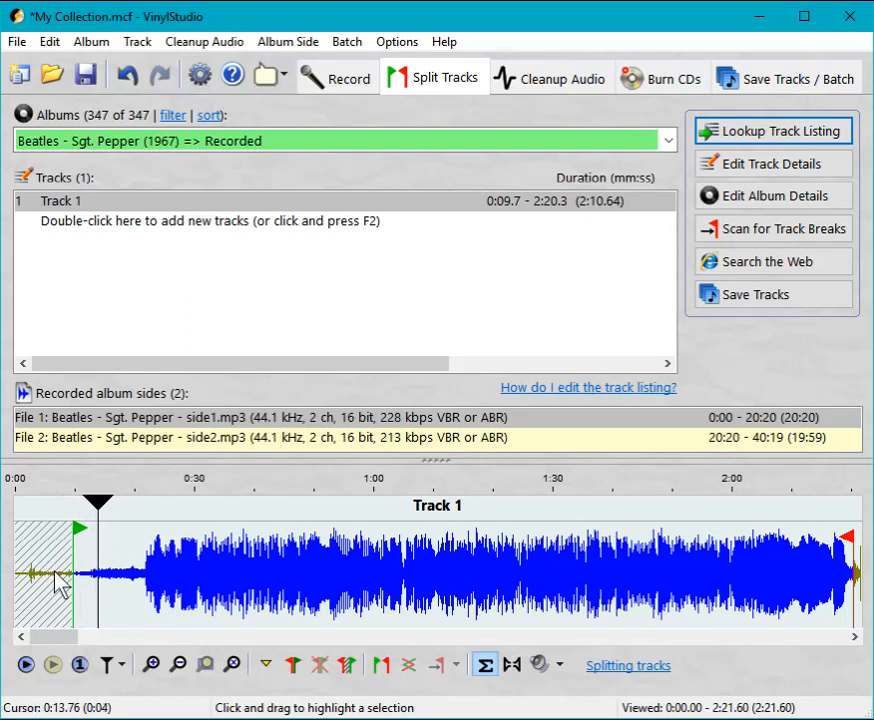
mouse_move(295, 638)
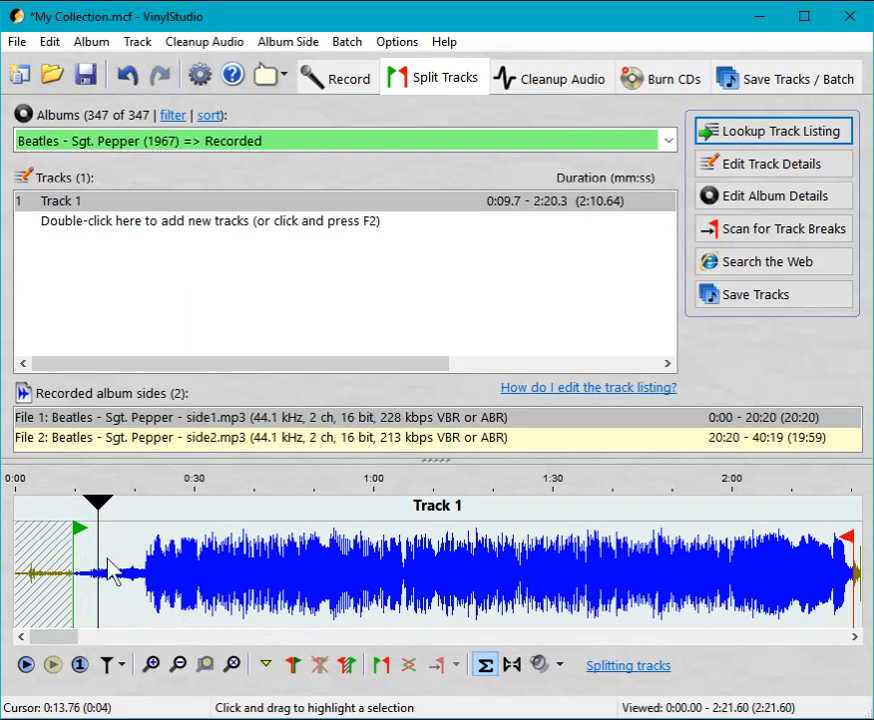
mouse_move(820, 570)
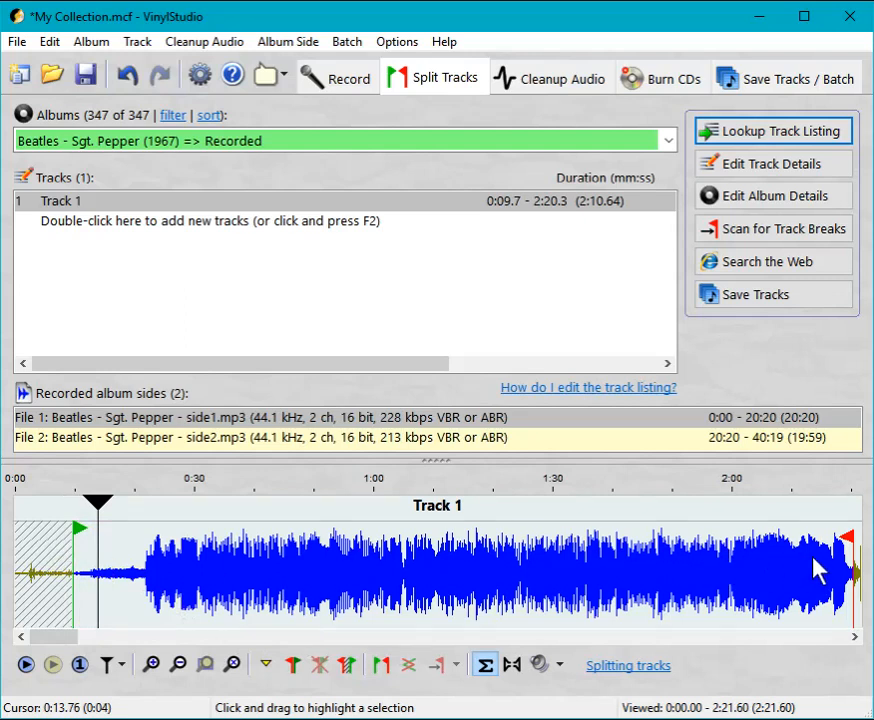
mouse_move(78, 541)
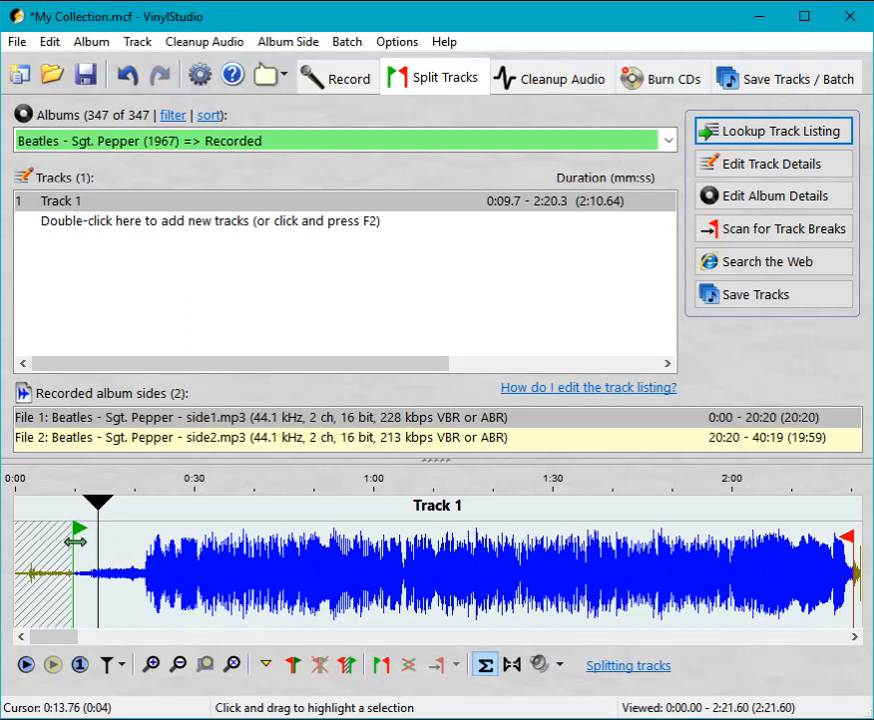
mouse_move(252, 595)
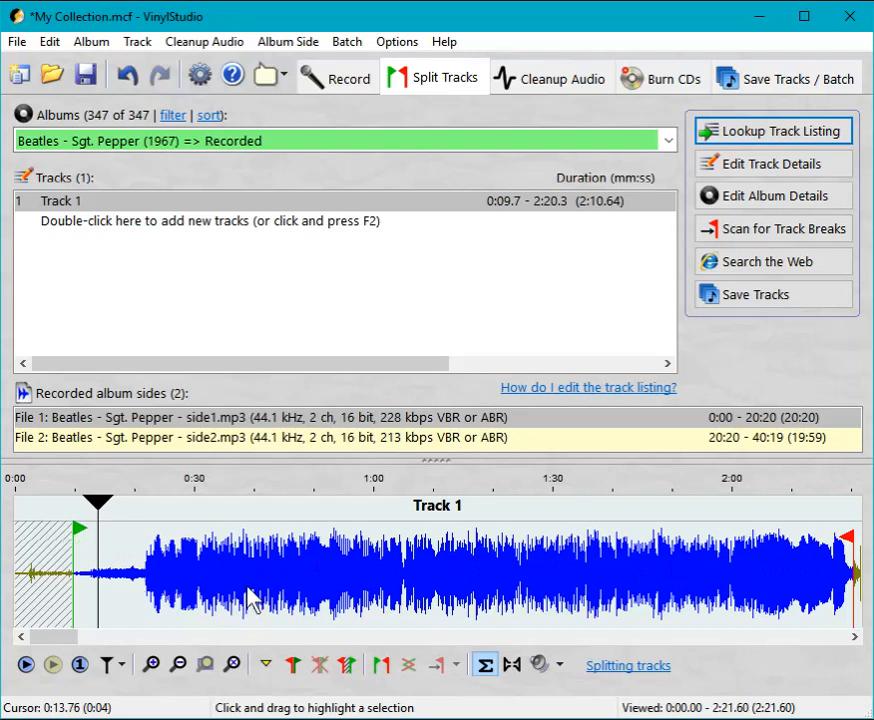
mouse_move(345, 588)
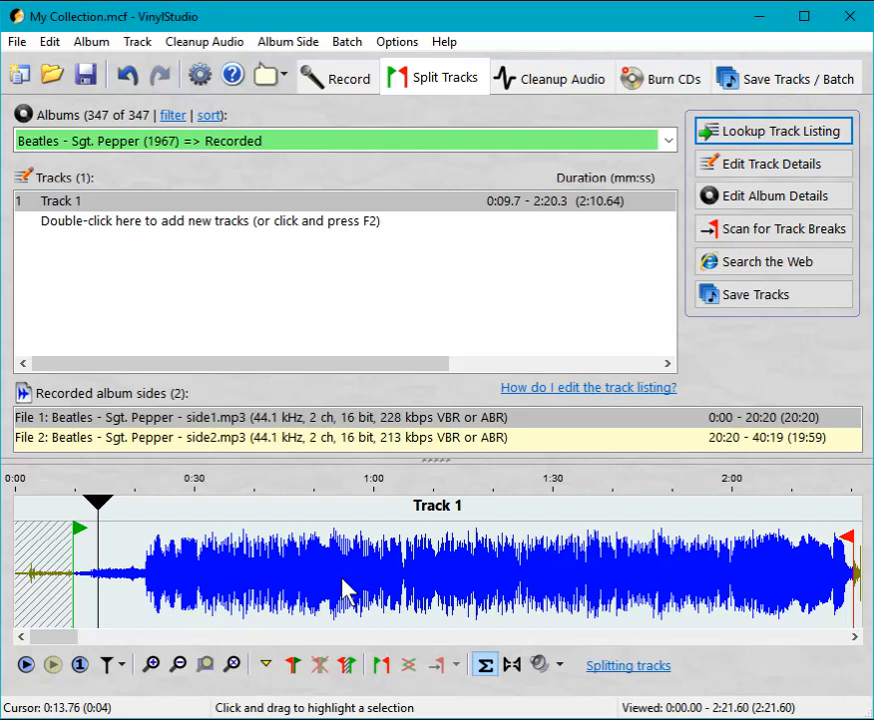
mouse_move(413, 614)
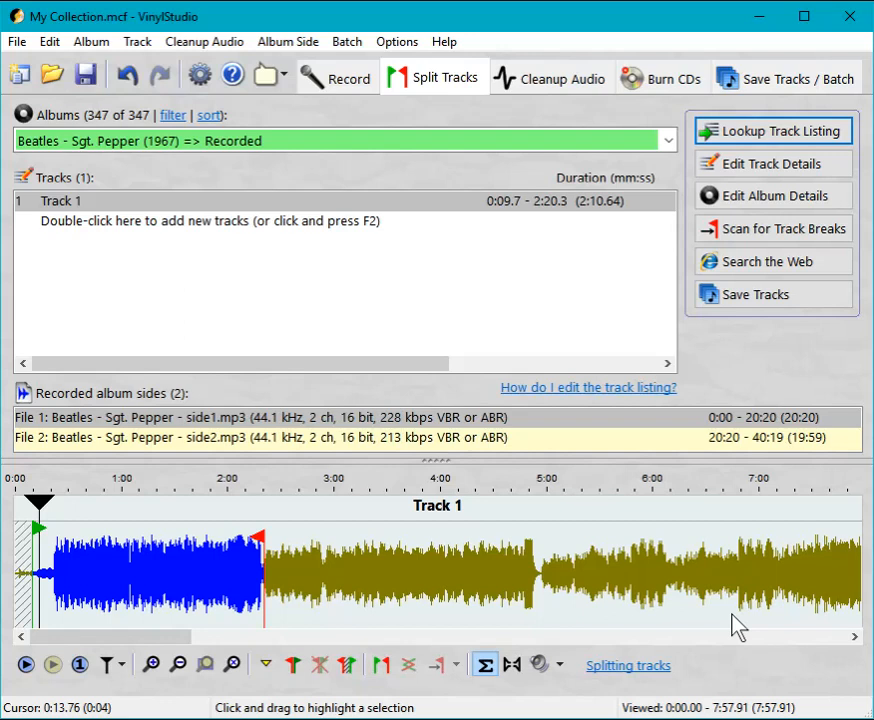
mouse_move(393, 571)
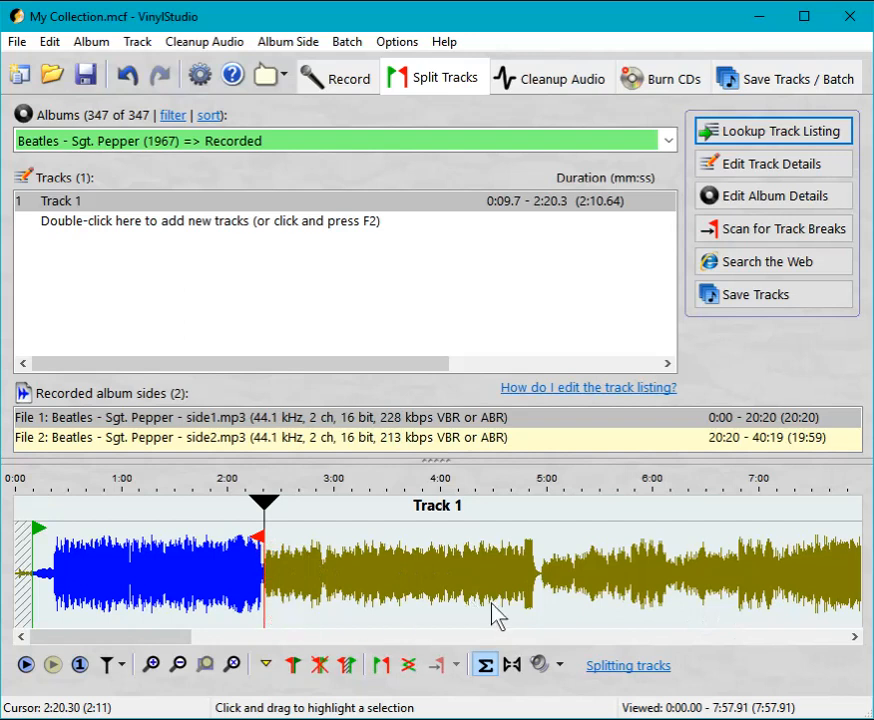
mouse_move(540, 590)
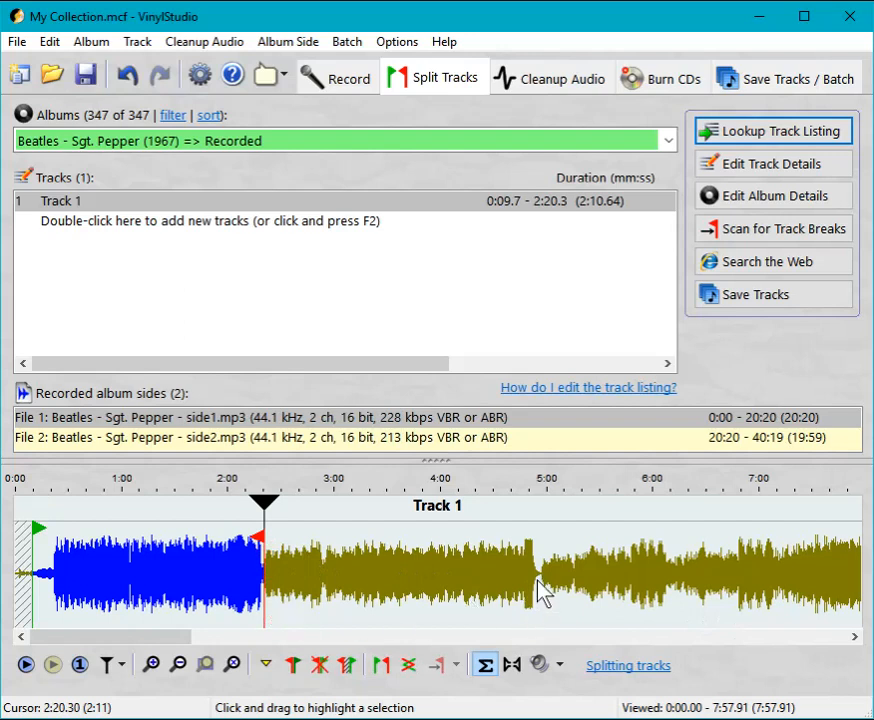
mouse_move(540, 588)
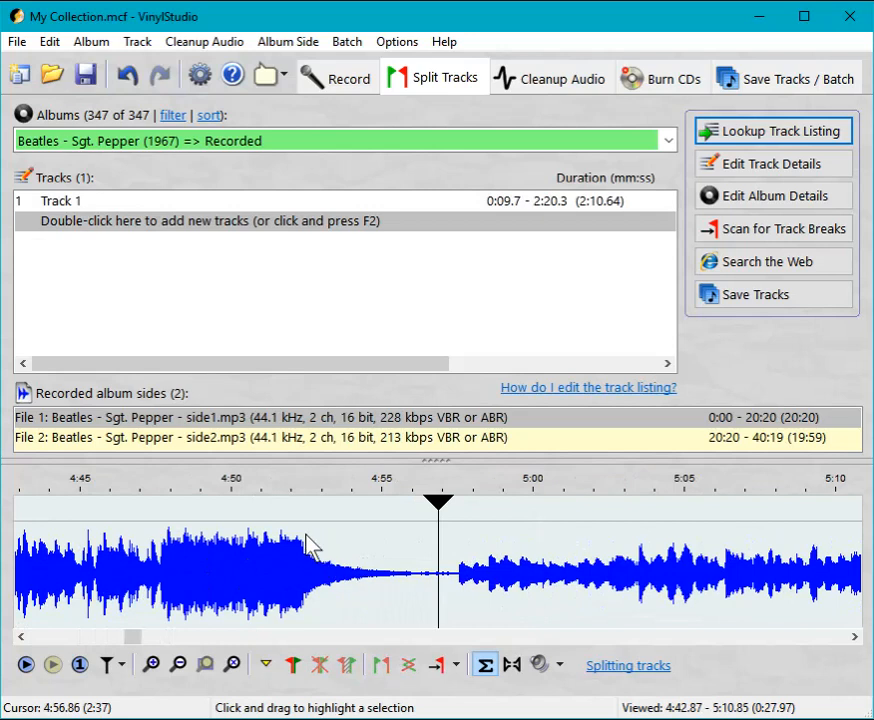
mouse_move(408, 577)
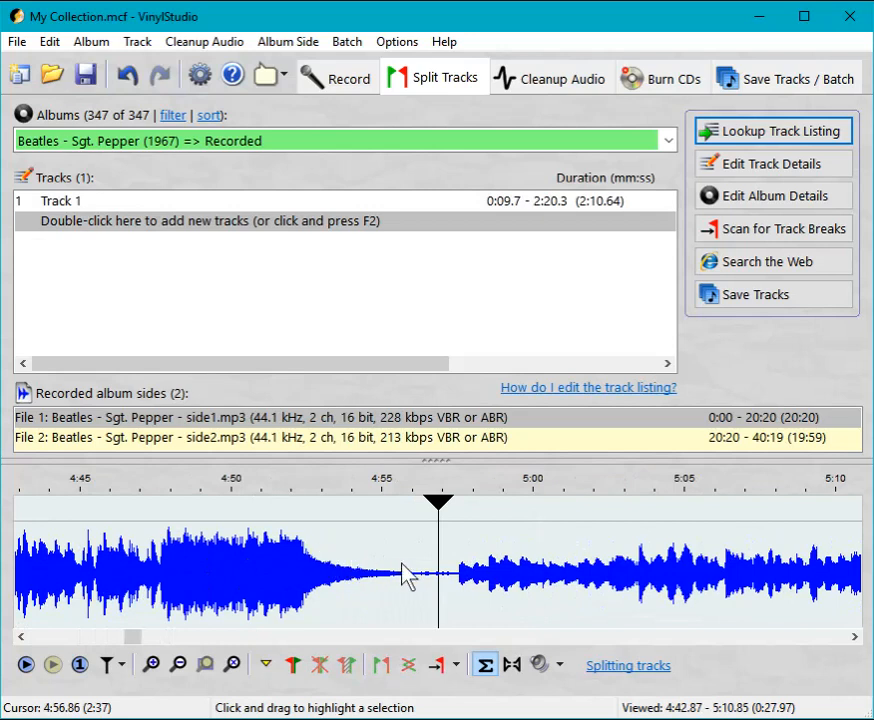
mouse_move(320, 572)
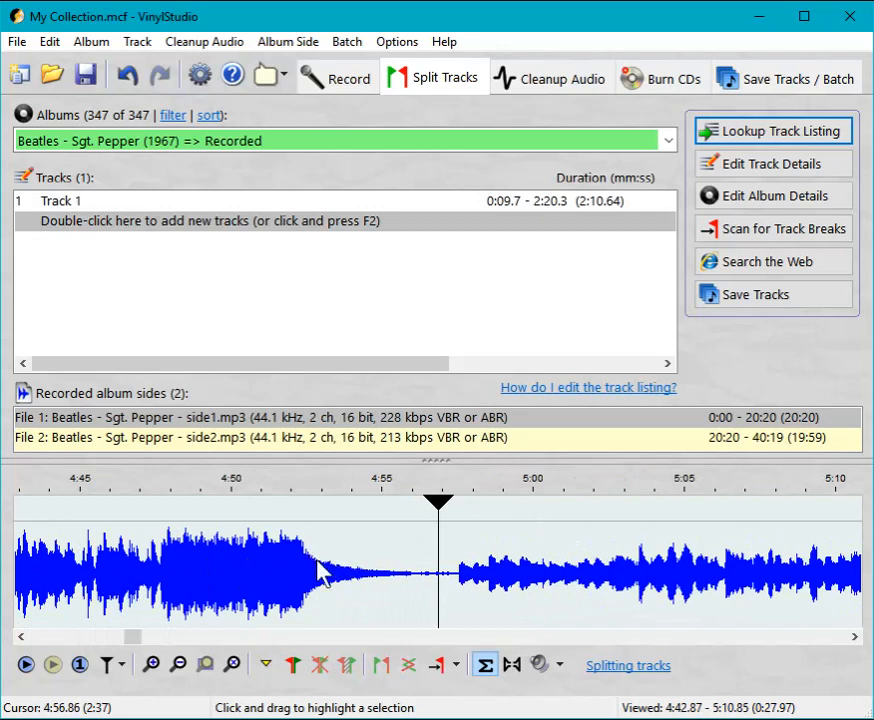
mouse_move(645, 573)
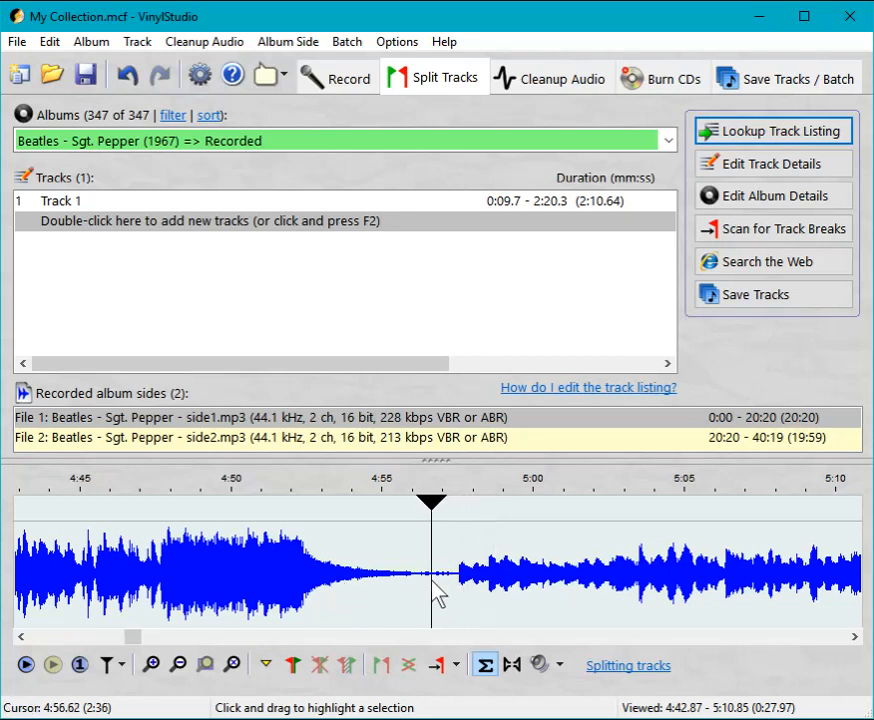
Insert a track break in the silence at 4:56.6, creating Track 2 from 2:20.3
left_click(383, 665)
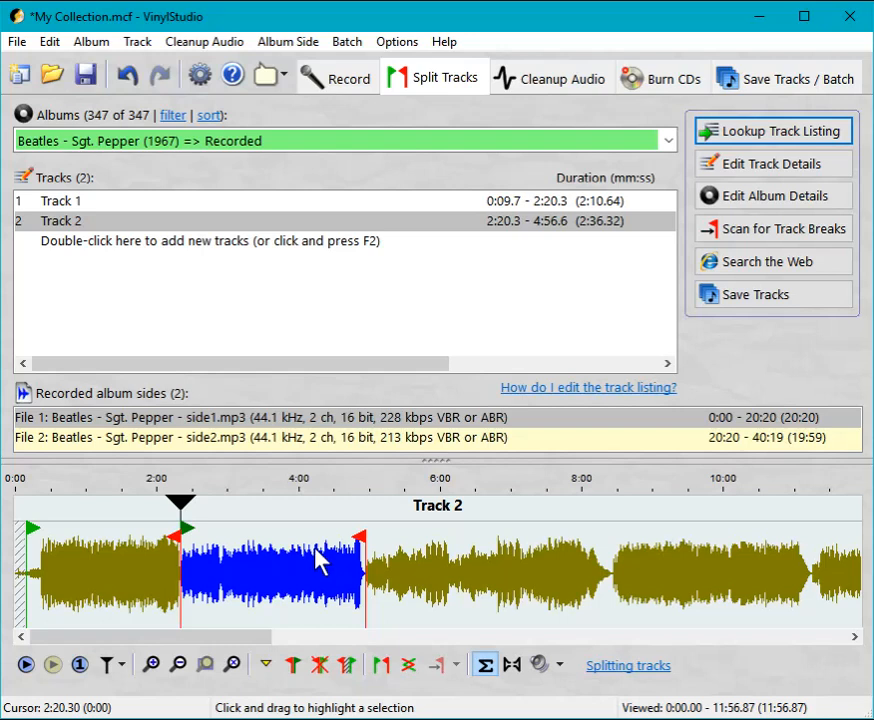
mouse_move(668, 580)
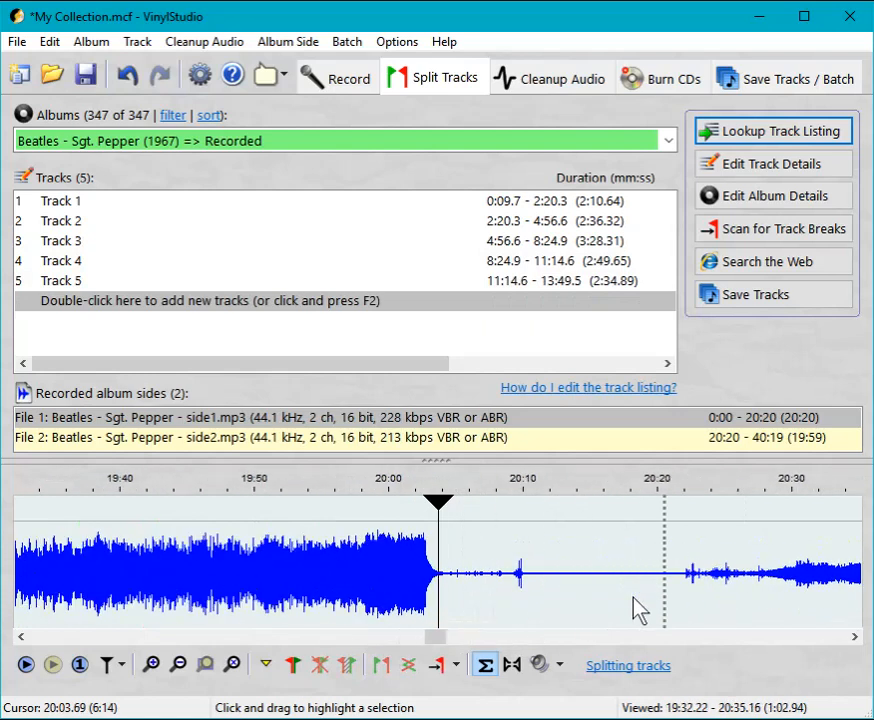
mouse_move(455, 575)
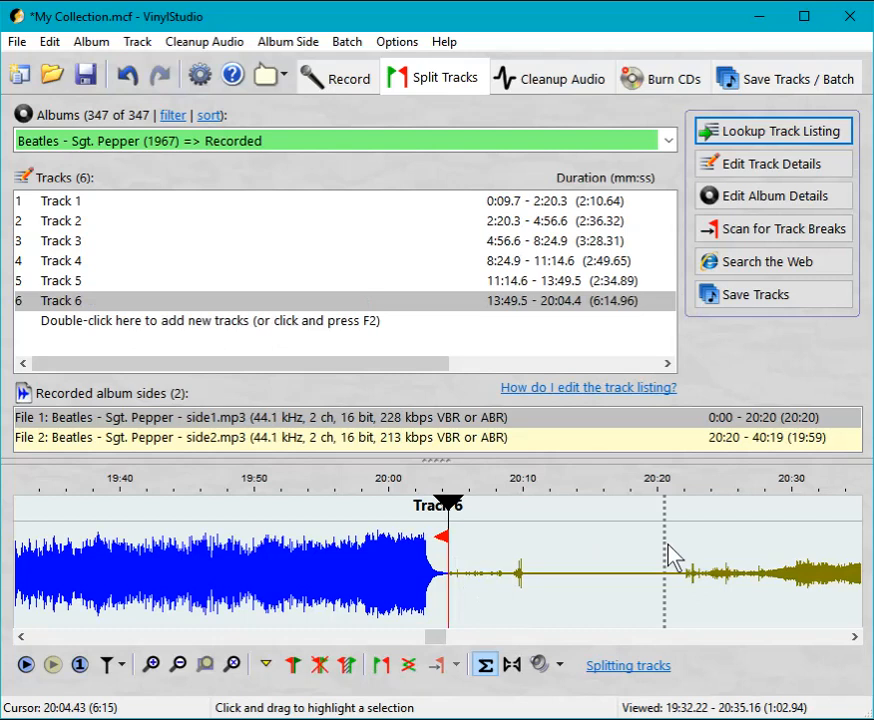
mouse_move(668, 552)
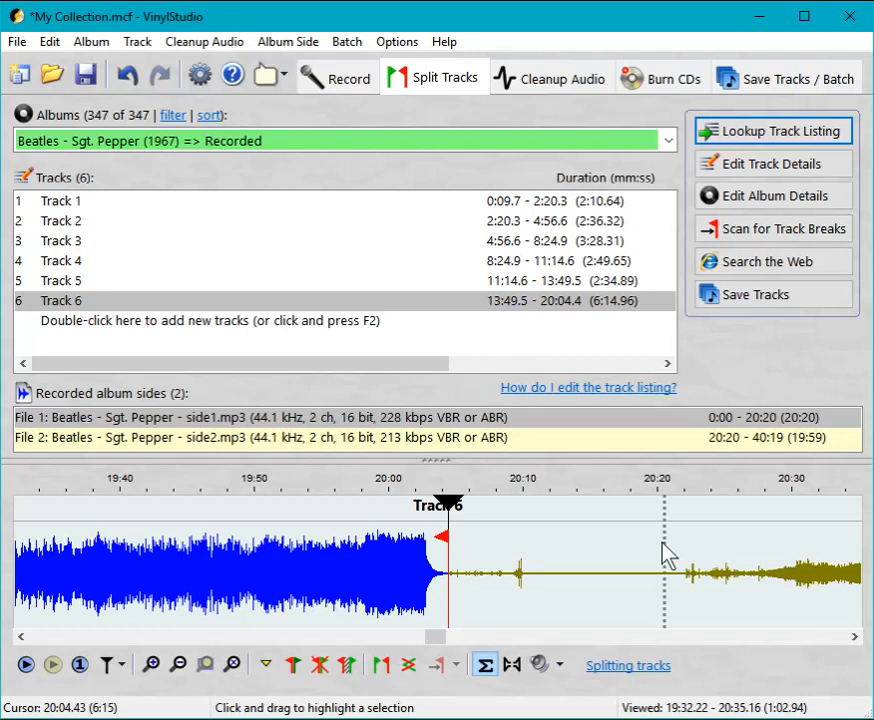
mouse_move(663, 556)
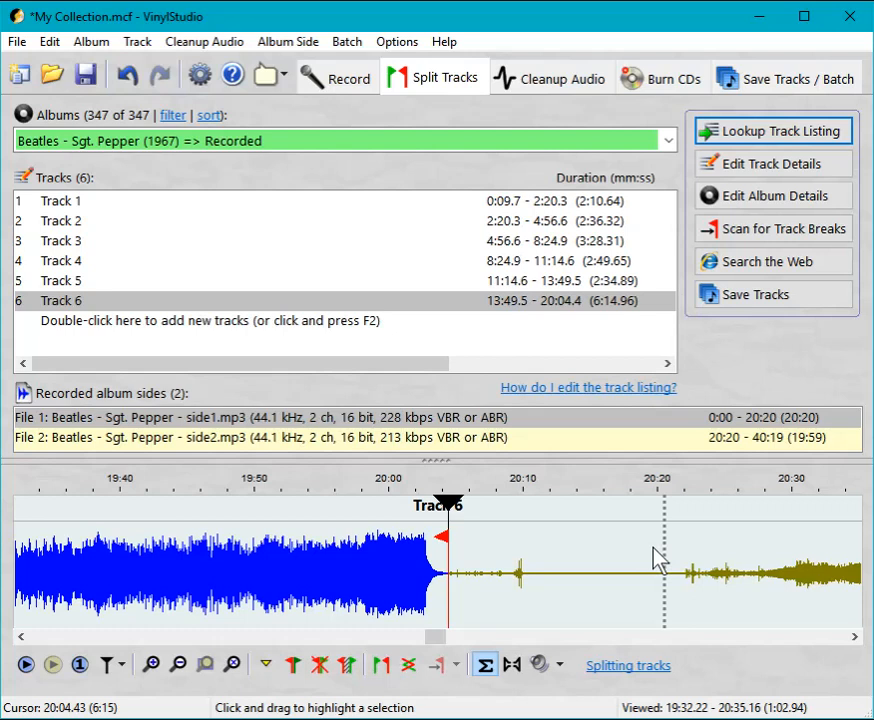
mouse_move(656, 590)
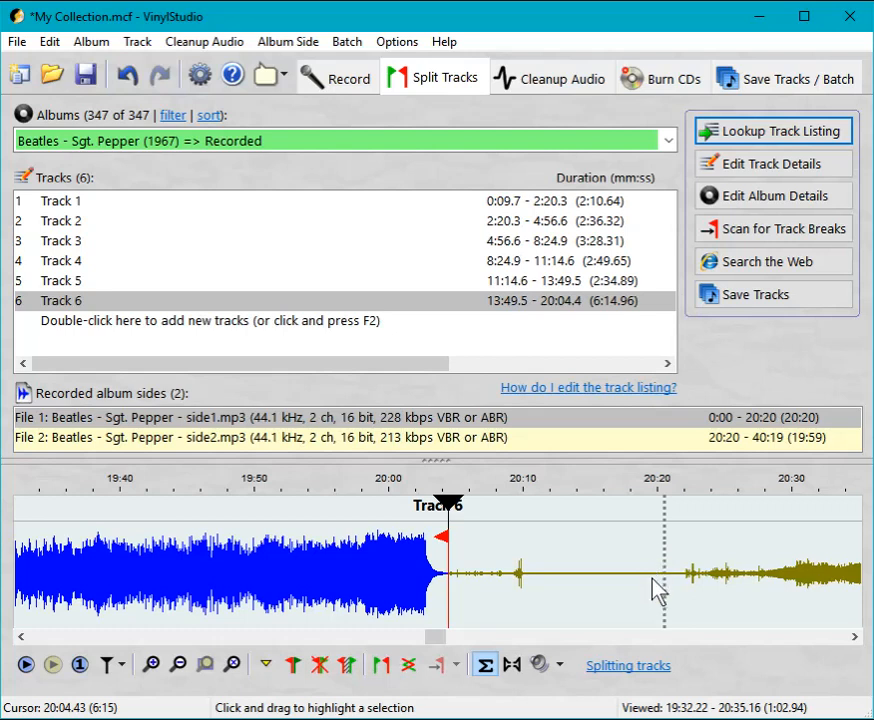
mouse_move(675, 593)
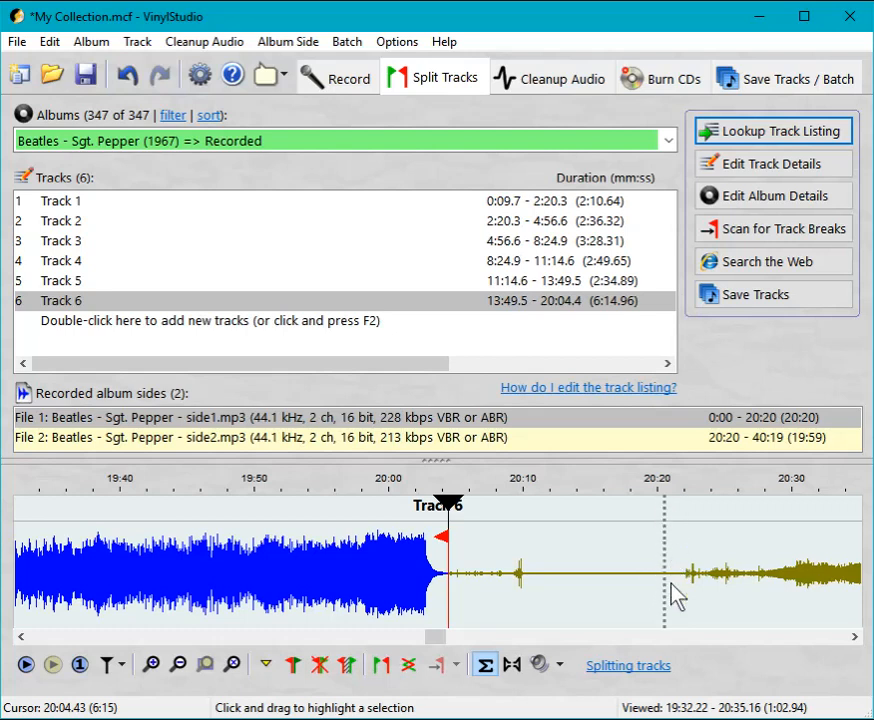
mouse_move(662, 535)
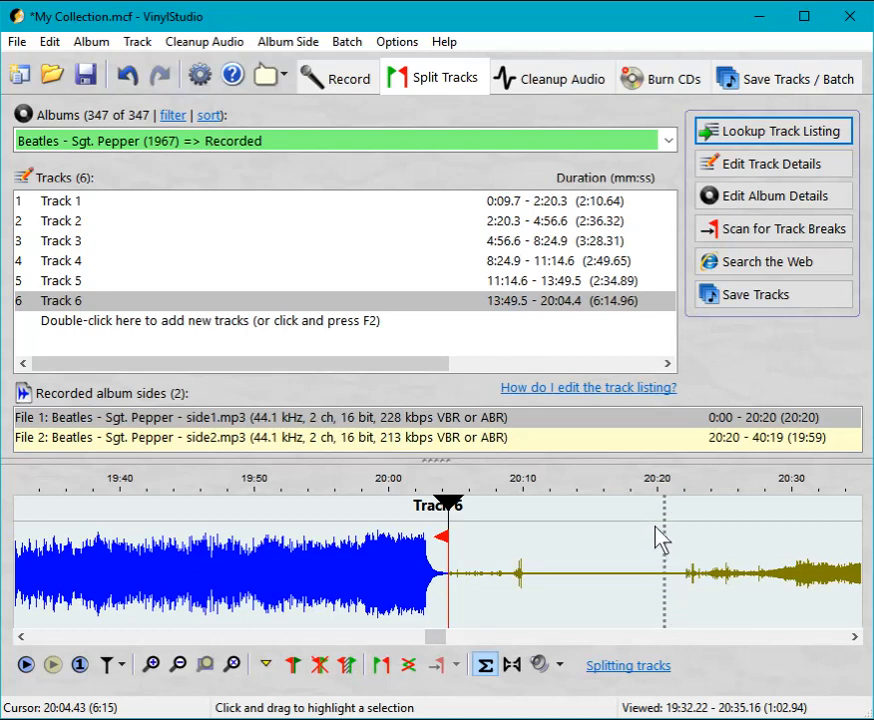
mouse_move(667, 530)
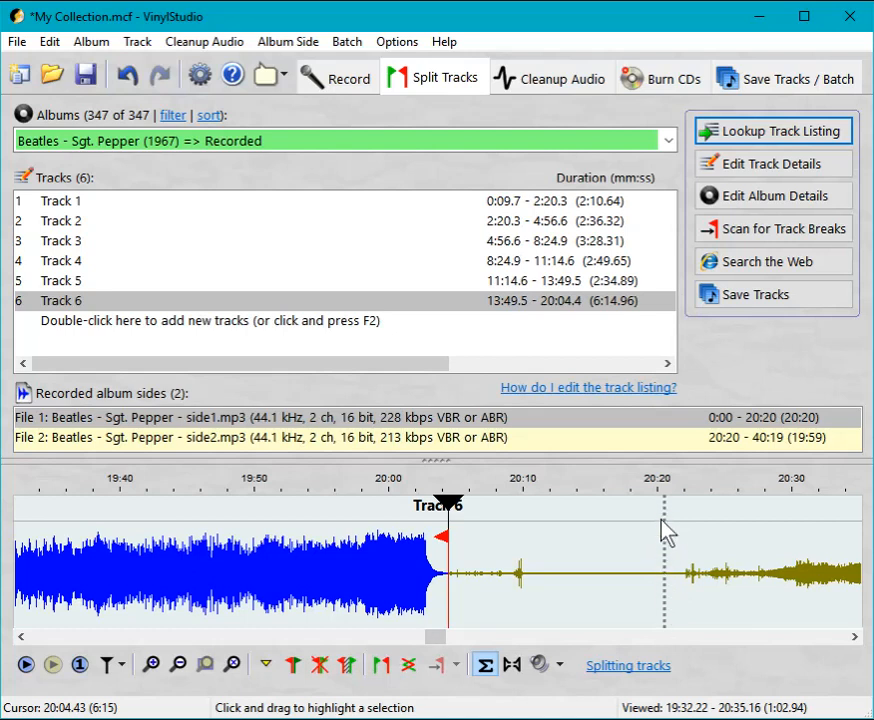
mouse_move(640, 545)
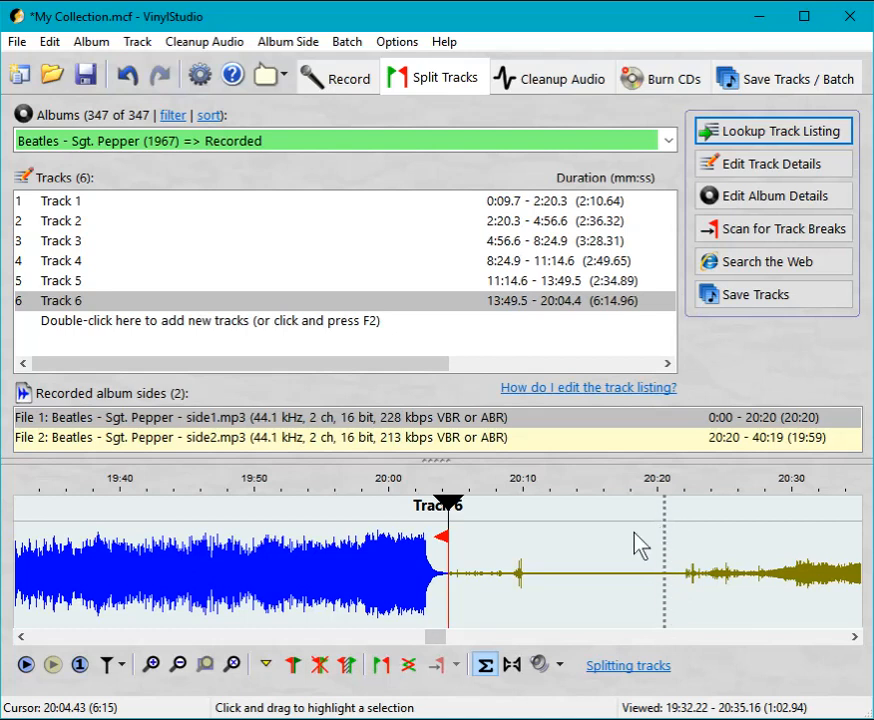
mouse_move(700, 543)
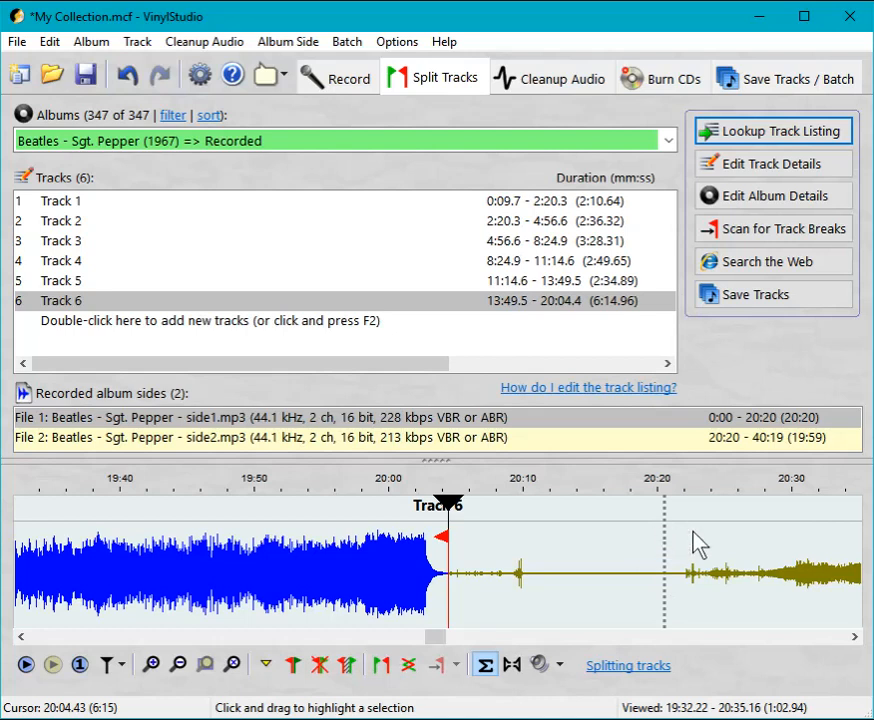
mouse_move(560, 565)
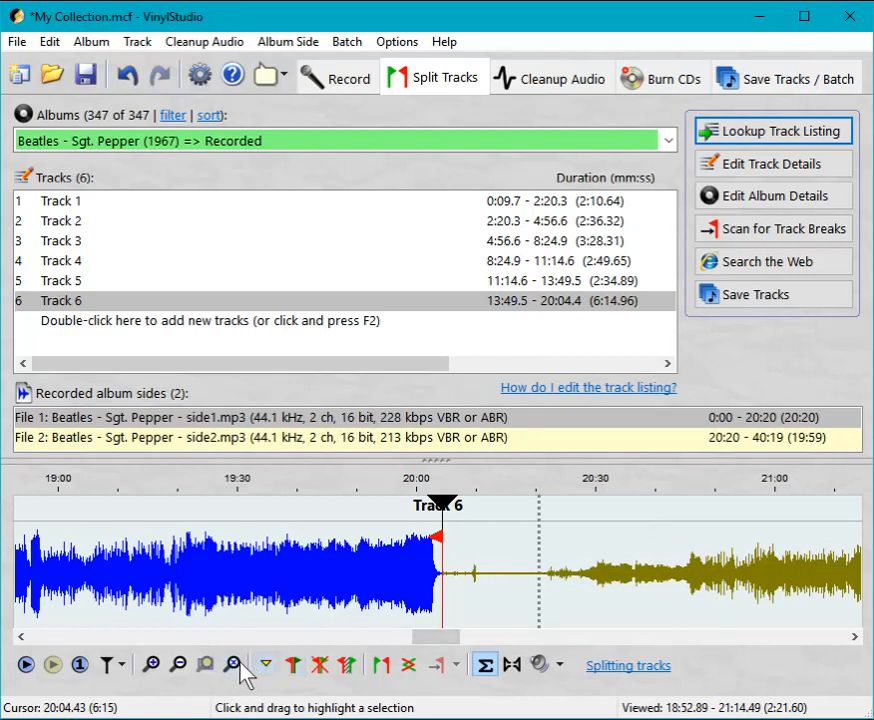
mouse_move(234, 664)
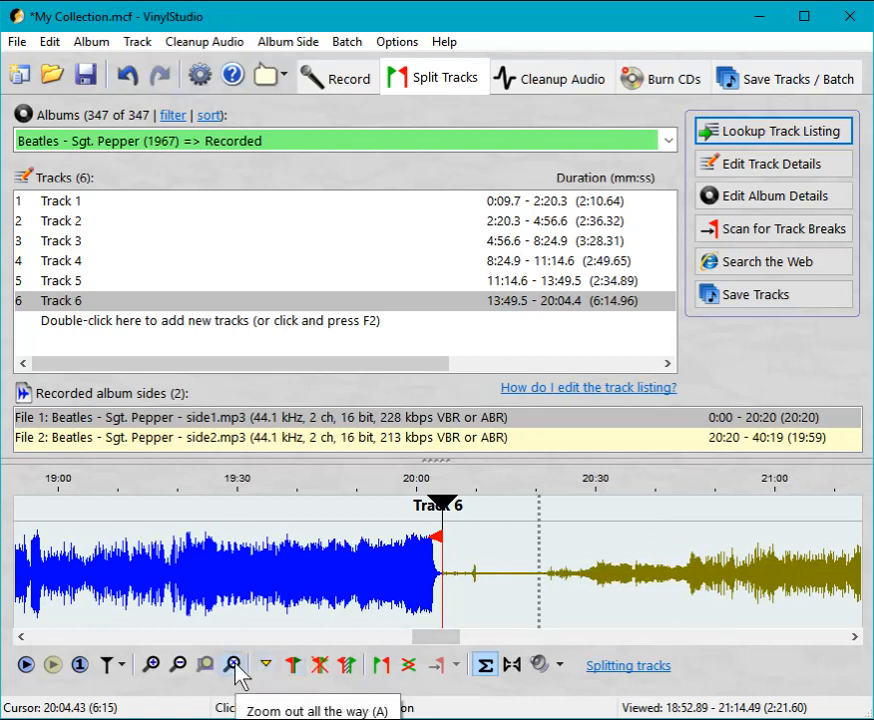
Zoom out to show the entire 40-minute two-side recording with all track markers
left_click(233, 664)
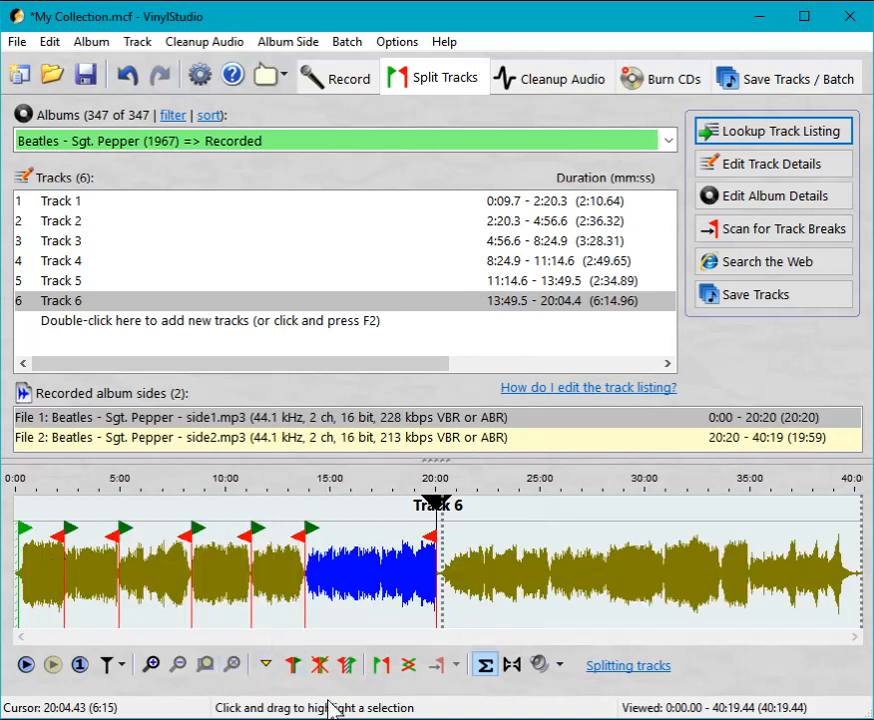
mouse_move(328, 700)
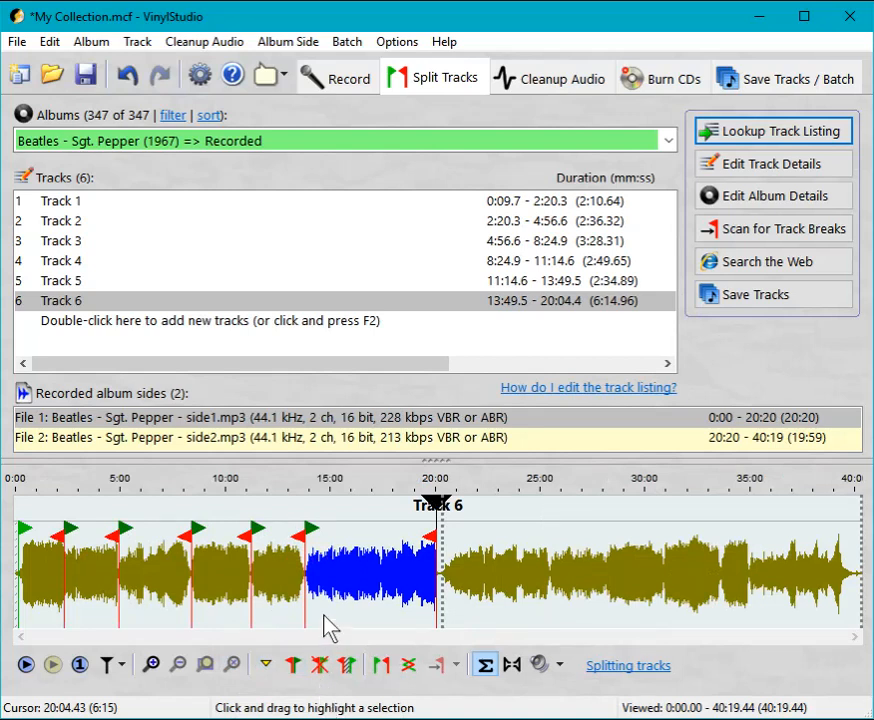
mouse_move(335, 608)
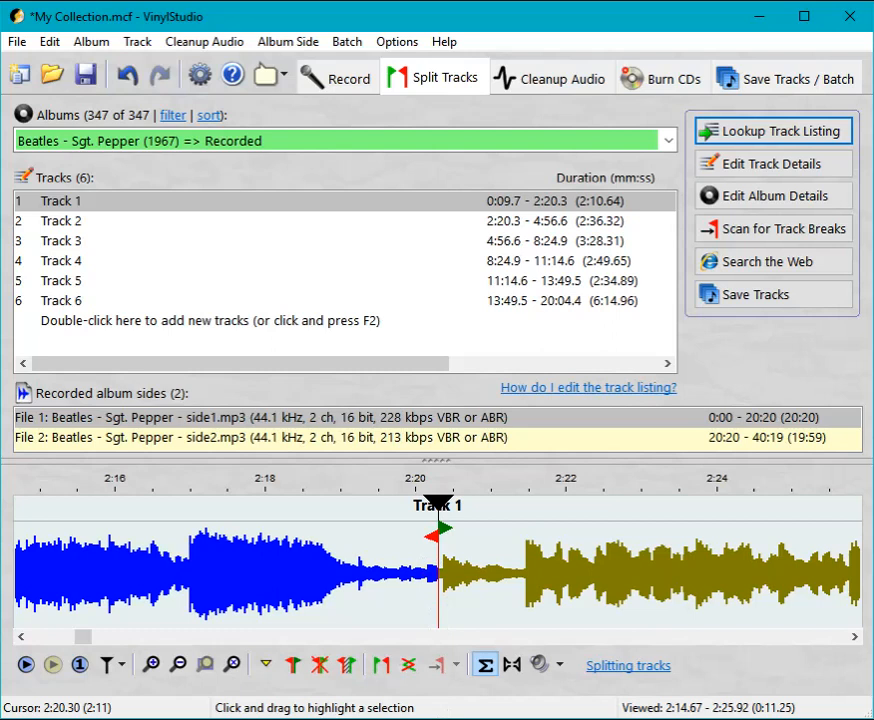
Highlight 2:18.47 to 2:22.00 around the first track break and play that selection
left_click(61, 220)
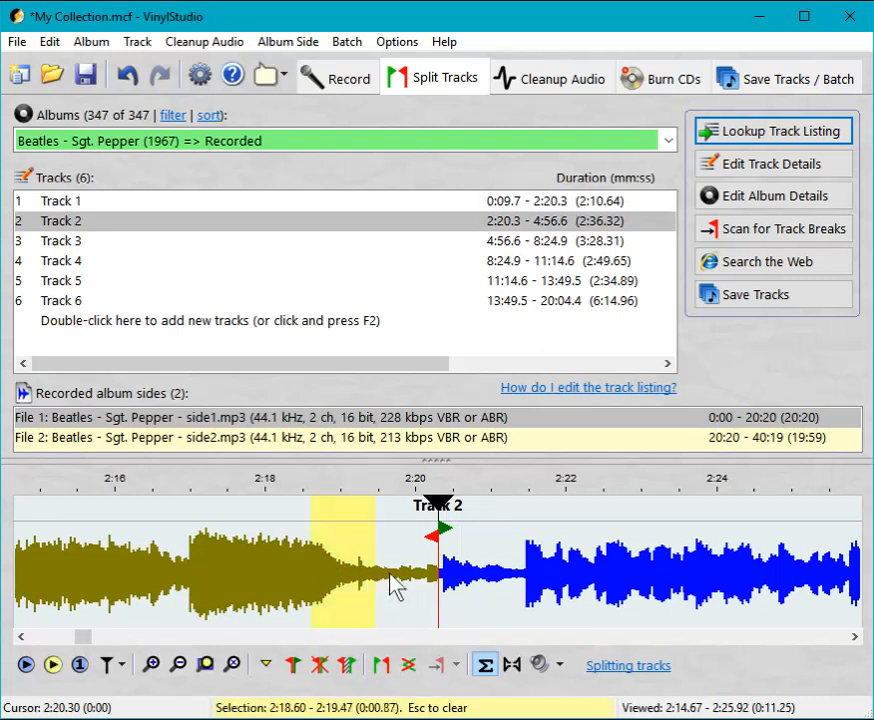
left_click_drag(395, 585, 565, 585)
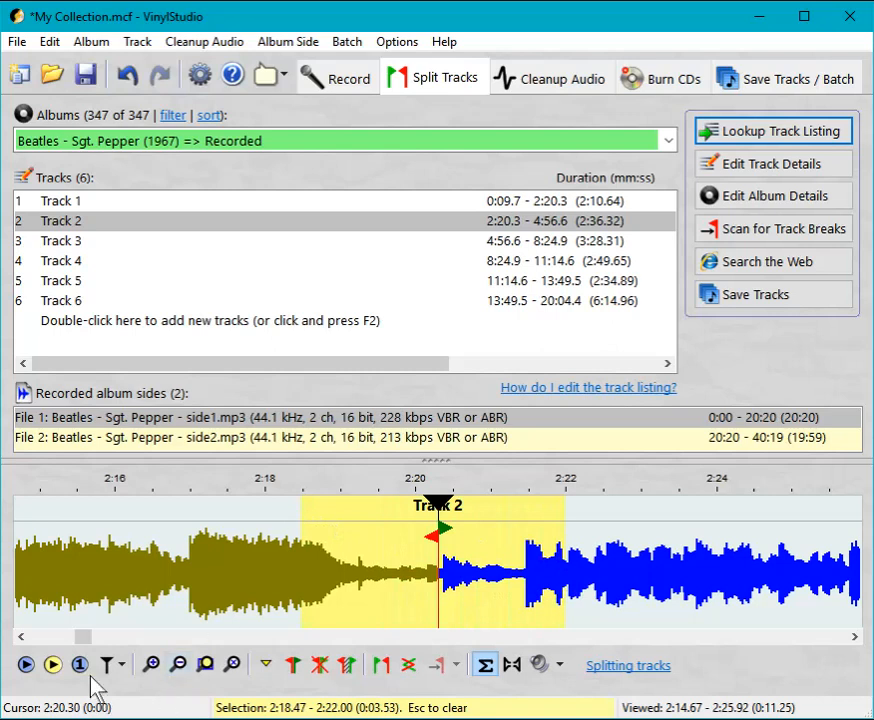
mouse_move(53, 665)
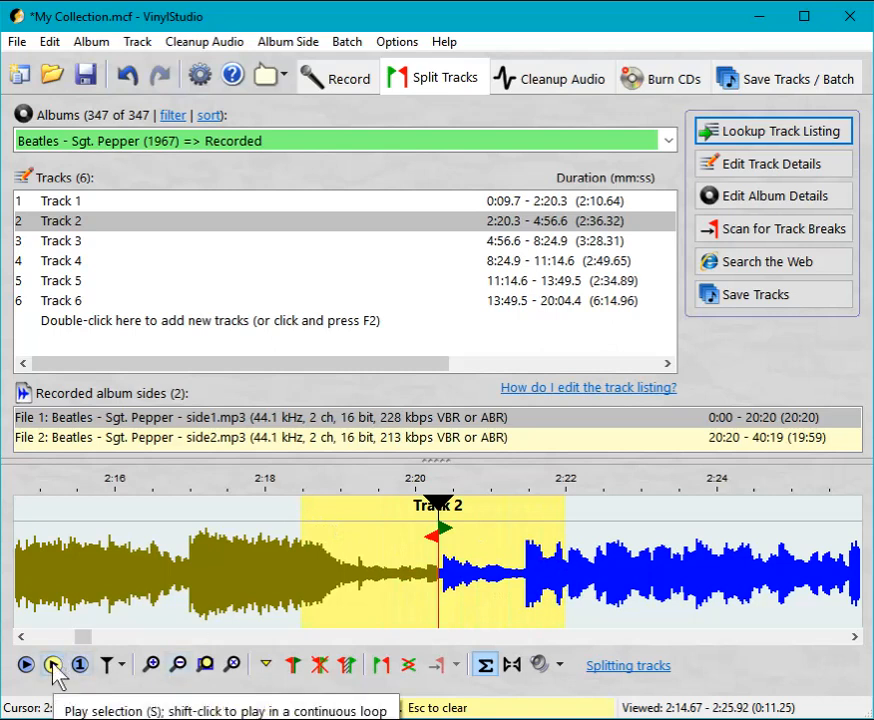
left_click(52, 664)
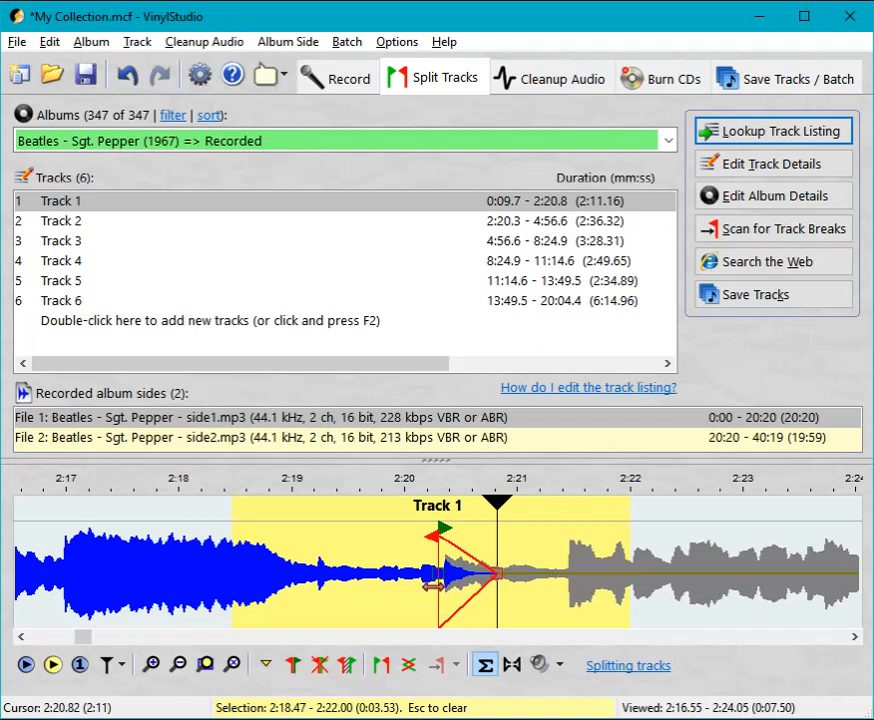
mouse_move(435, 582)
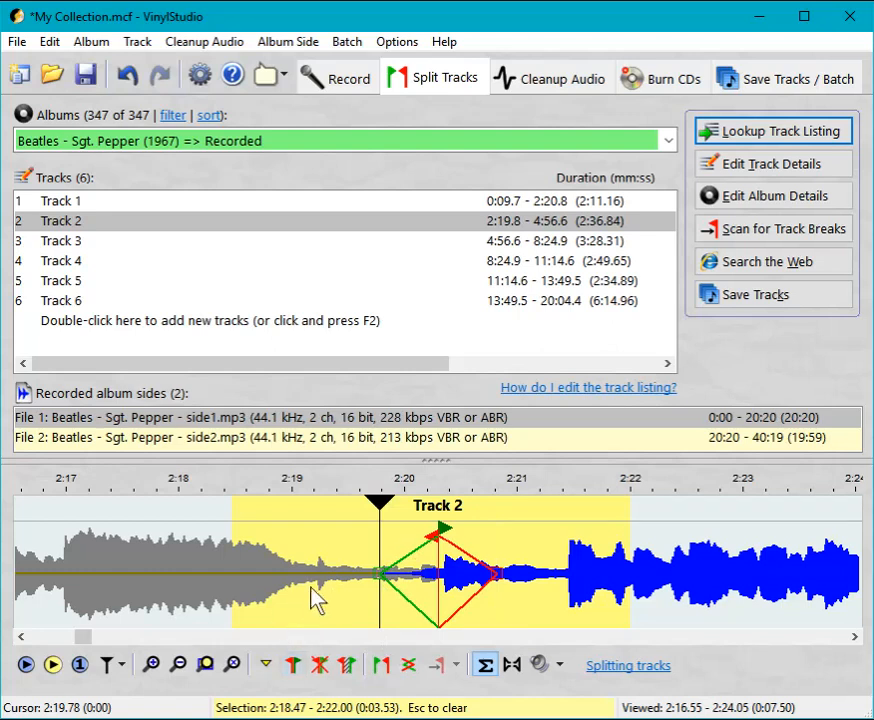
mouse_move(300, 575)
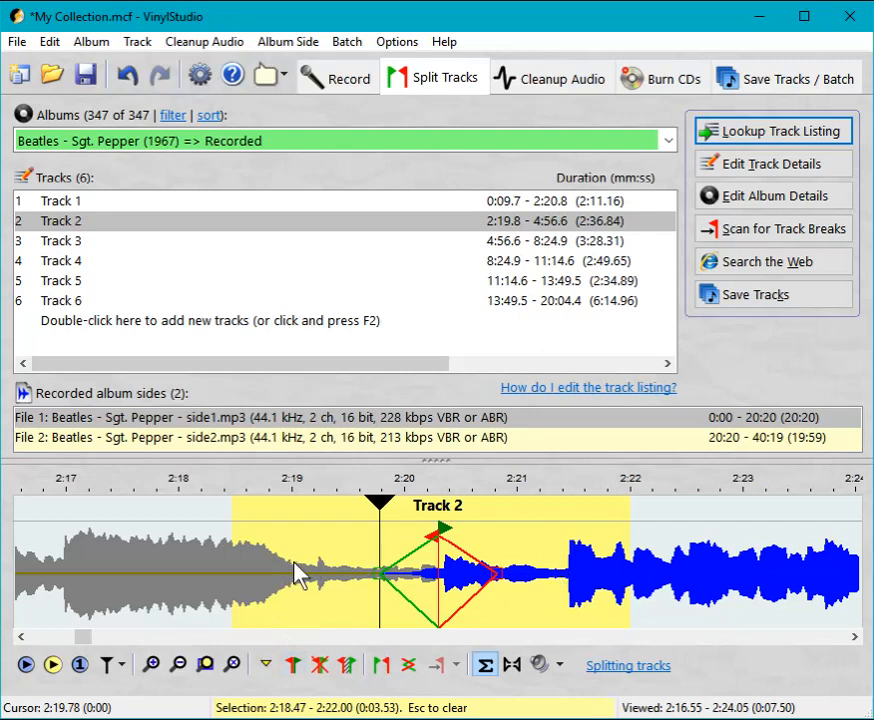
mouse_move(275, 573)
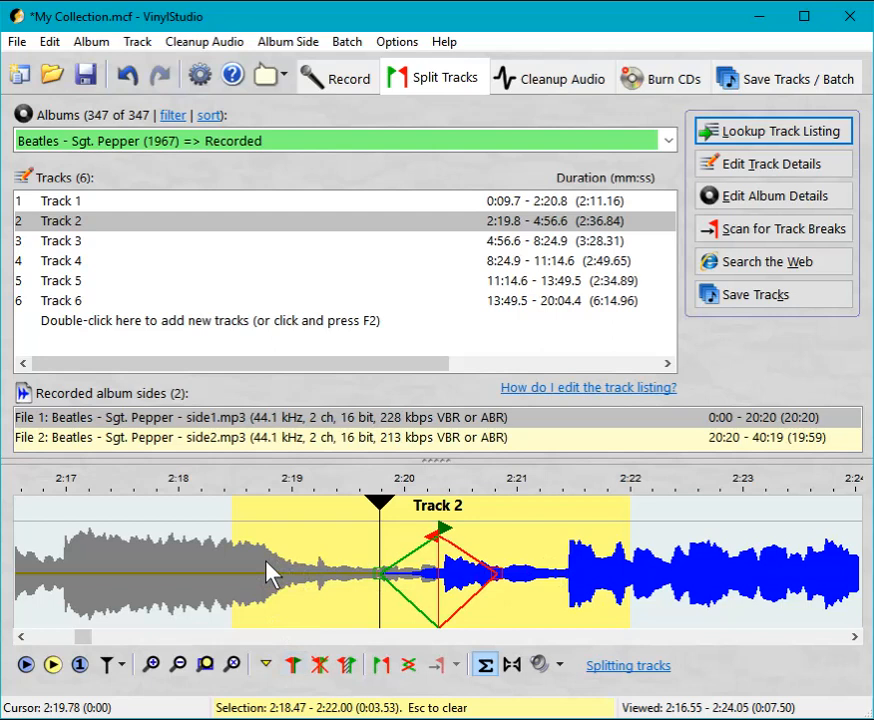
left_click(60, 200)
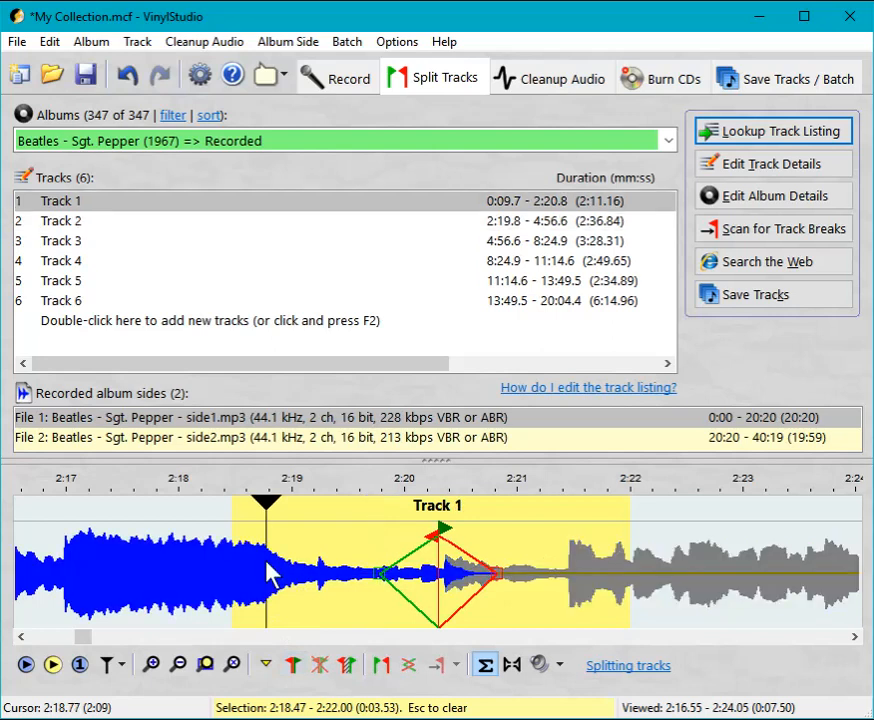
mouse_move(145, 568)
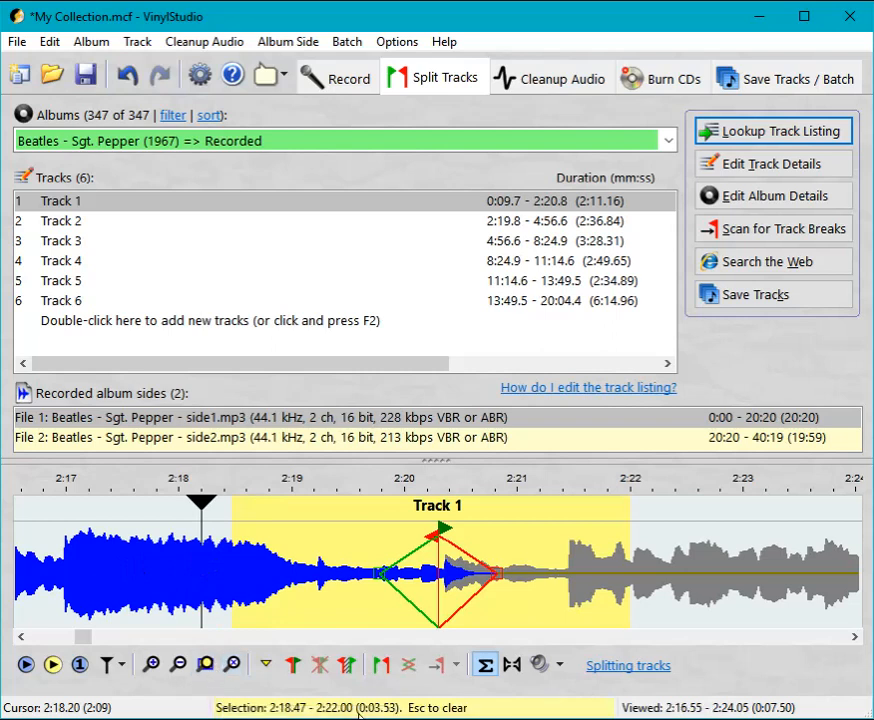
left_click(25, 664)
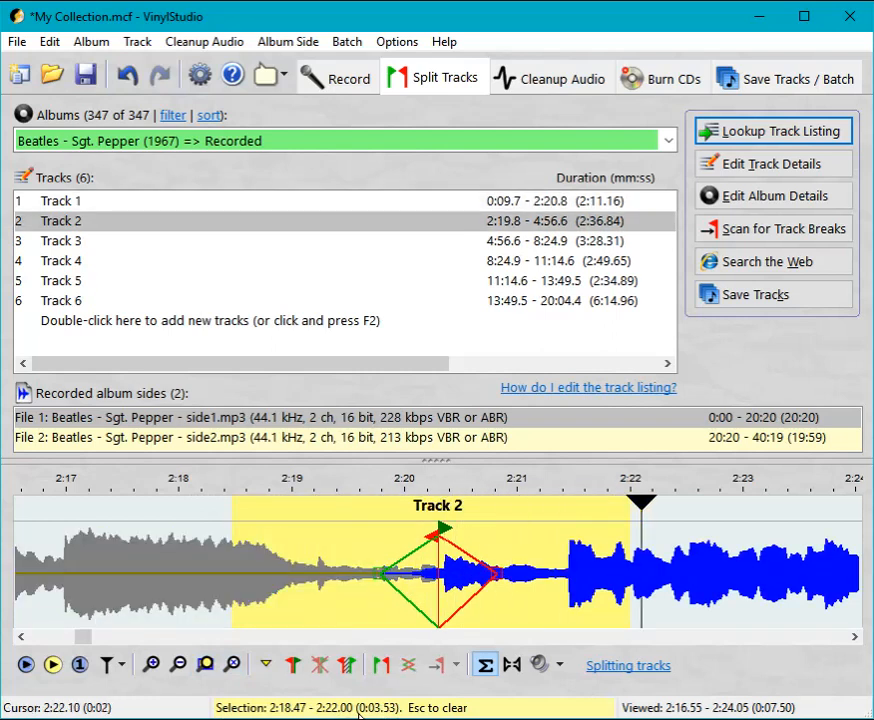
mouse_move(367, 698)
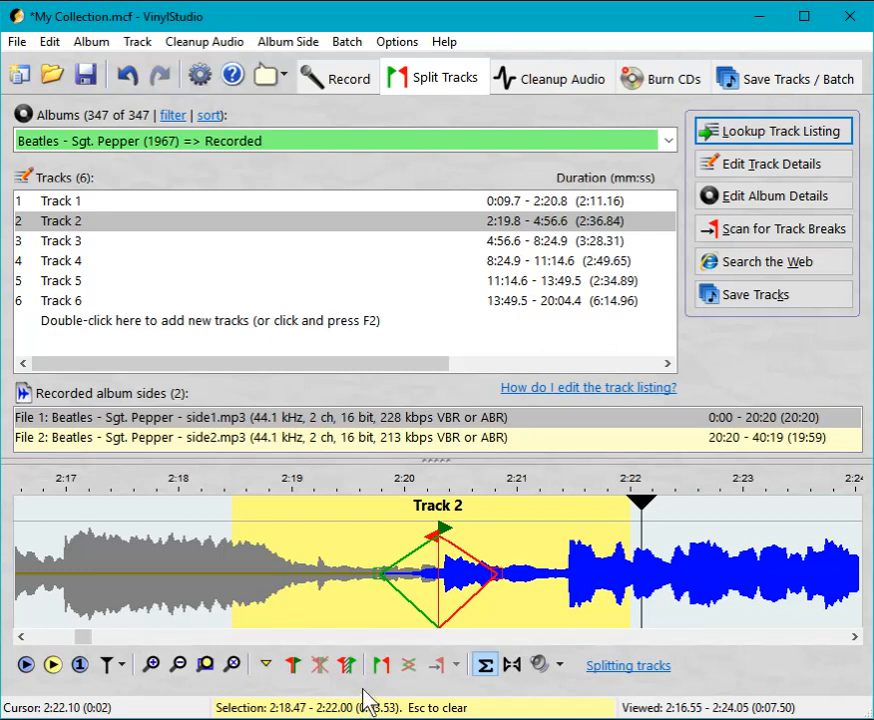
mouse_move(537, 573)
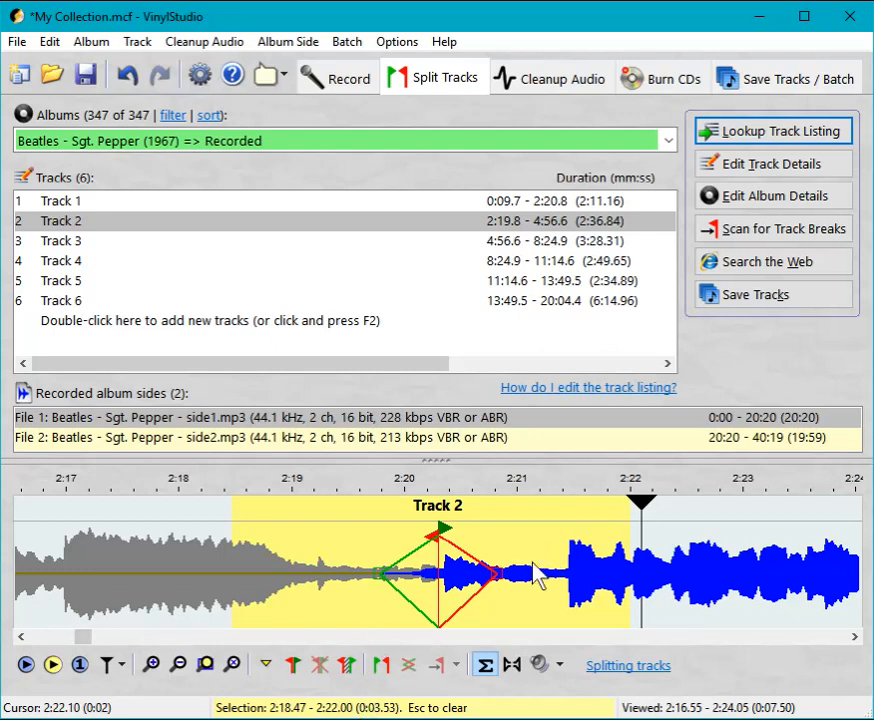
mouse_move(425, 645)
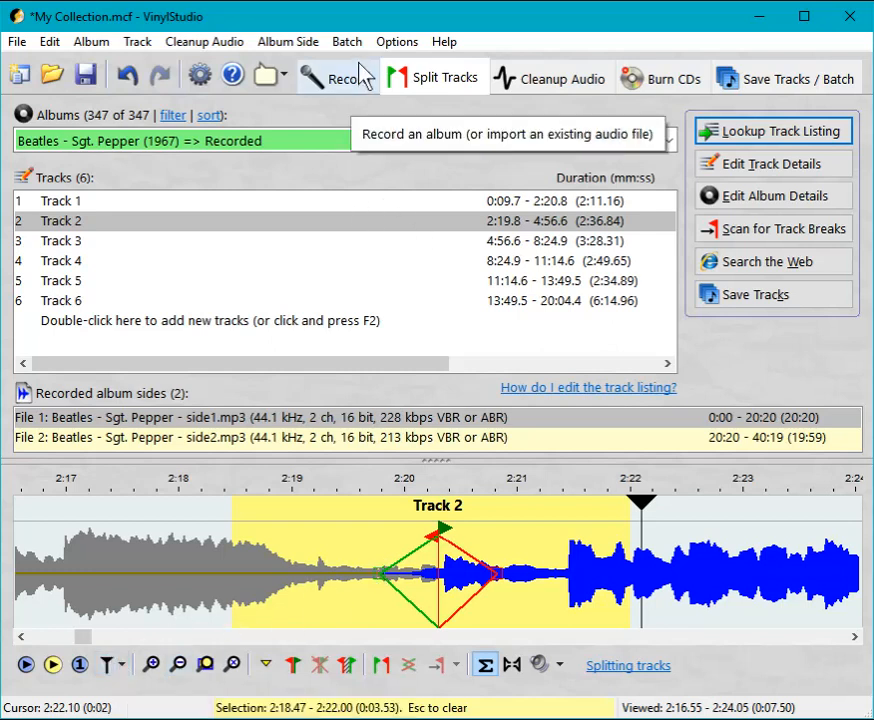
In Options > Cursor Options and Playback Speed, enable 'Stop at end of Track'
left_click(397, 41)
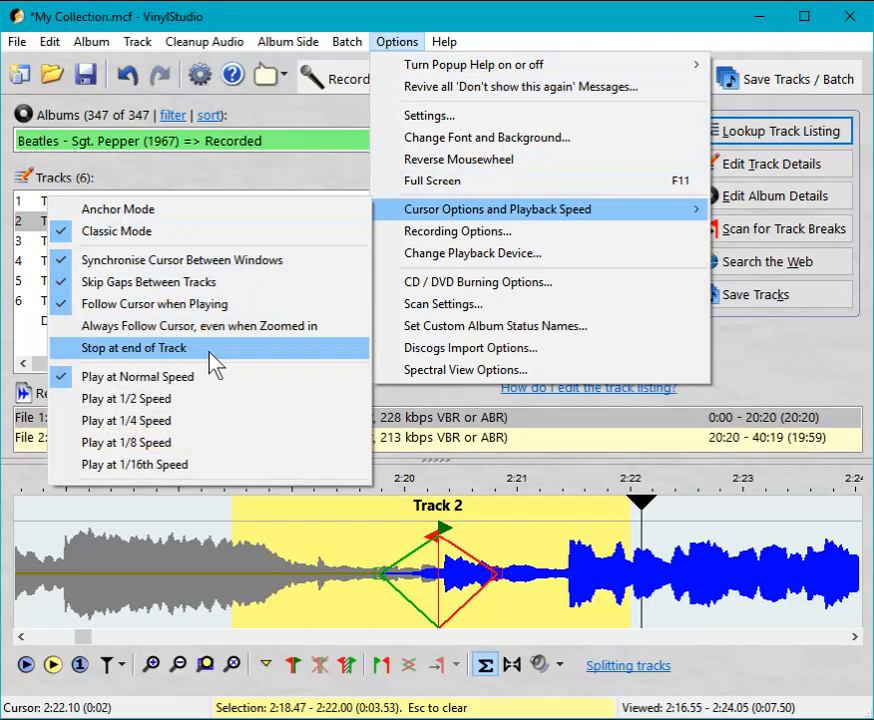
left_click(133, 347)
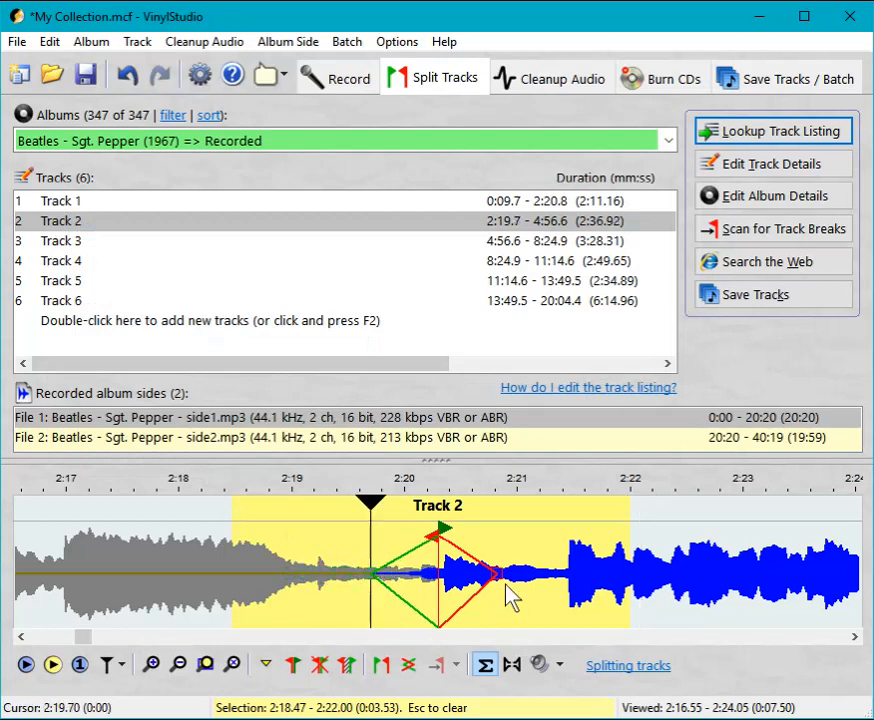
Select Track 1 then Track 2 at its new 2:18.8 start and place the play position inside Track 2
left_click(60, 200)
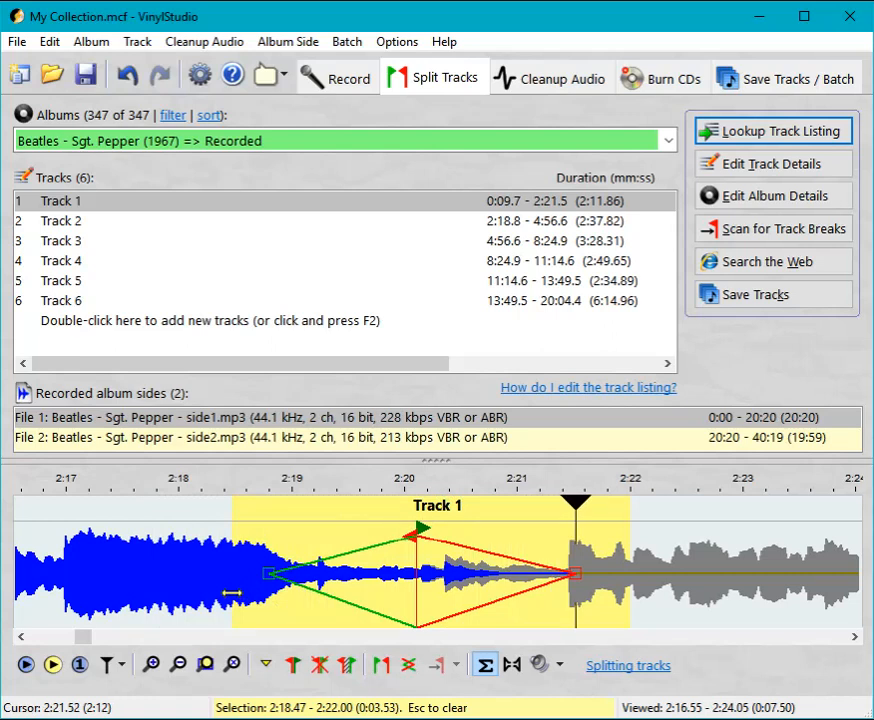
left_click(60, 220)
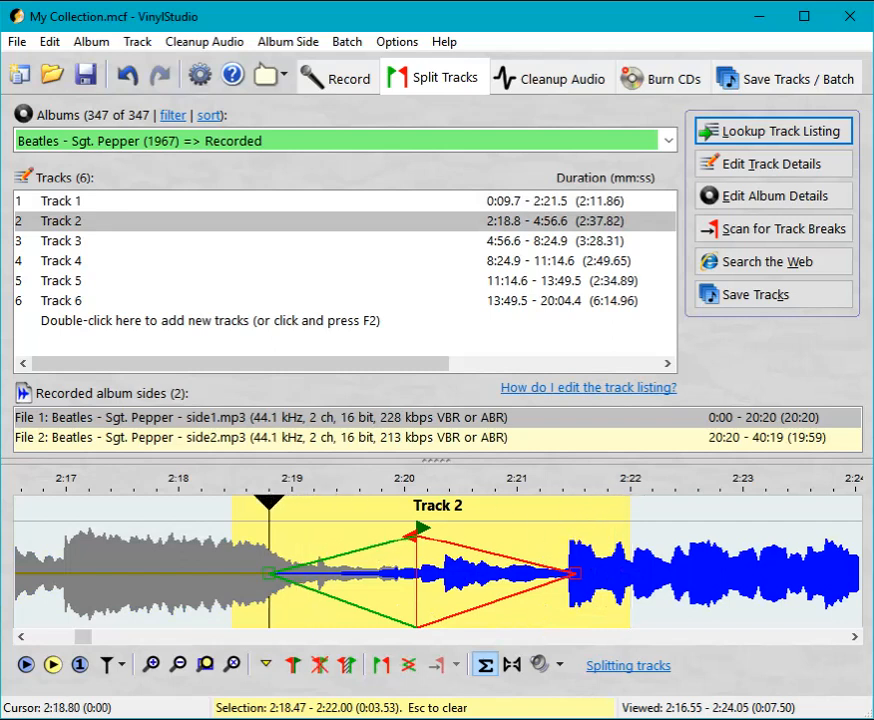
left_click(25, 664)
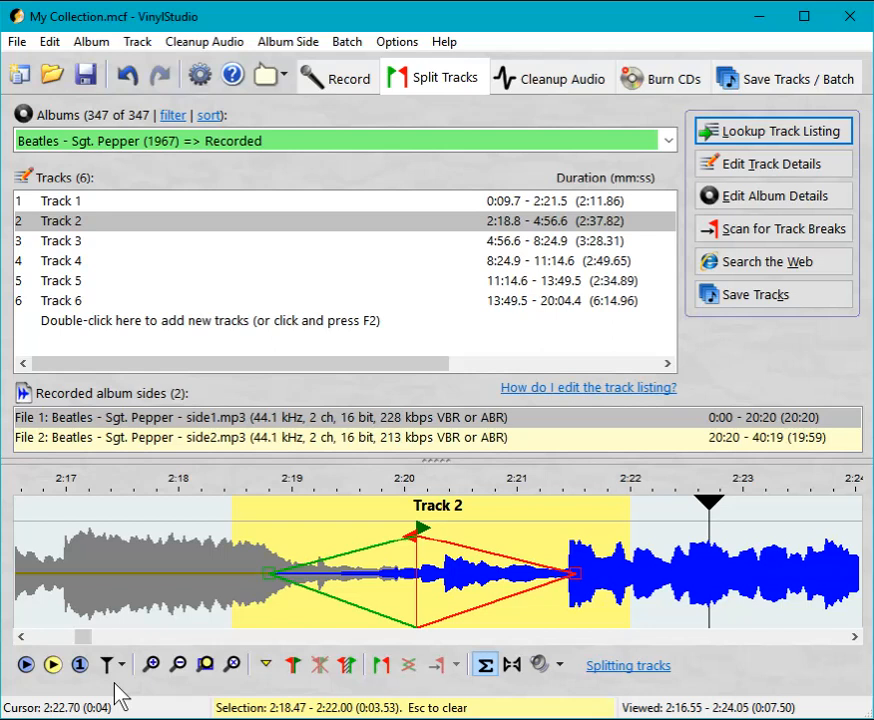
mouse_move(398, 562)
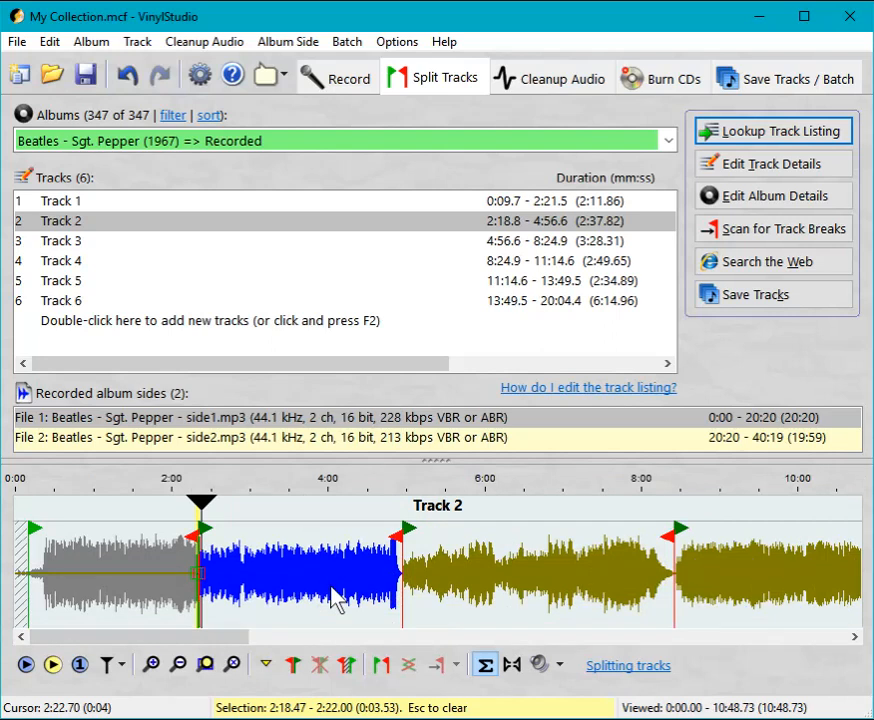
mouse_move(330, 603)
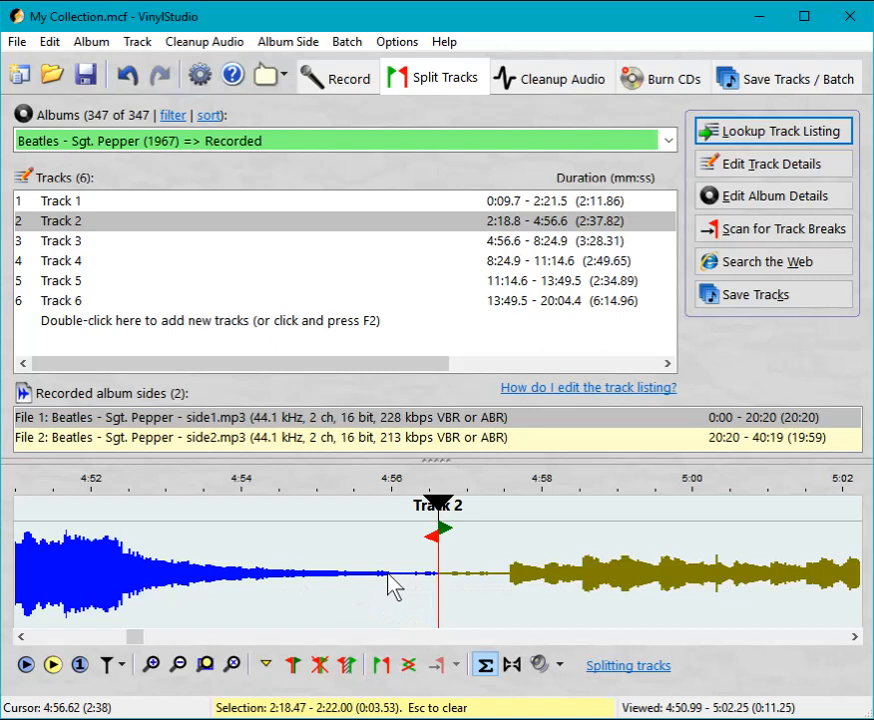
mouse_move(500, 580)
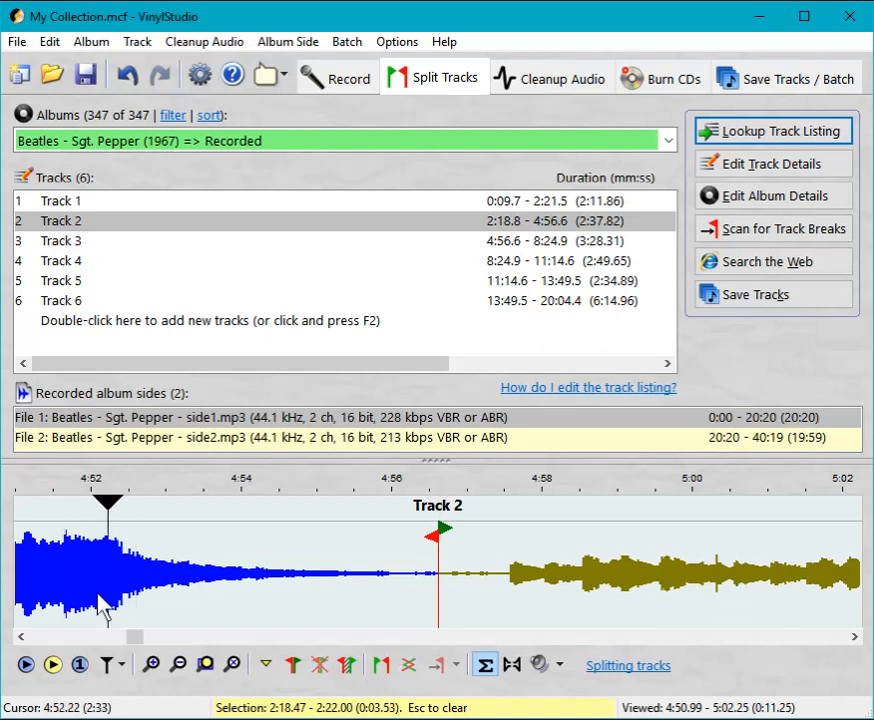
Check the Track 2/3 boundary by playing Track 2's fade-out and selecting Track 3 after the break
left_click(25, 664)
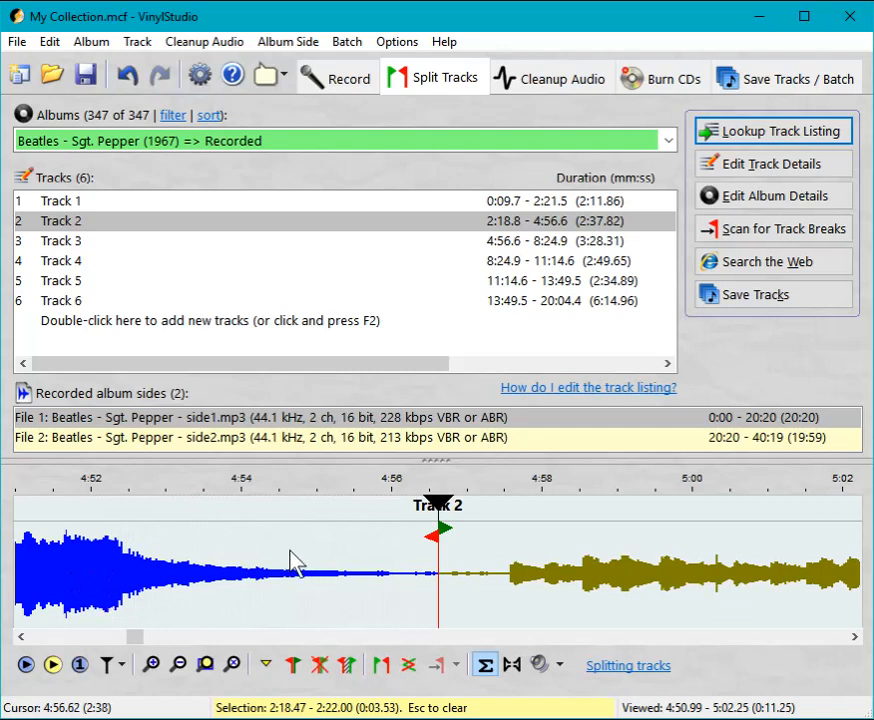
left_click(60, 240)
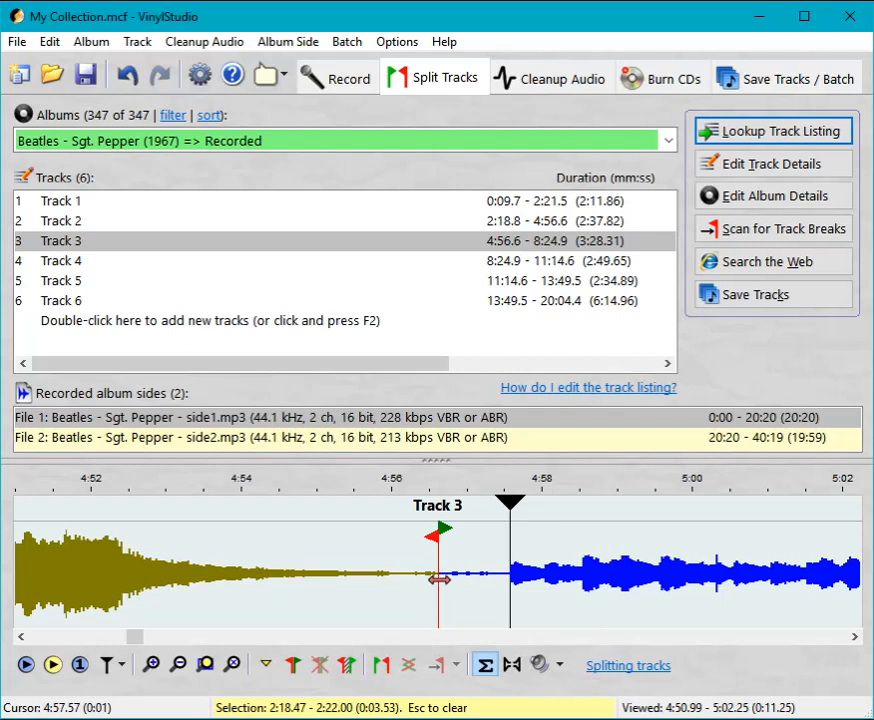
left_click(60, 220)
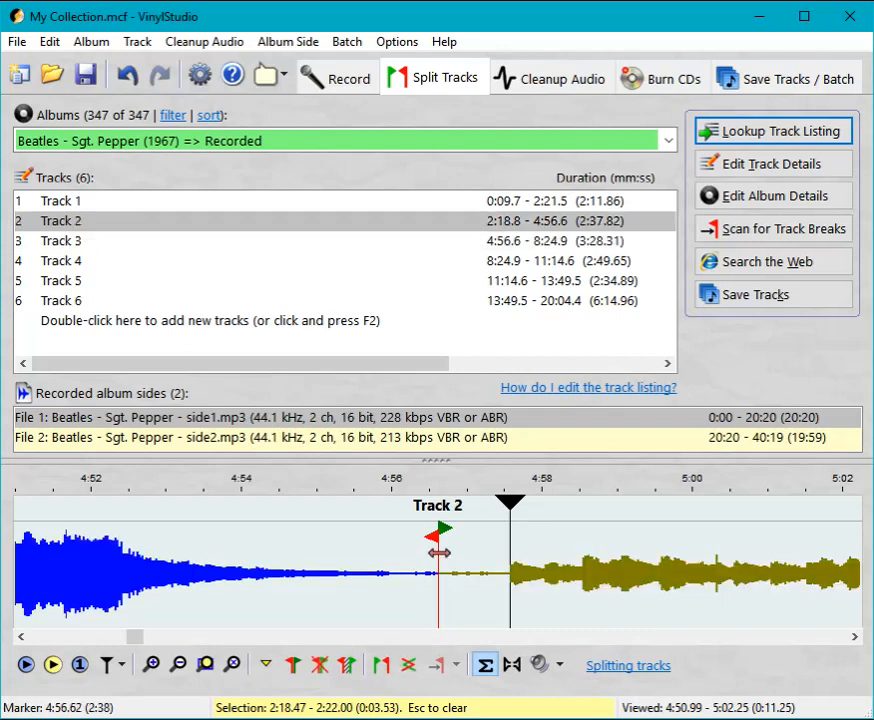
left_click(60, 240)
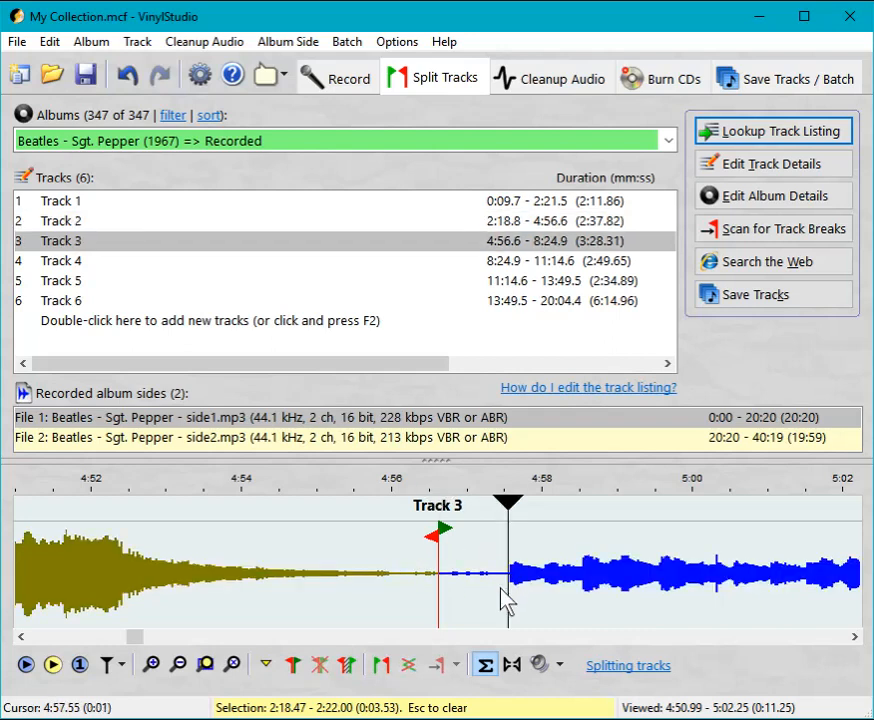
mouse_move(382, 664)
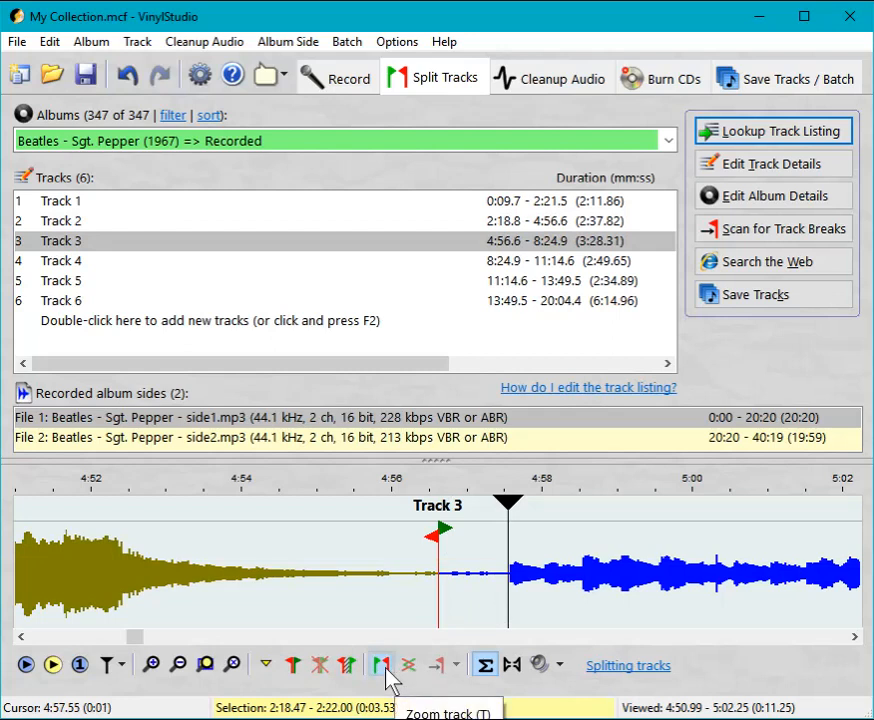
Move Track 3's start marker right to 4:57.5 past the silent gap and play from its new start
left_click(381, 664)
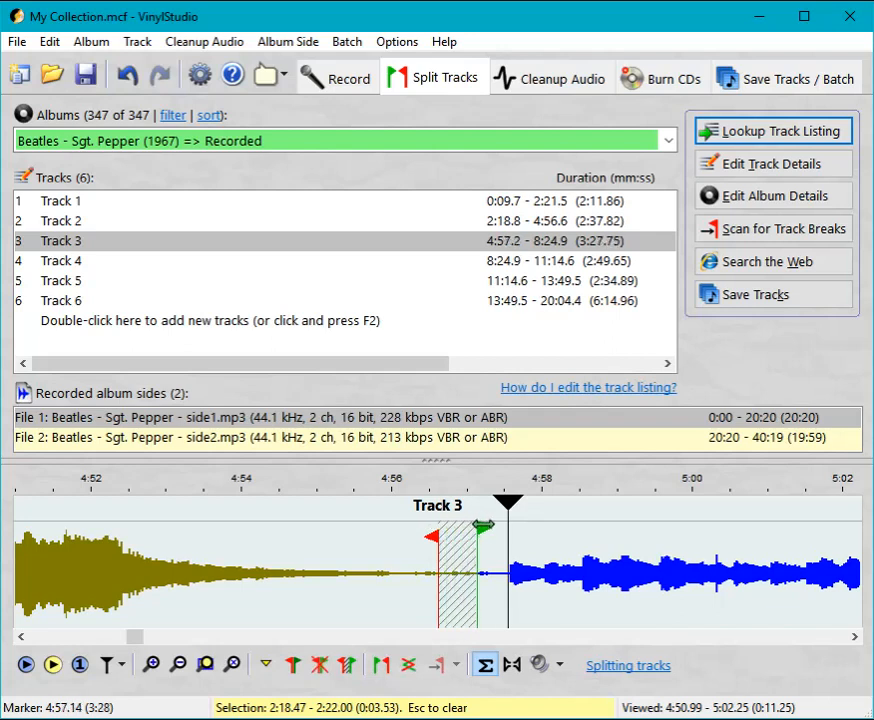
left_click_drag(481, 525, 508, 525)
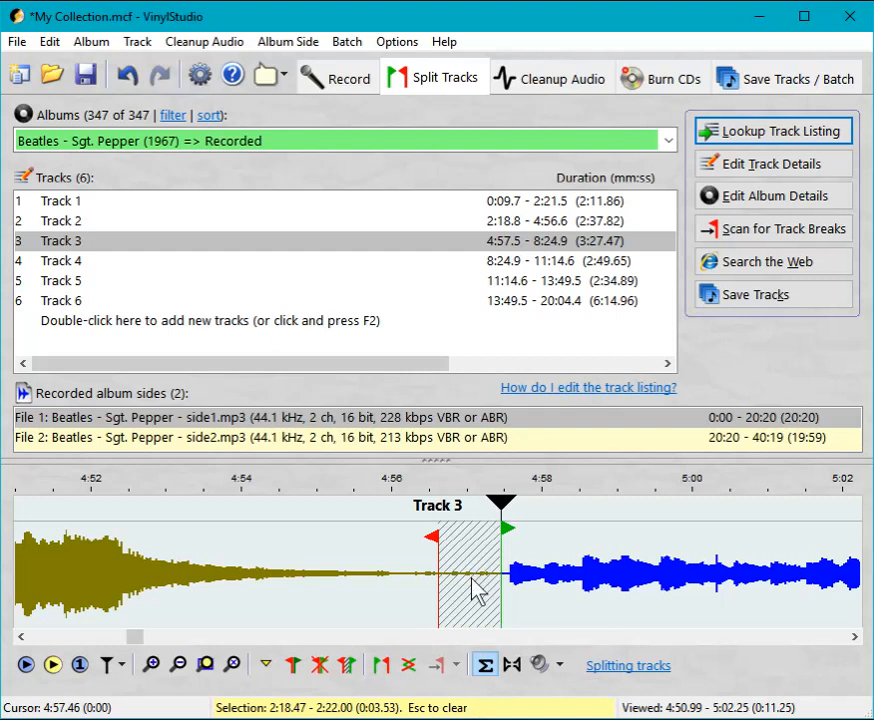
mouse_move(480, 600)
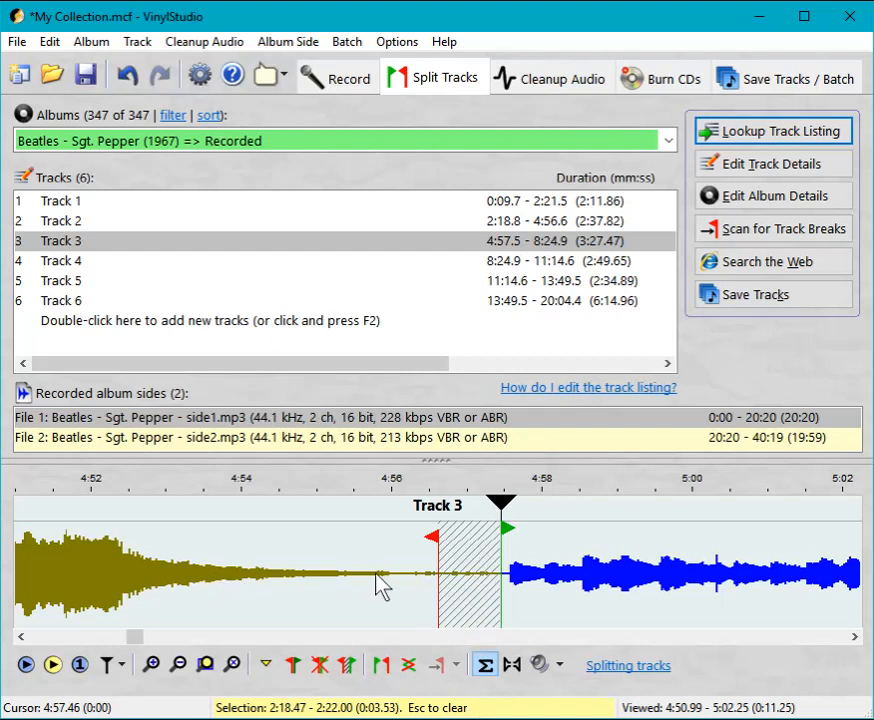
mouse_move(375, 581)
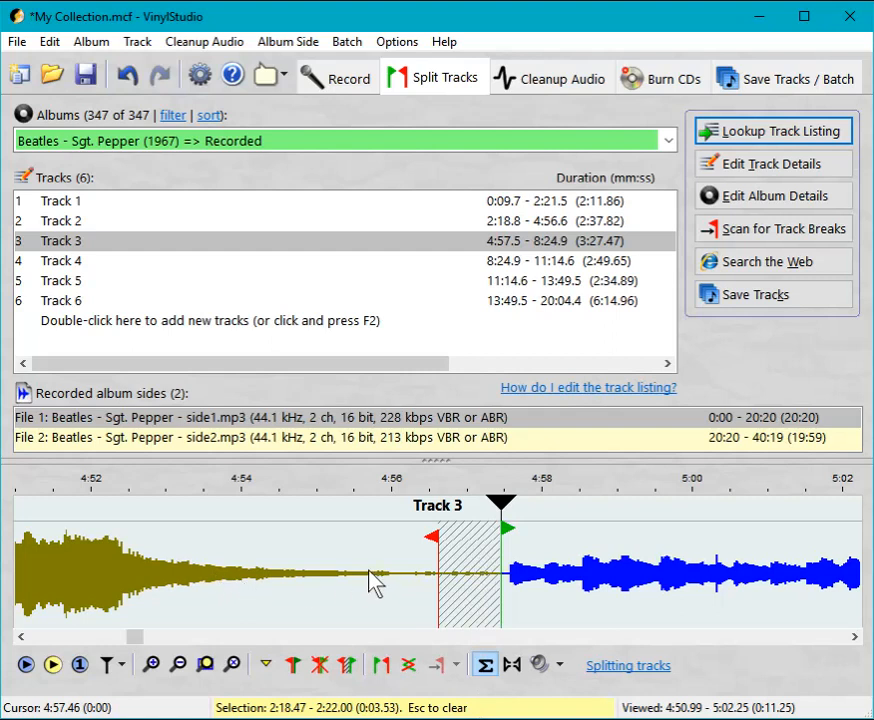
left_click(25, 664)
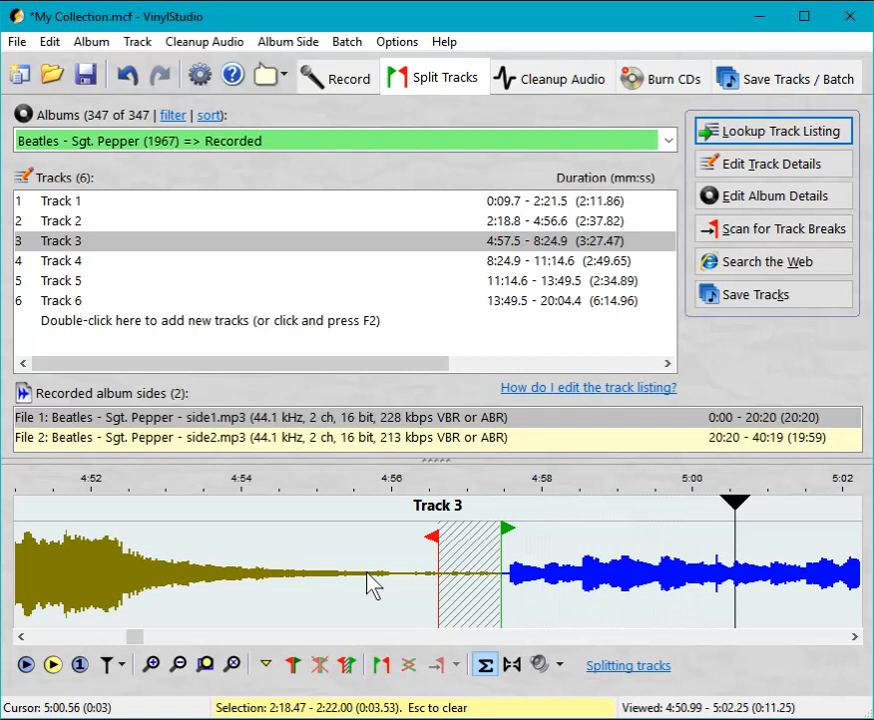
mouse_move(390, 585)
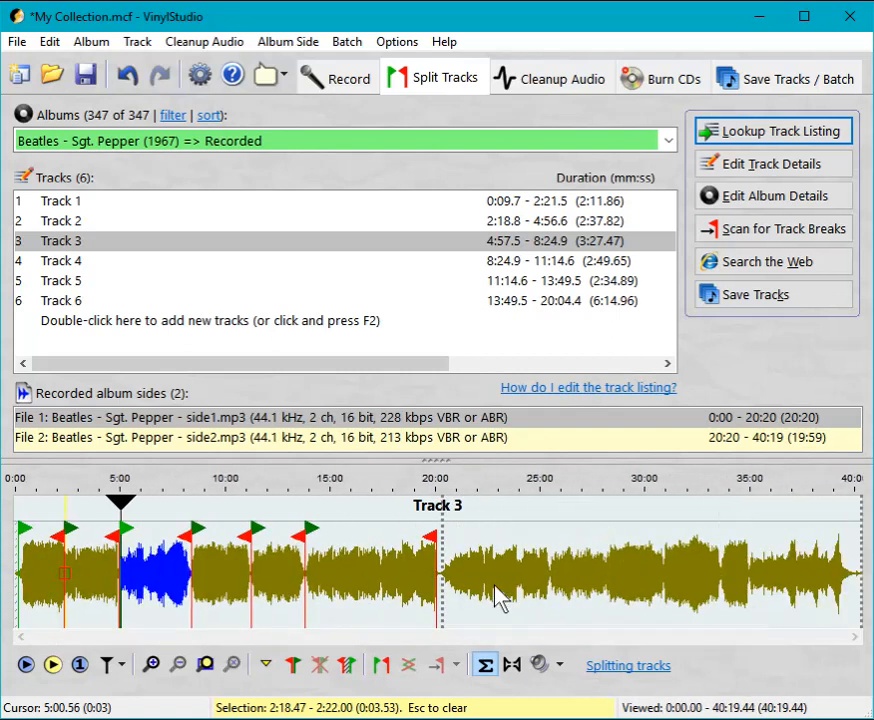
mouse_move(457, 615)
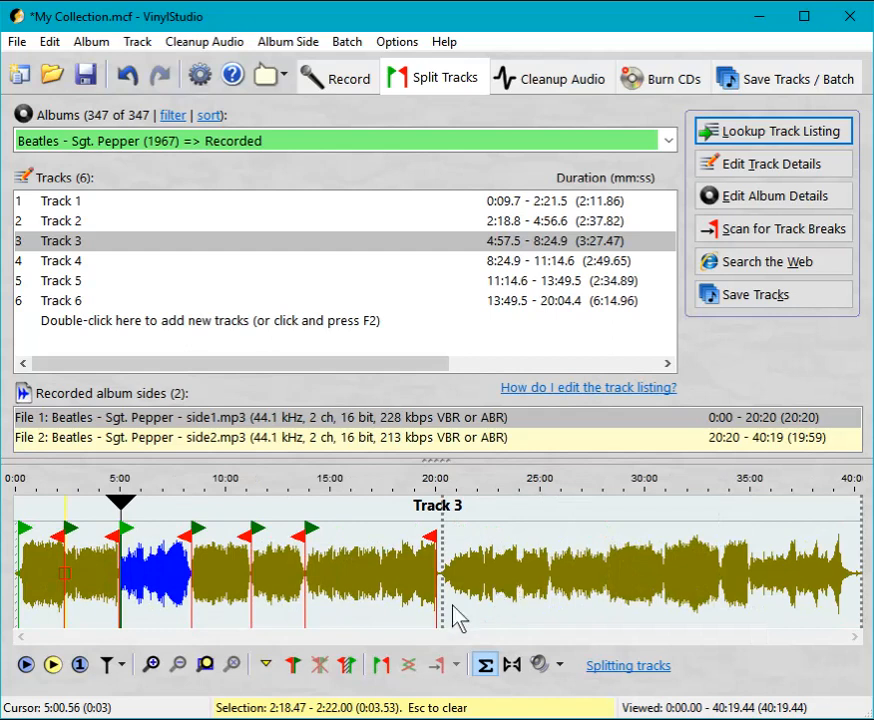
mouse_move(177, 188)
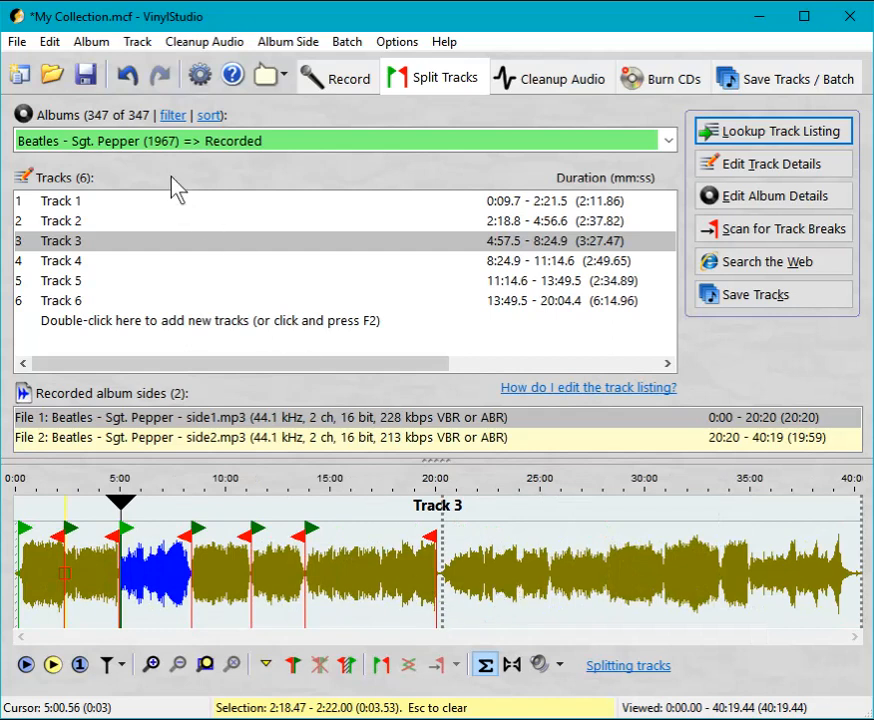
mouse_move(85, 215)
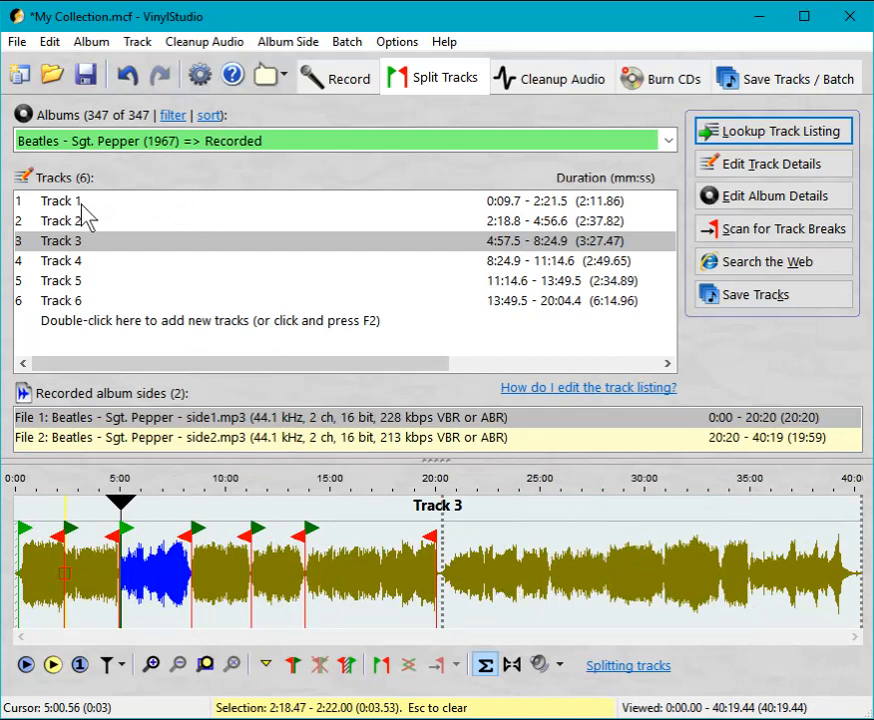
mouse_move(152, 592)
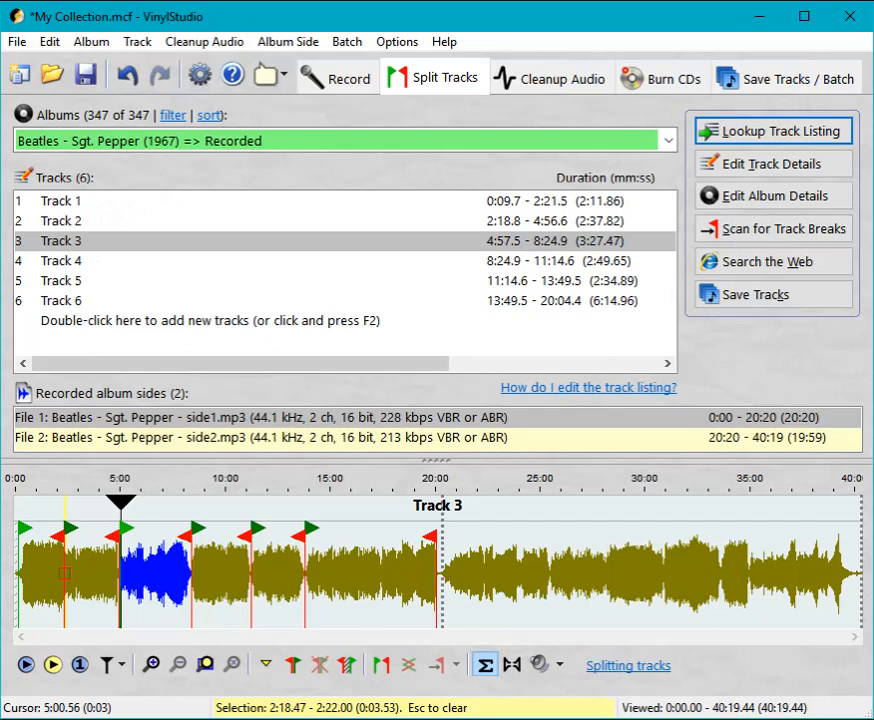
mouse_move(125, 211)
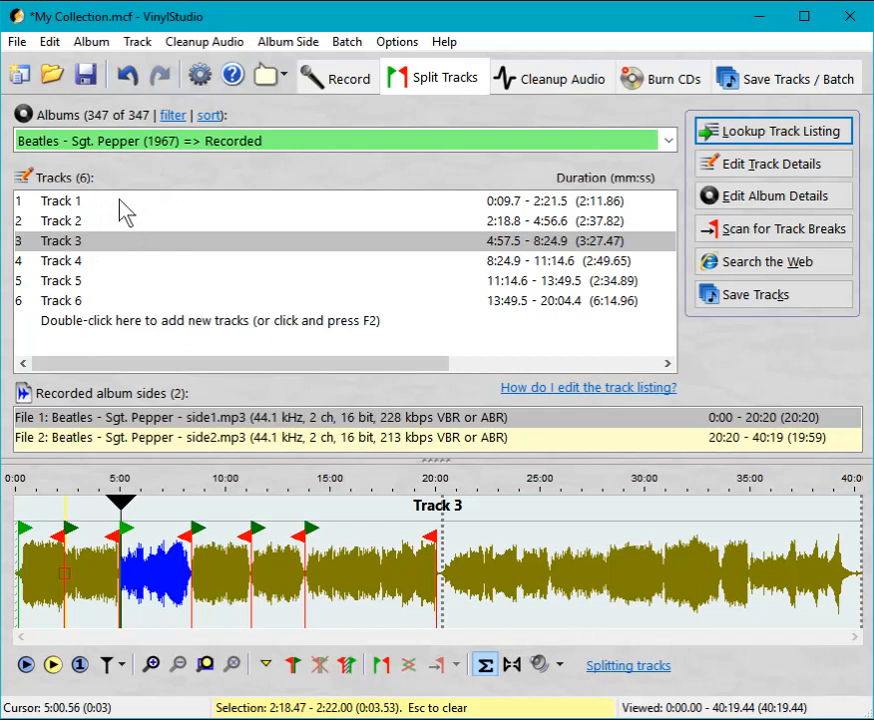
Select Track 1 in the track list and bring up its Edit Track Details editor
left_click(60, 200)
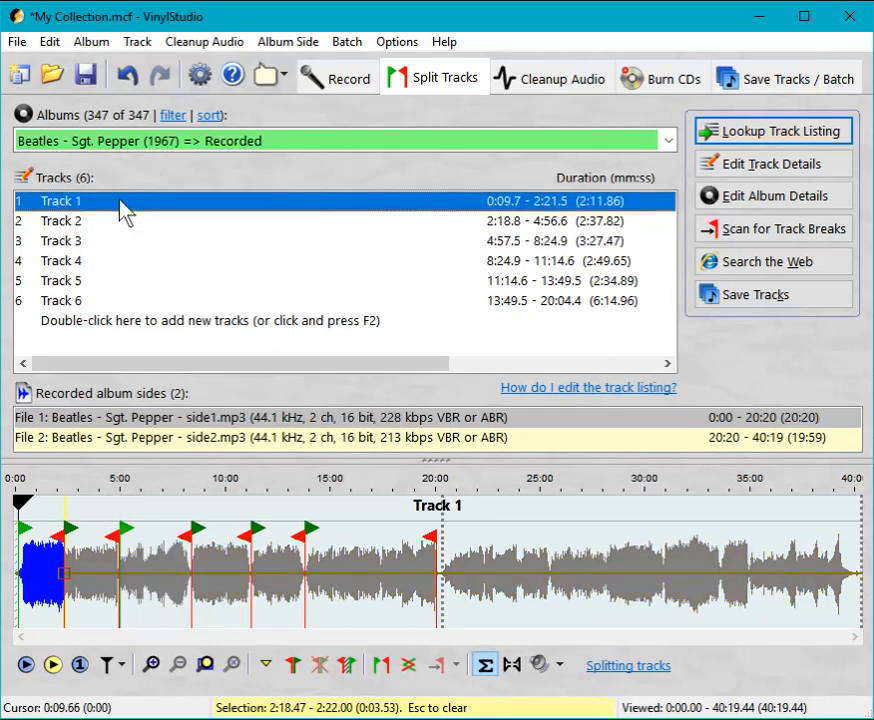
mouse_move(772, 164)
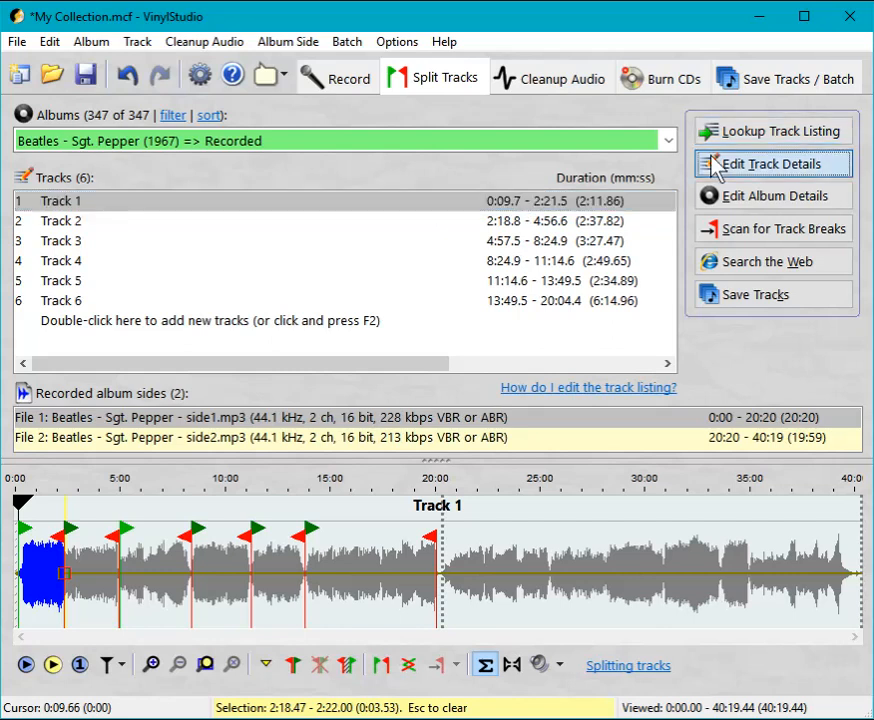
left_click(772, 163)
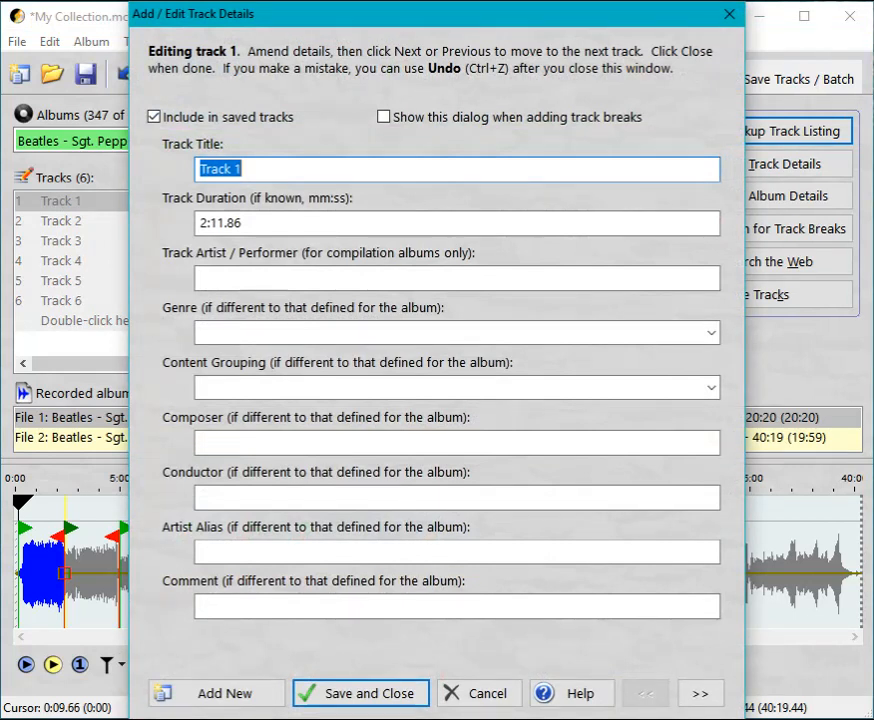
Title Track 1 'Sgt. Pepper's Lonely Hearts Club Band', fixing the 'Cluub' typo, and move to the next track
type("Sgt.")
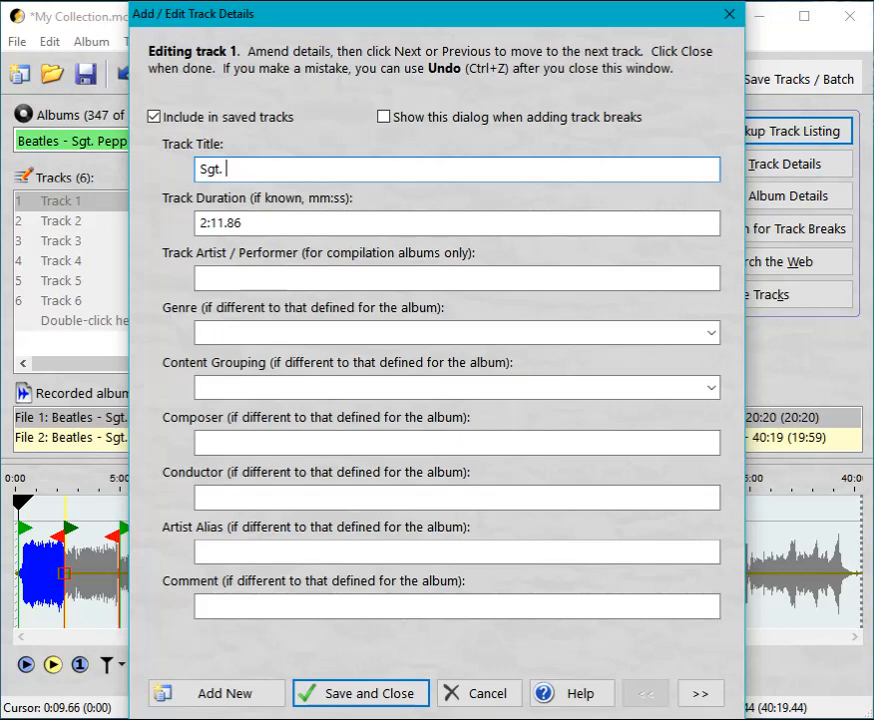
type("Pepper")
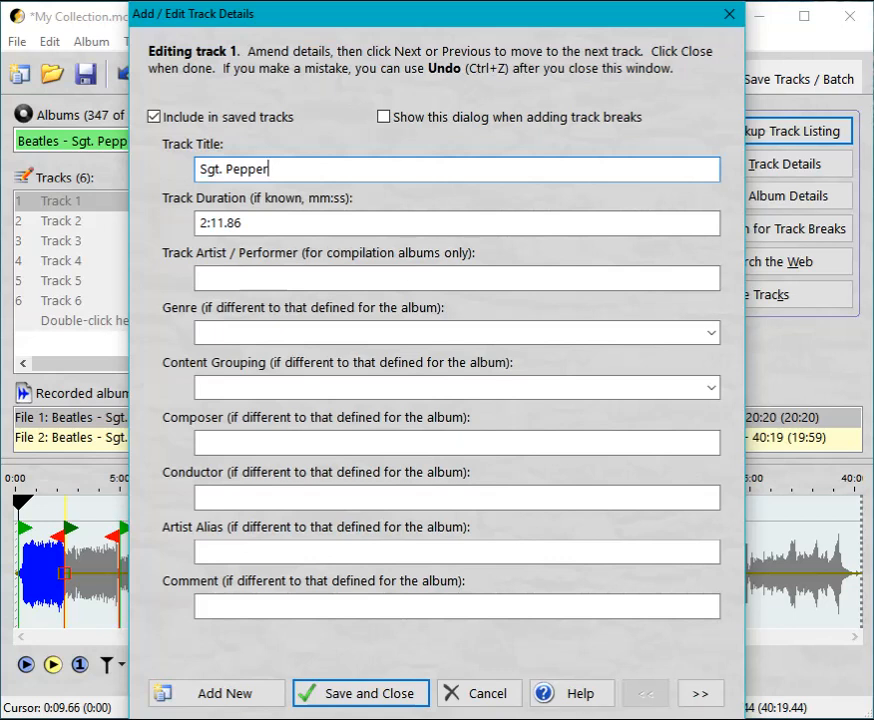
type("'")
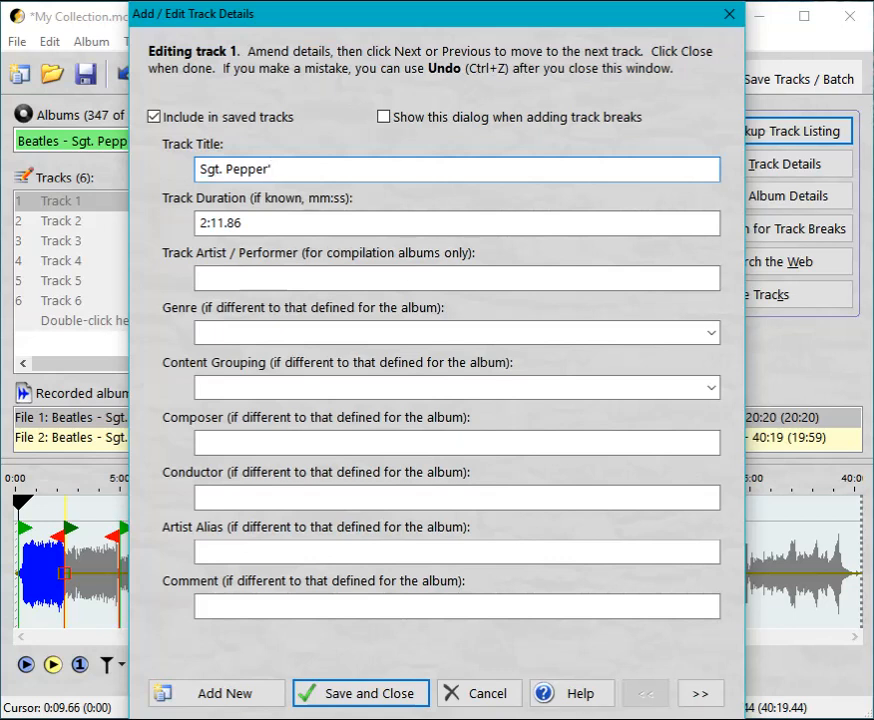
type("s Lon")
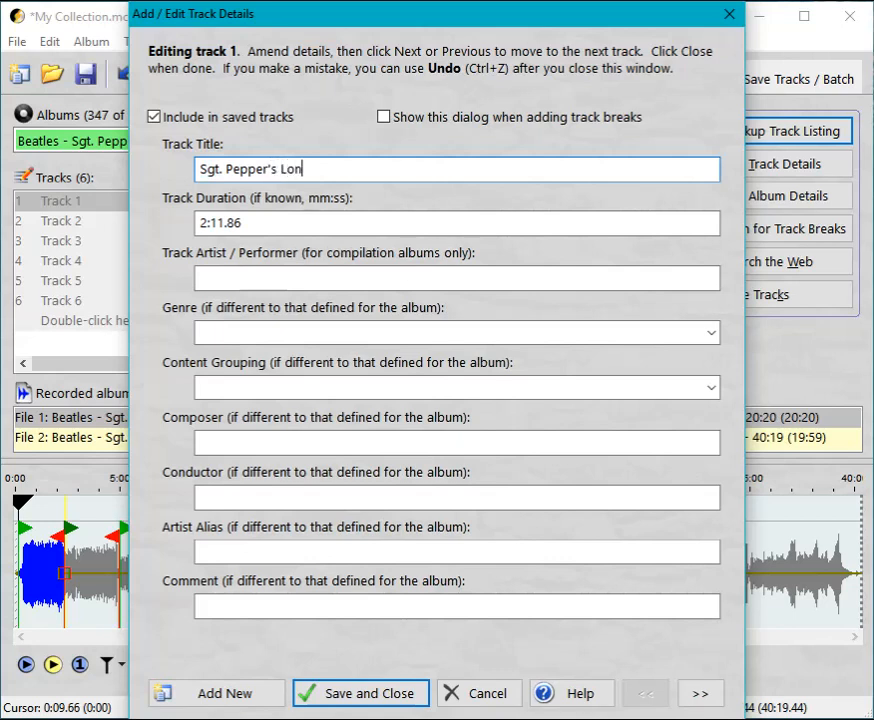
type("e")
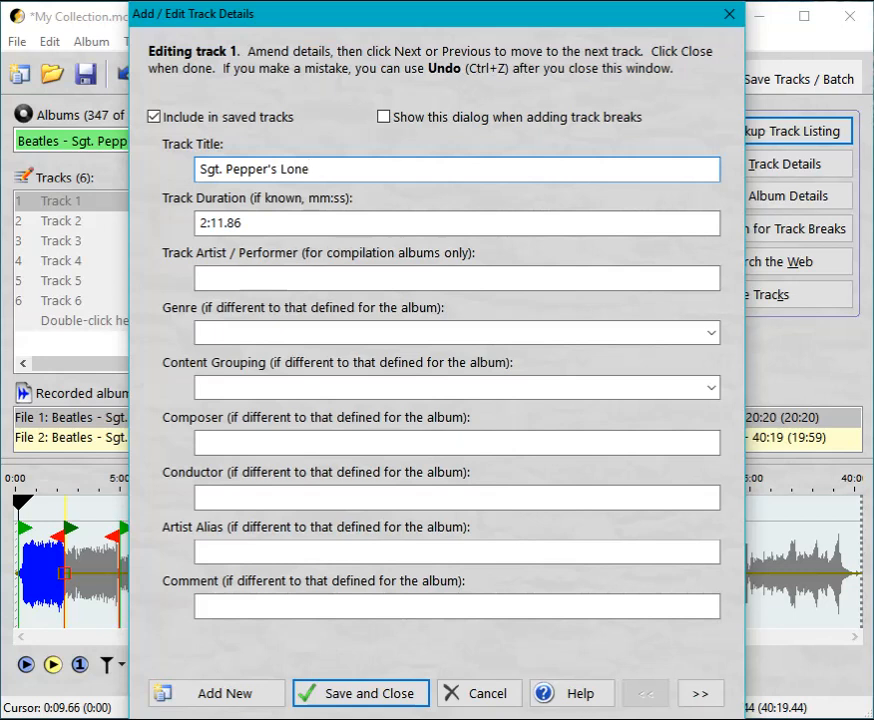
type("ly Heart")
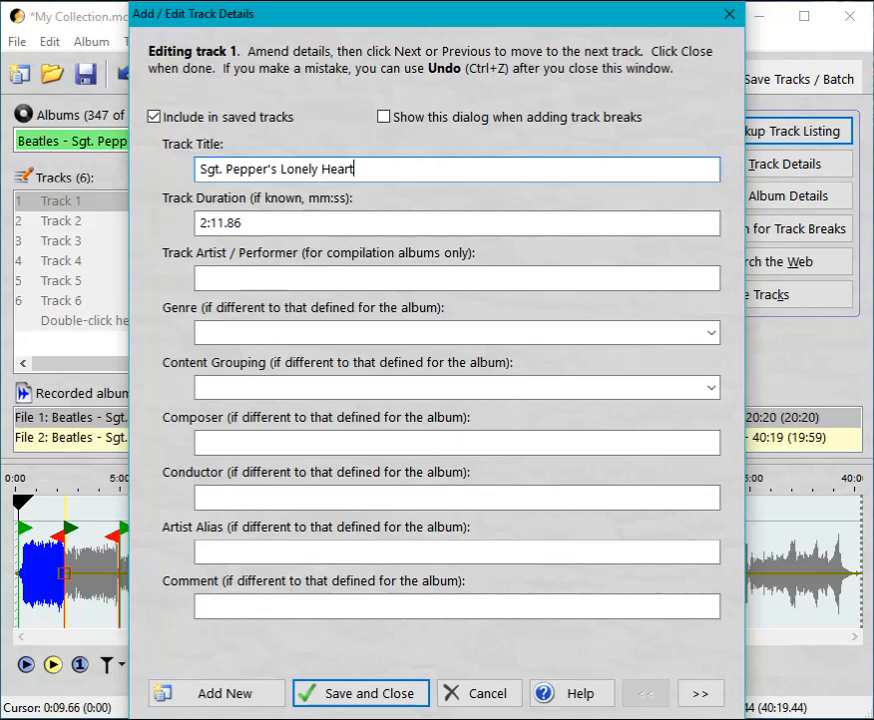
type("s Clu")
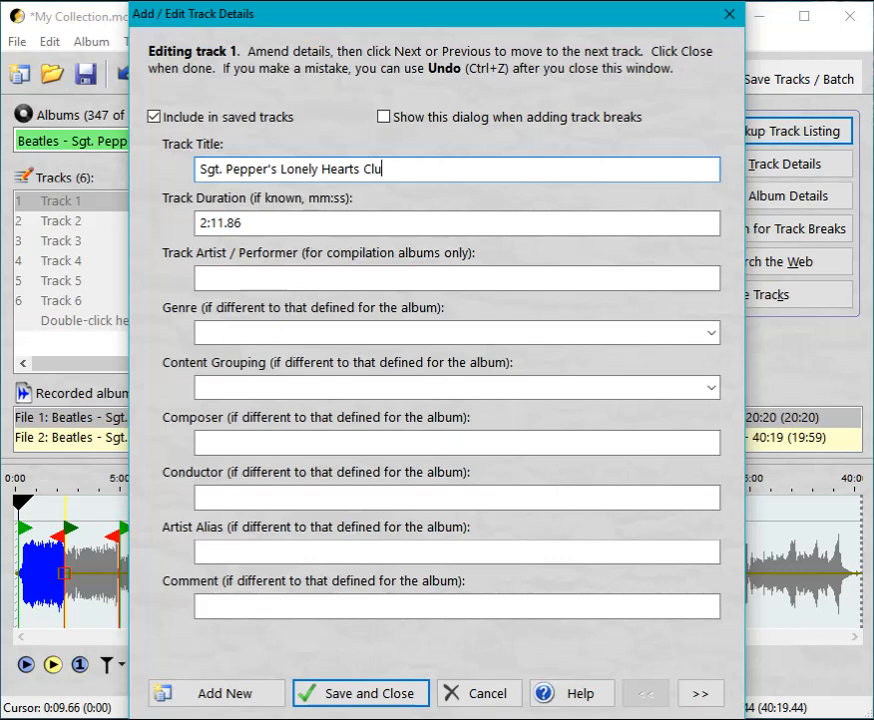
type("b Band")
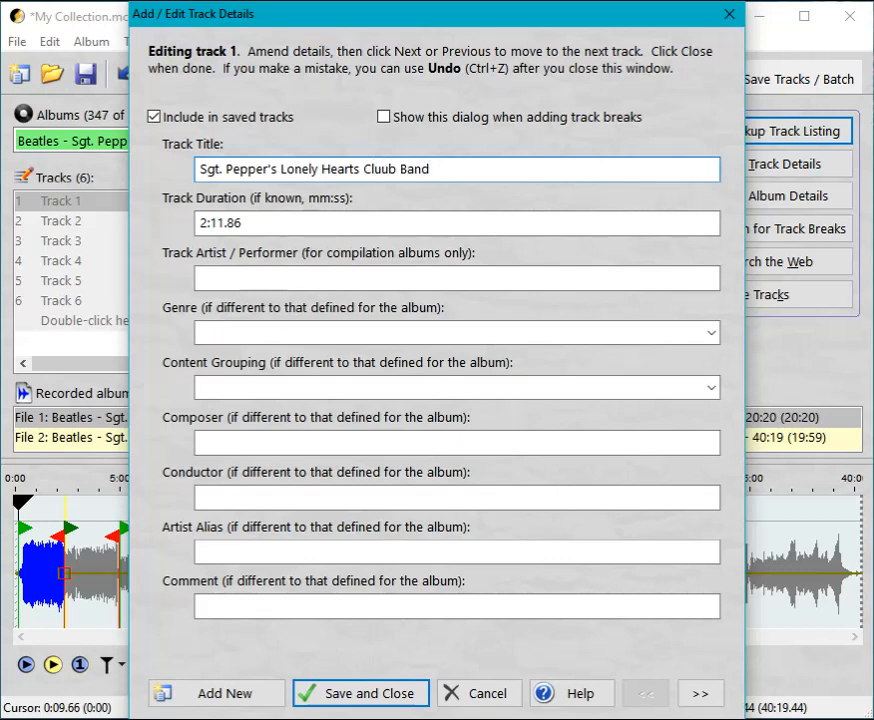
left_click(433, 169)
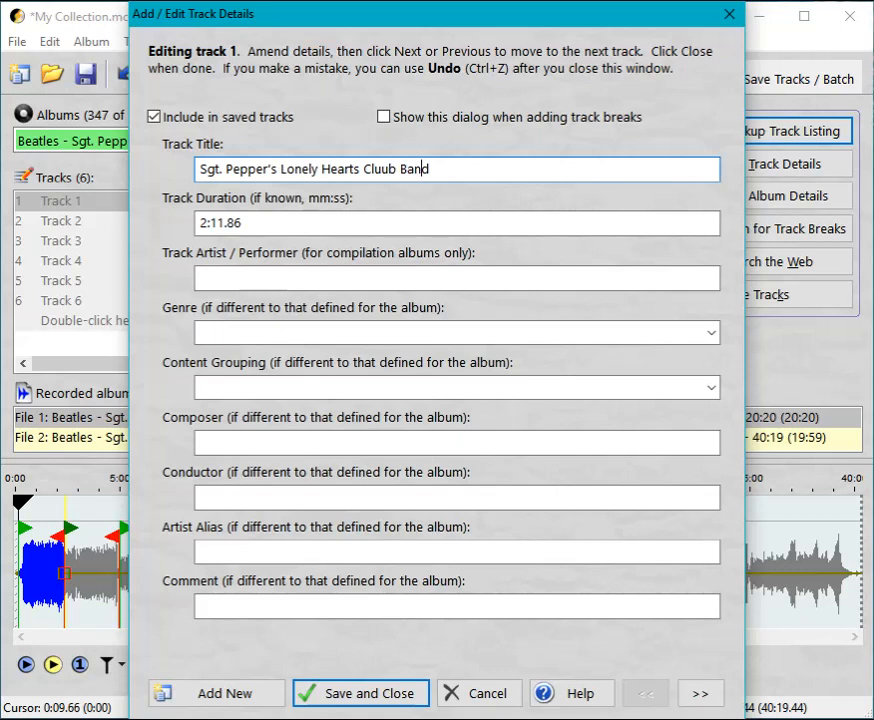
key("backspace")
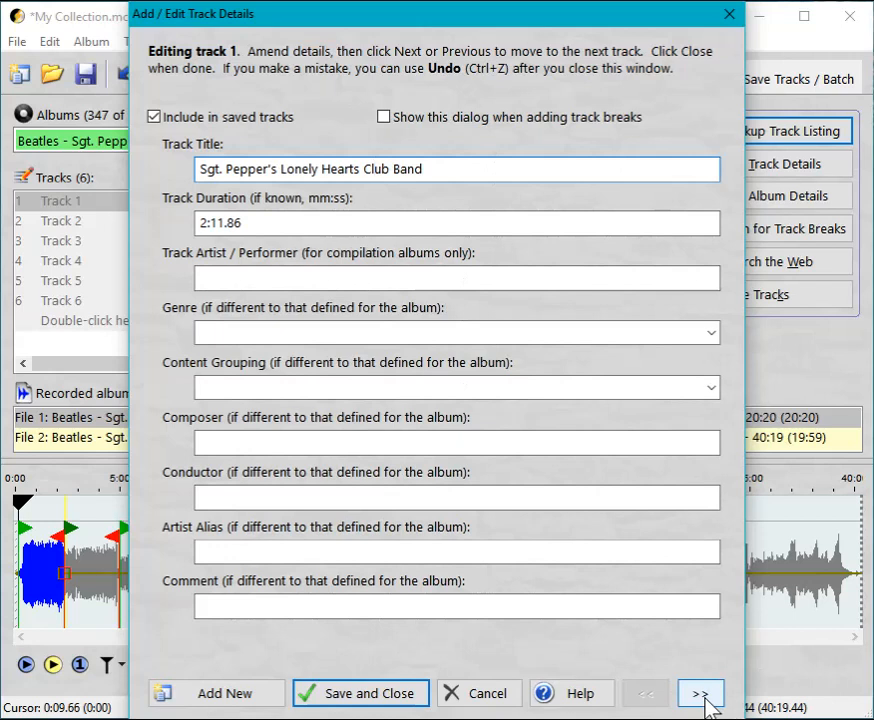
left_click(372, 169)
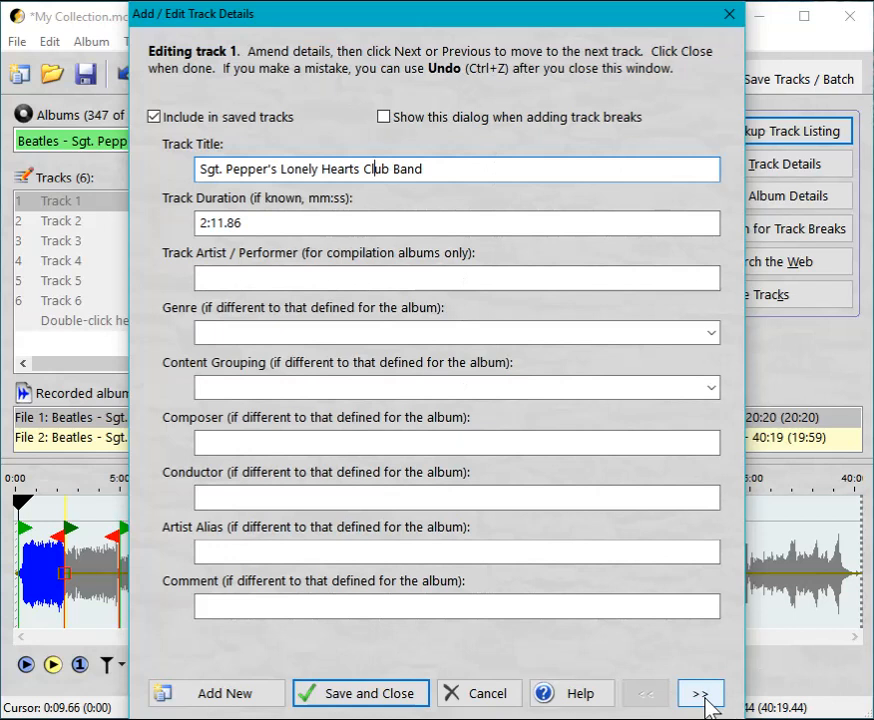
Title track 2 'With a Little Help from my Friends'
left_click(701, 693)
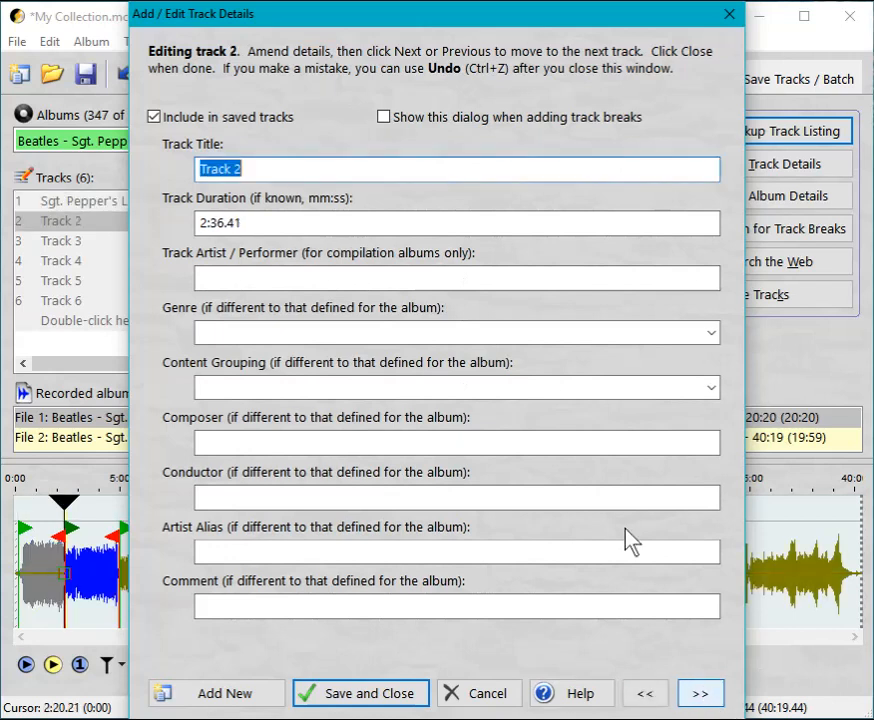
mouse_move(505, 305)
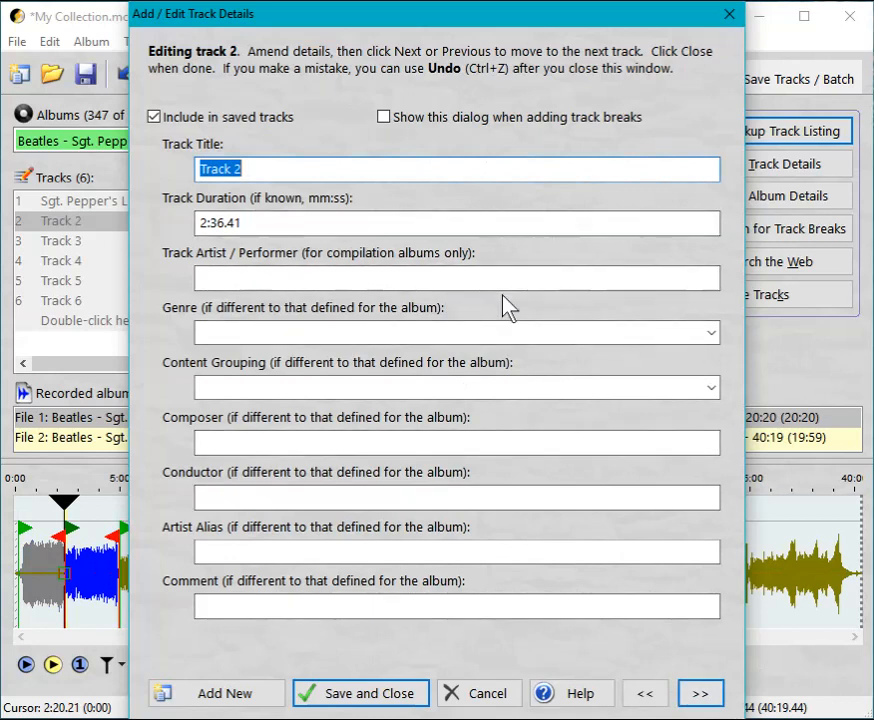
type("With a")
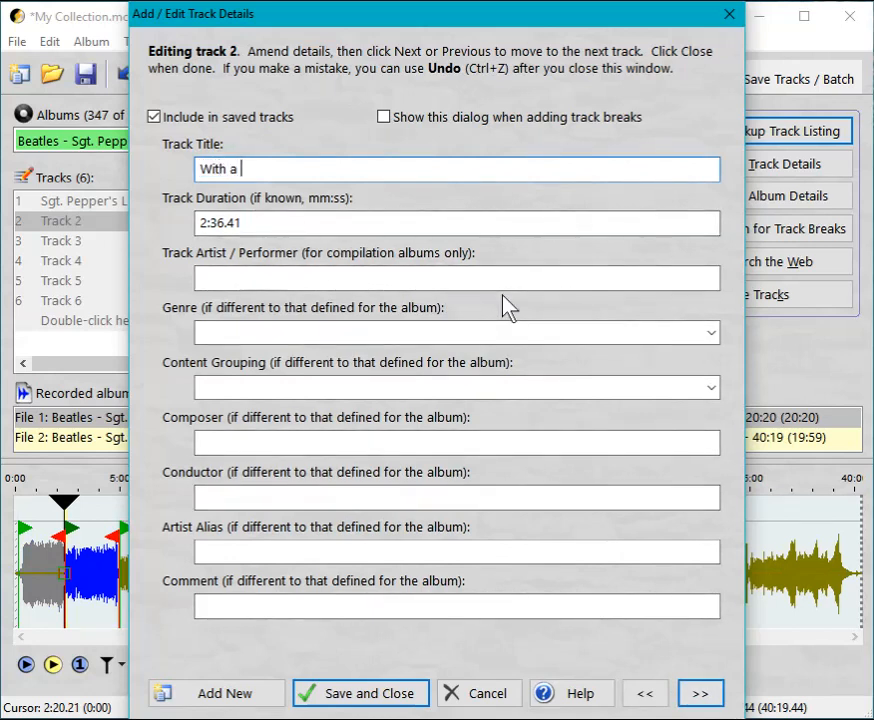
type("Little")
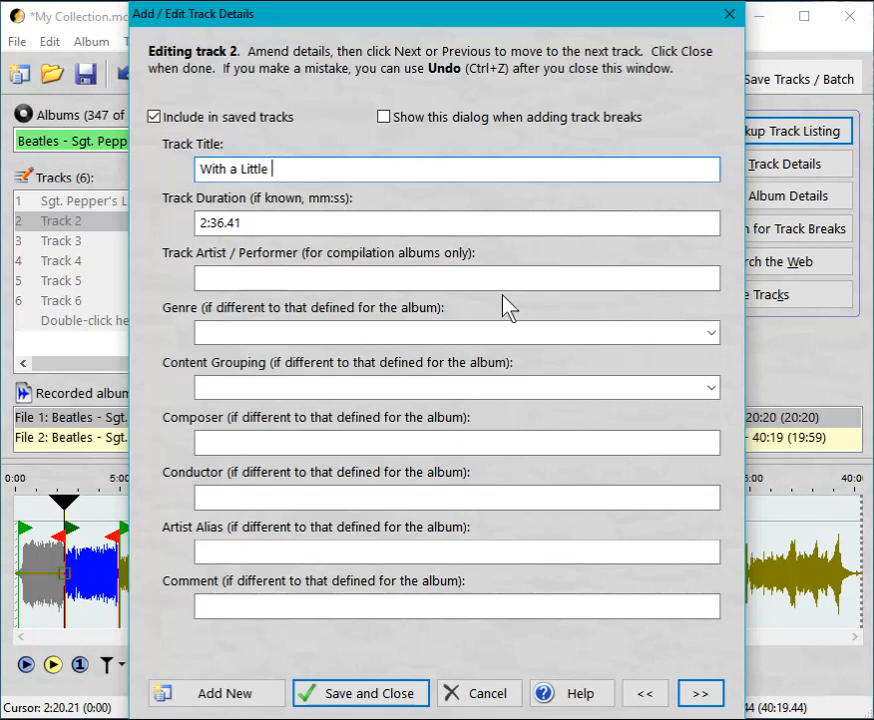
type("Help from")
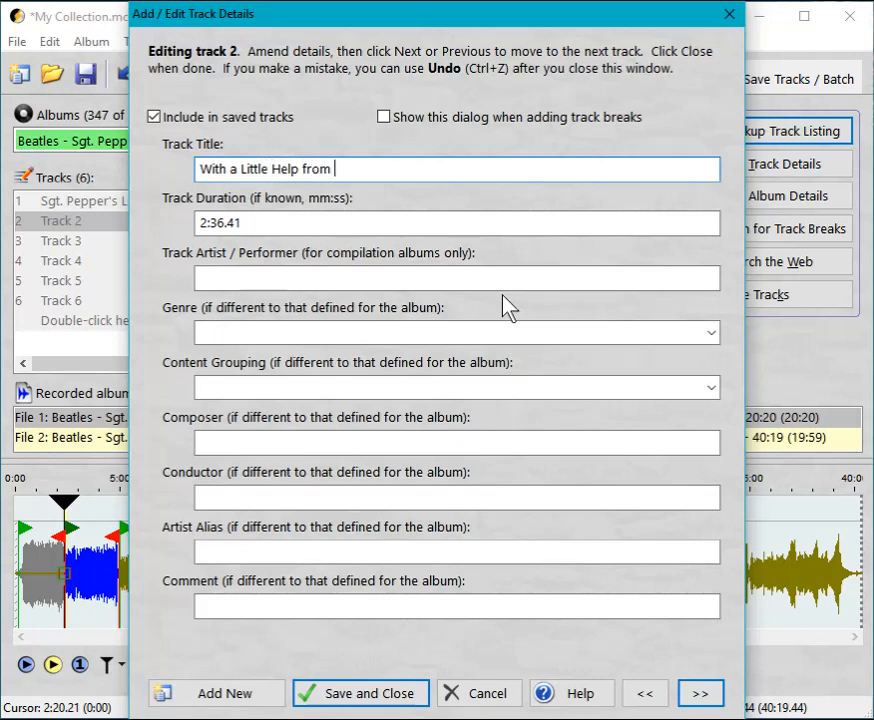
type("my Friends")
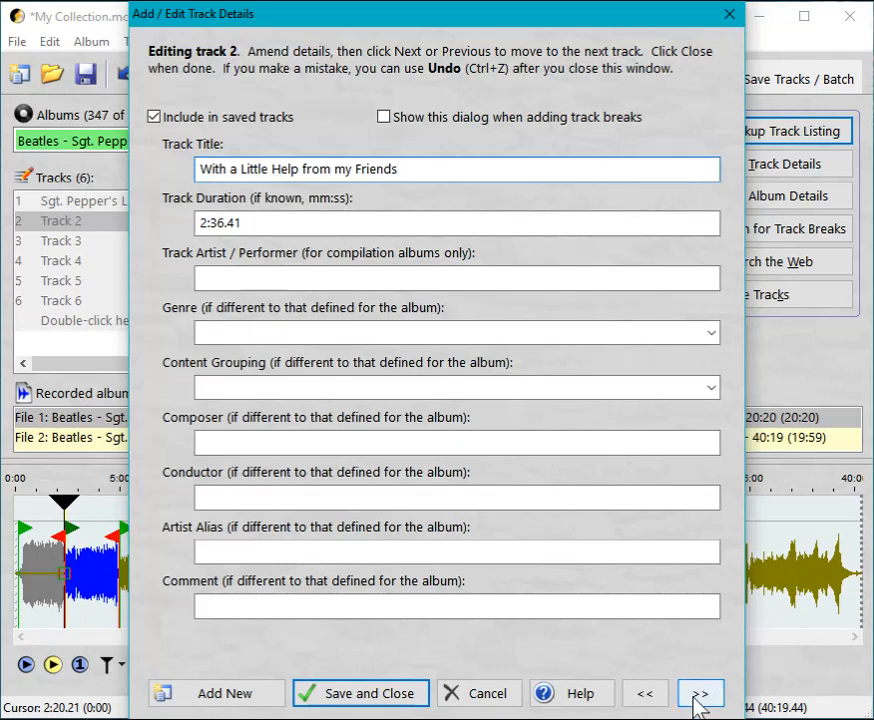
Title track 3 'Lucy in the Sky...' and save and close the track details
left_click(700, 693)
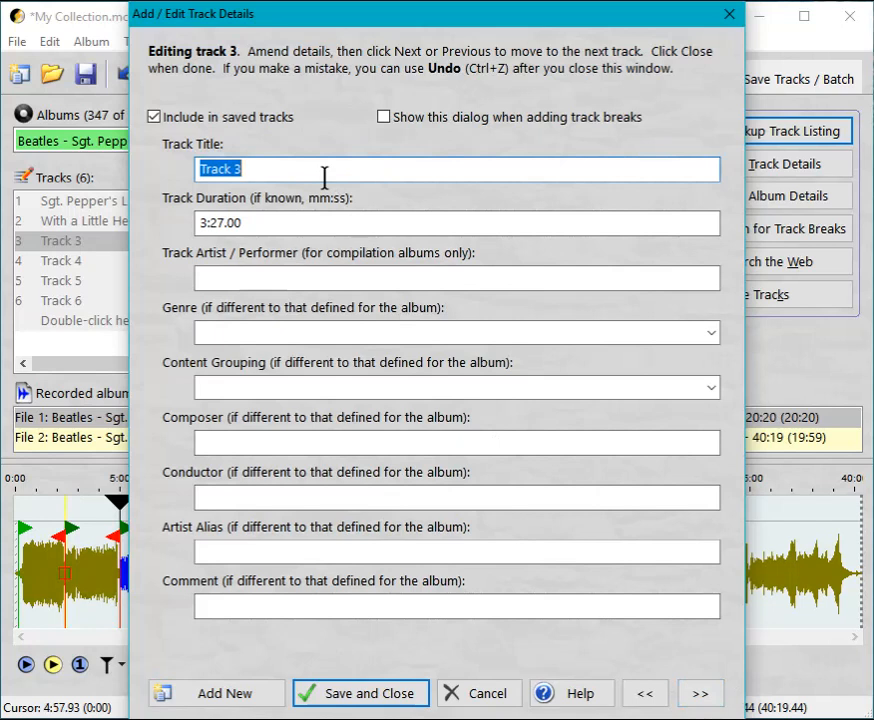
type("L")
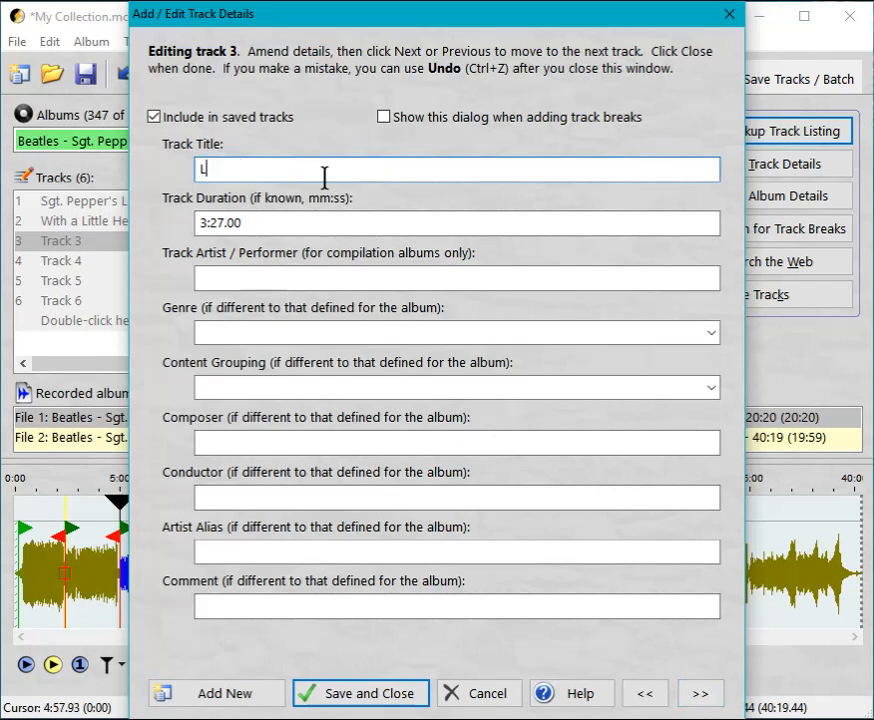
type("ucy in the")
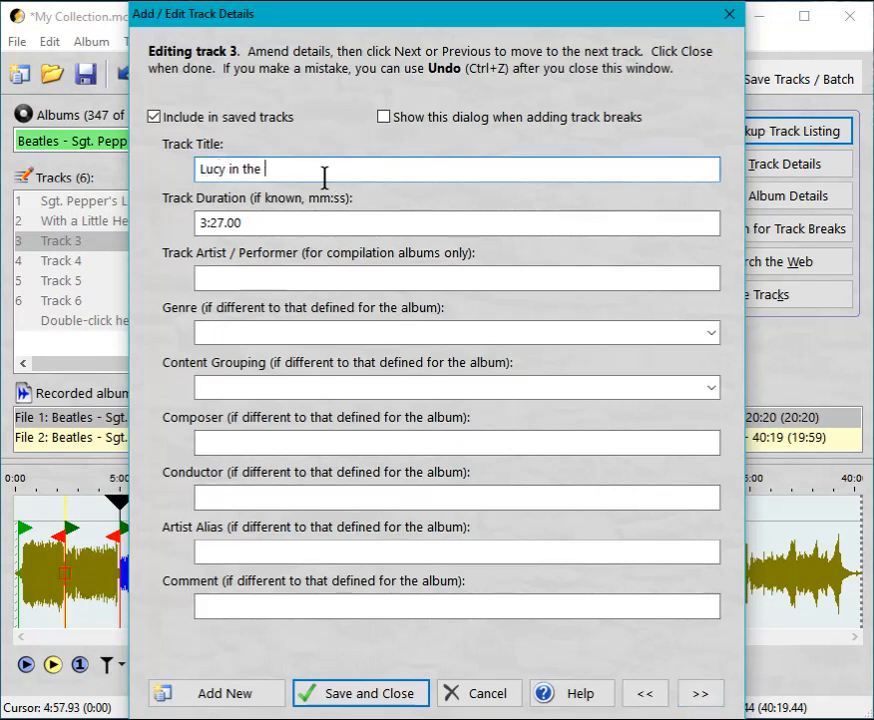
type("Sky...")
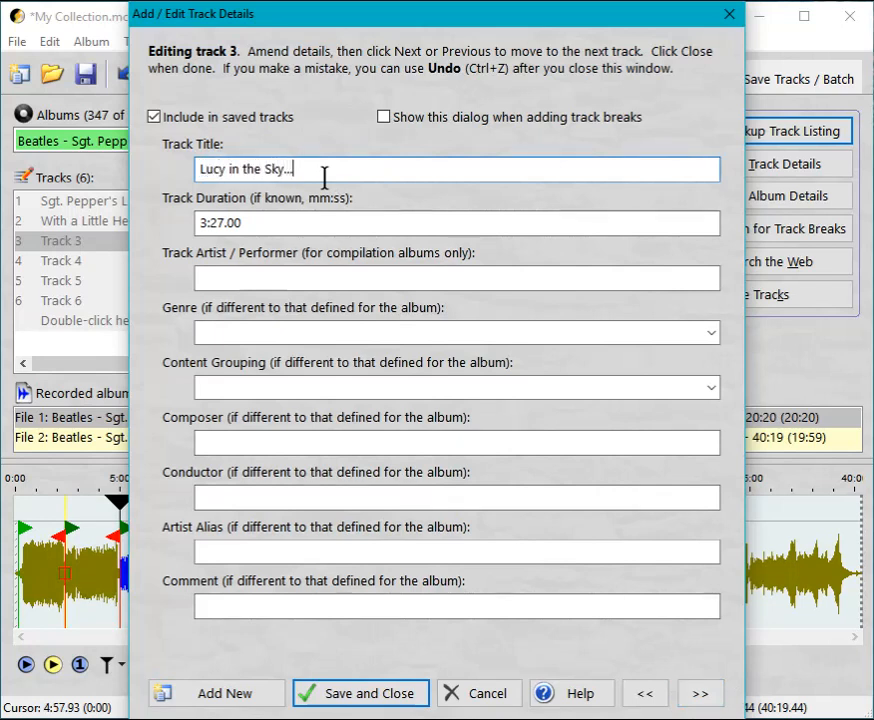
mouse_move(331, 191)
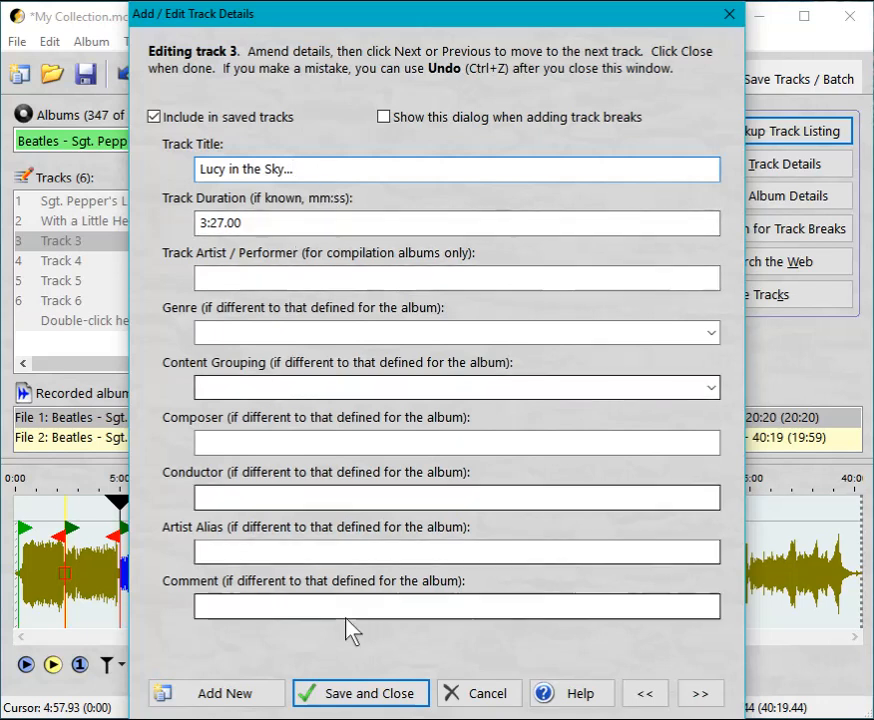
left_click(360, 693)
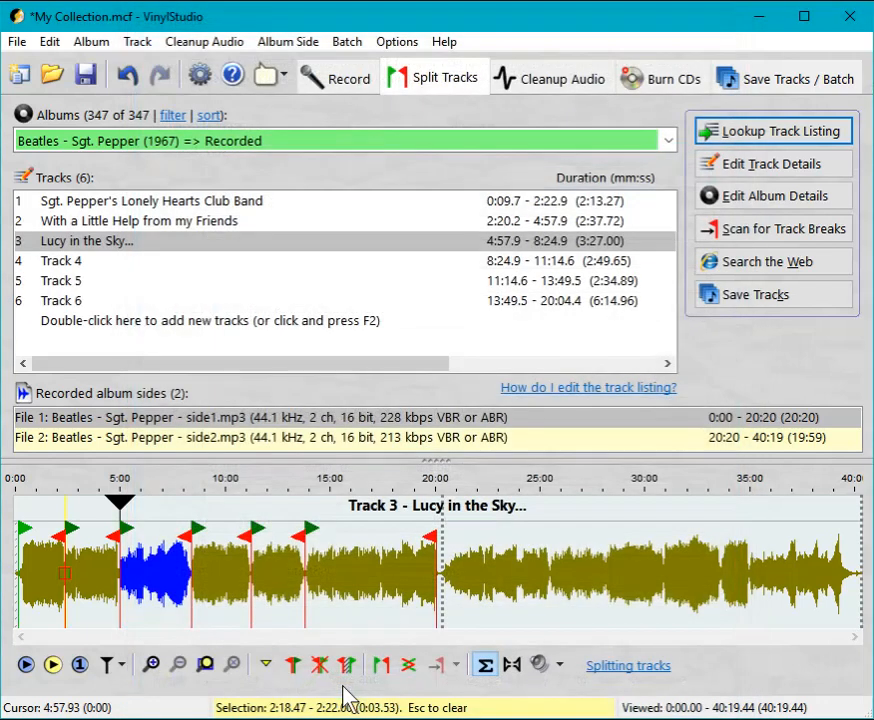